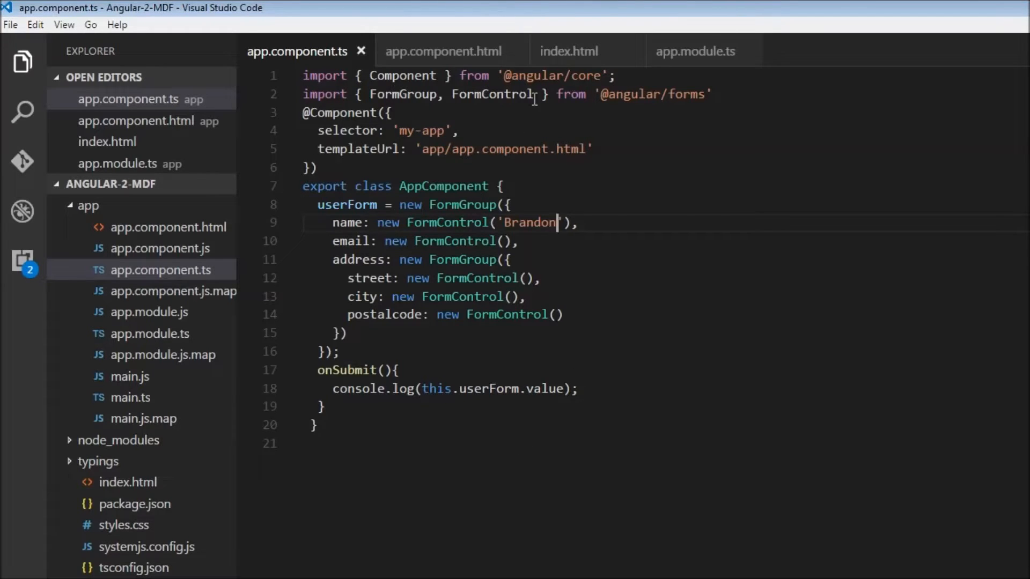
pyautogui.doubleClick(492, 95)
pyautogui.write(', ')
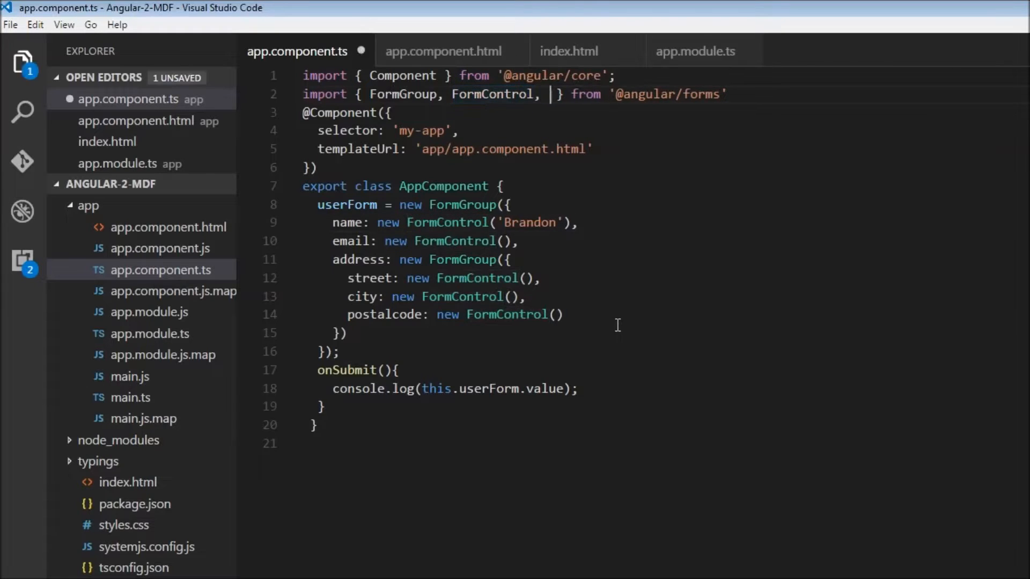
pyautogui.write('Validators')
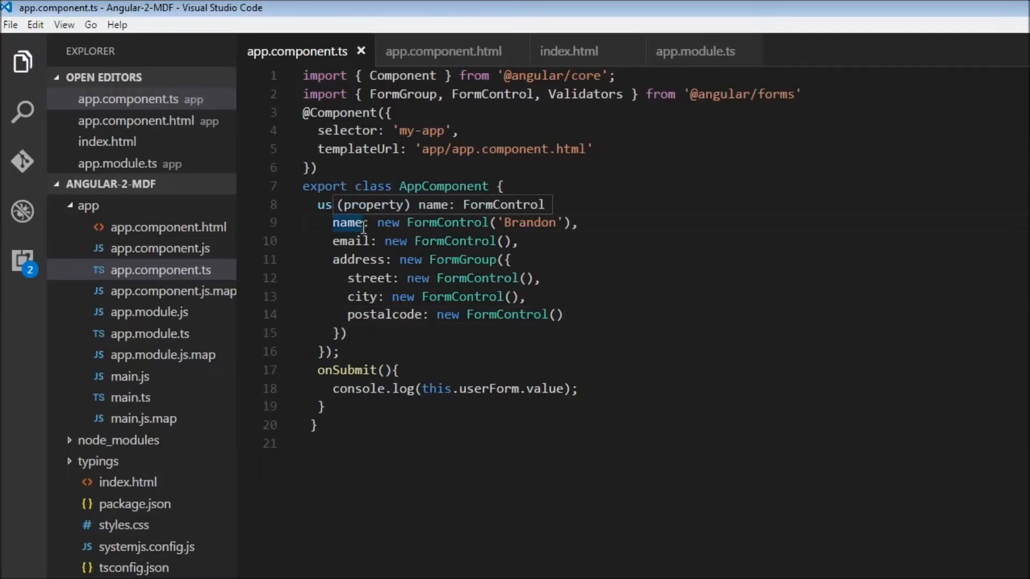
pyautogui.moveTo(438, 232)
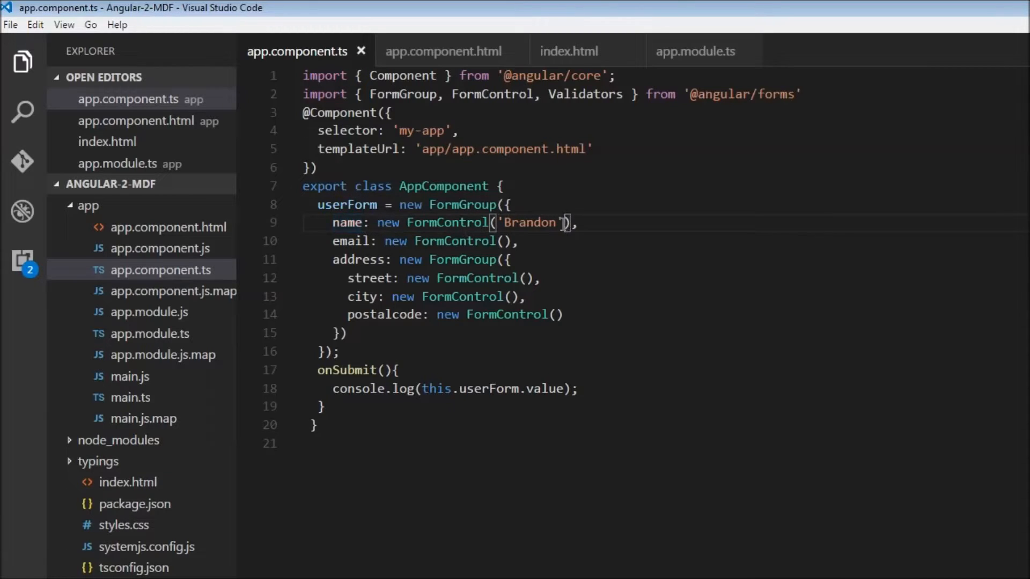
pyautogui.write(',')
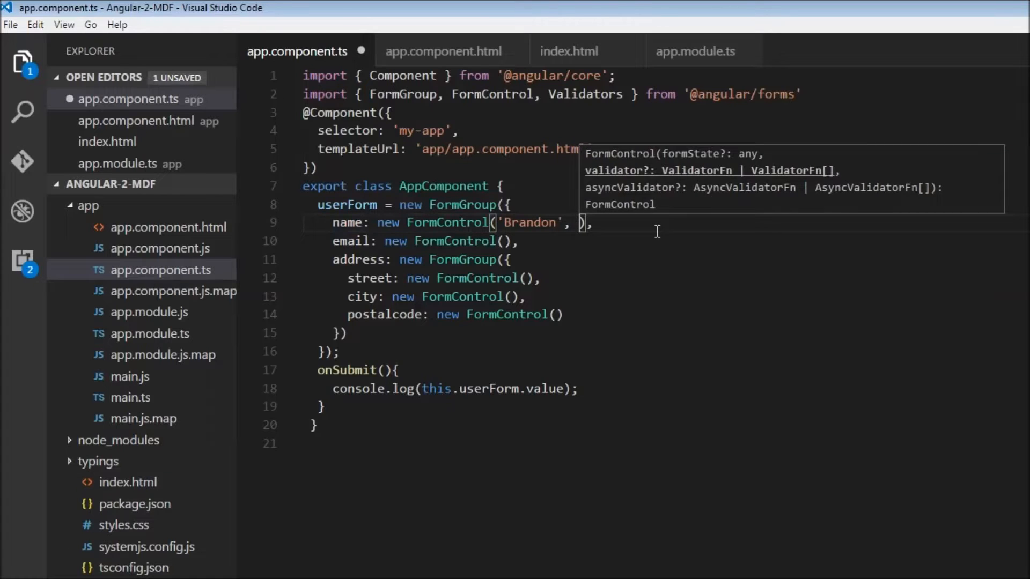
pyautogui.write('Valid')
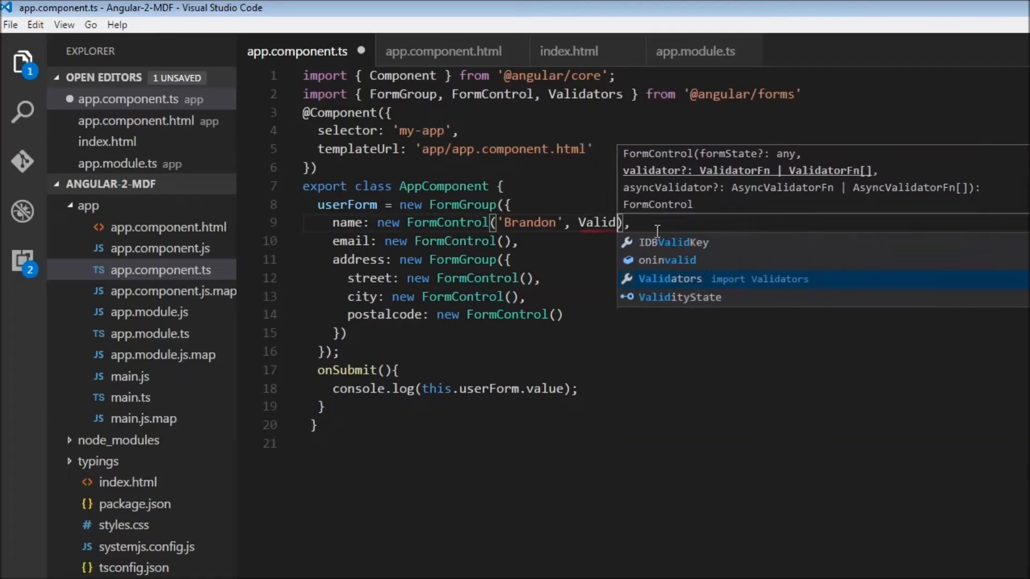
pyautogui.write('dators.re')
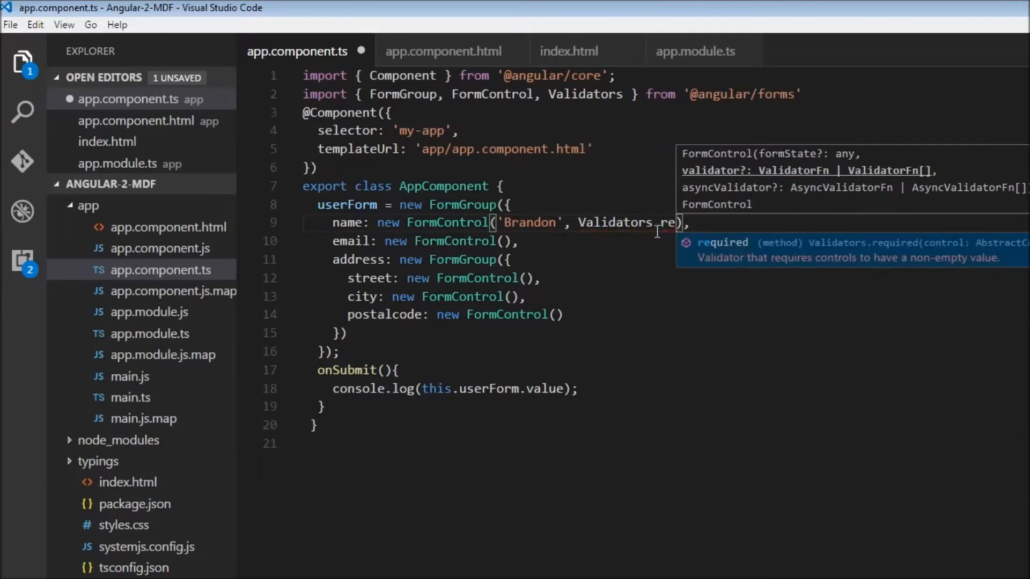
pyautogui.write('quired')
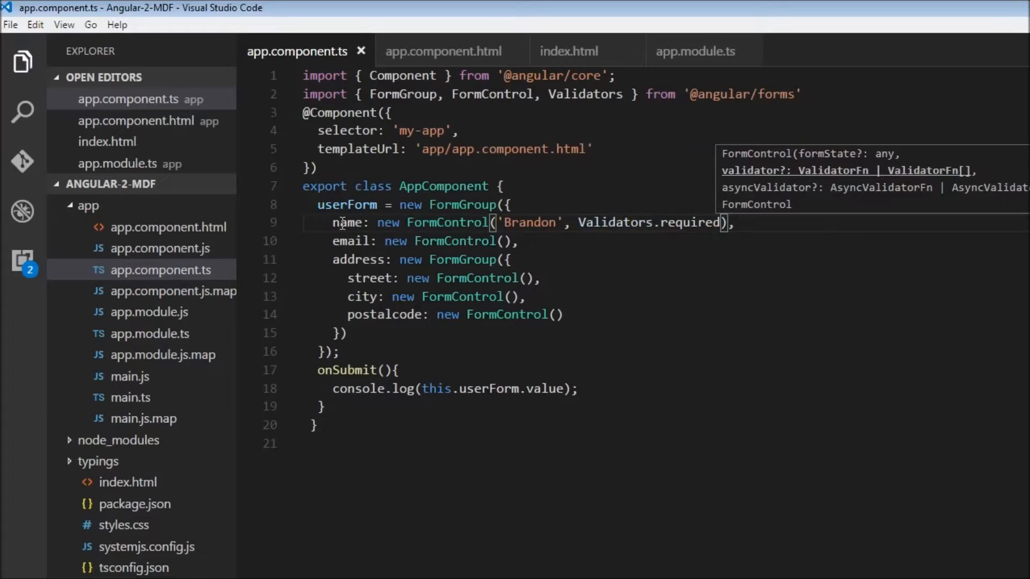
pyautogui.doubleClick(348, 222)
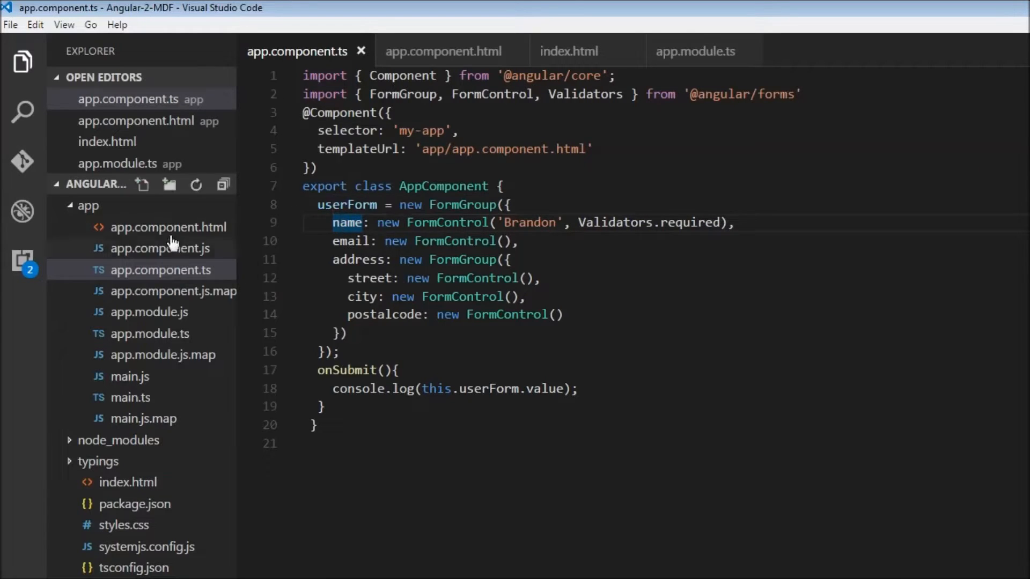
# Add #refName to the Name input, show {{refName.className}} in bold below it, and save
pyautogui.click(175, 226)
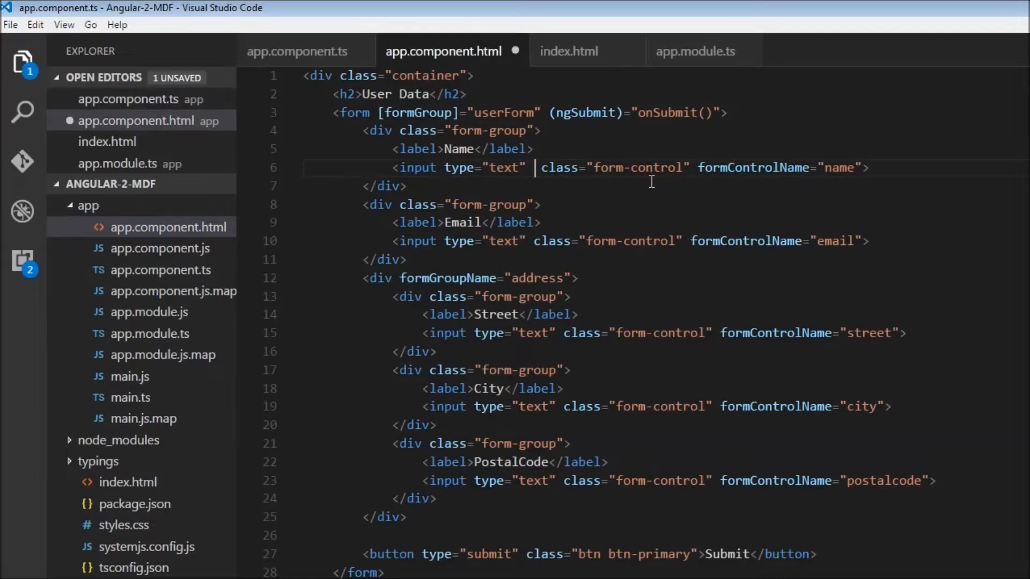
pyautogui.write('#ref')
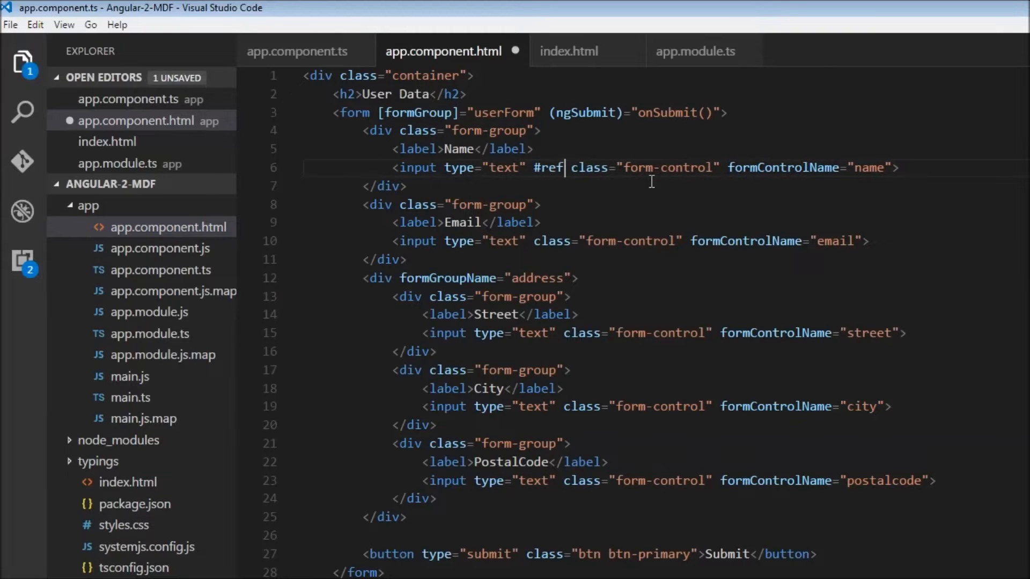
pyautogui.write('Name')
pyautogui.write('<b></b>')
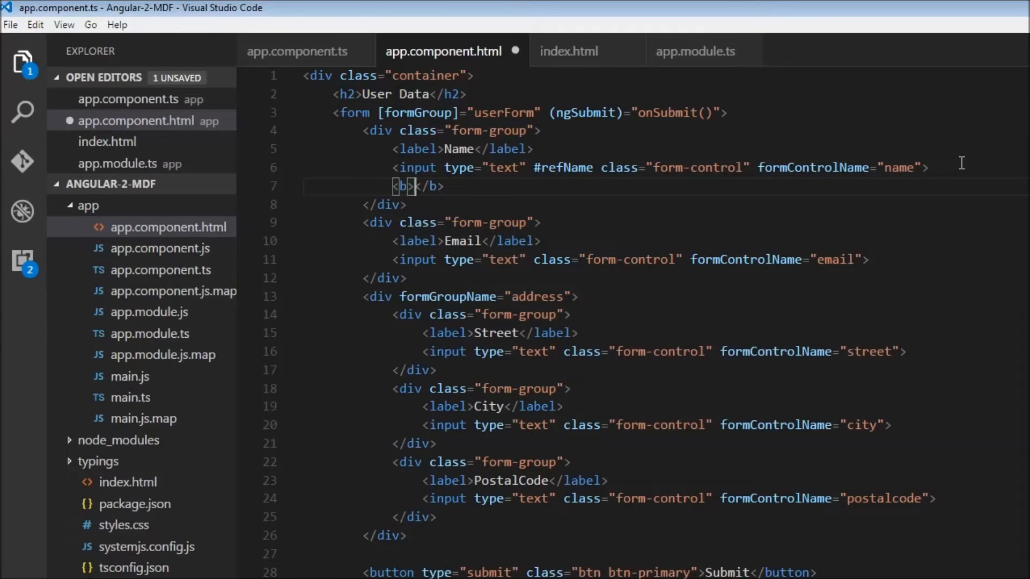
pyautogui.write('{{')
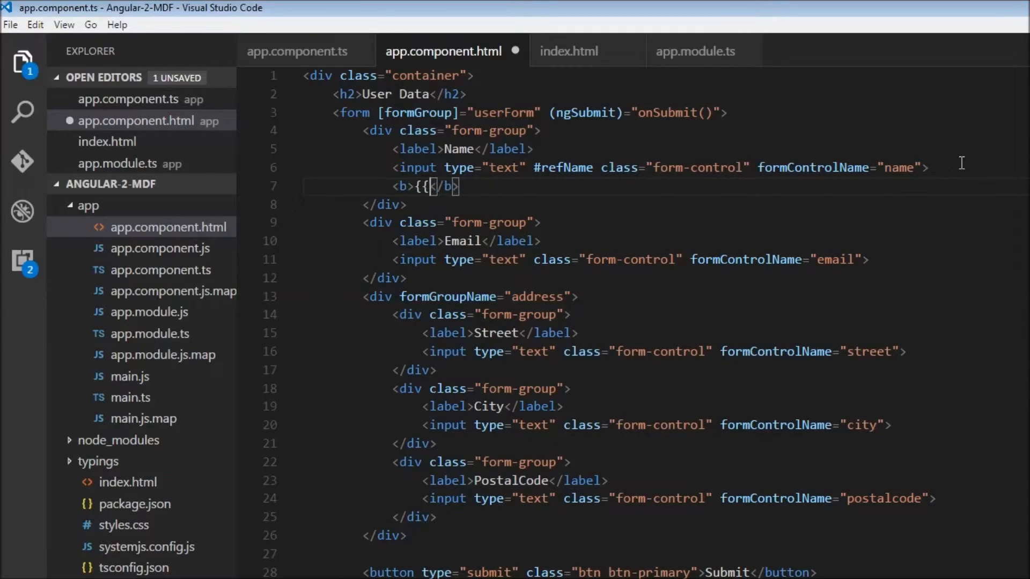
pyautogui.write('}')
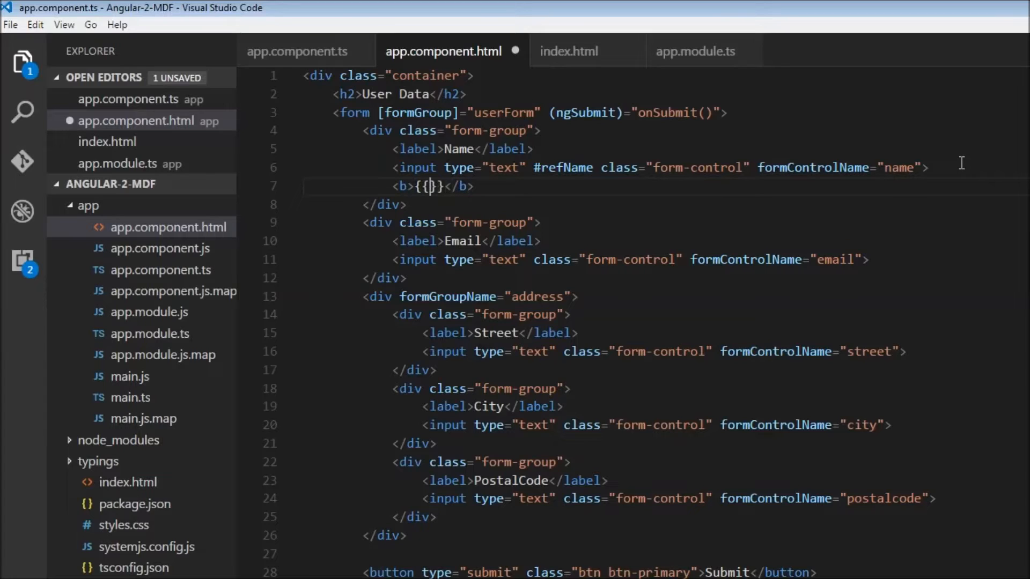
pyautogui.write('refName')
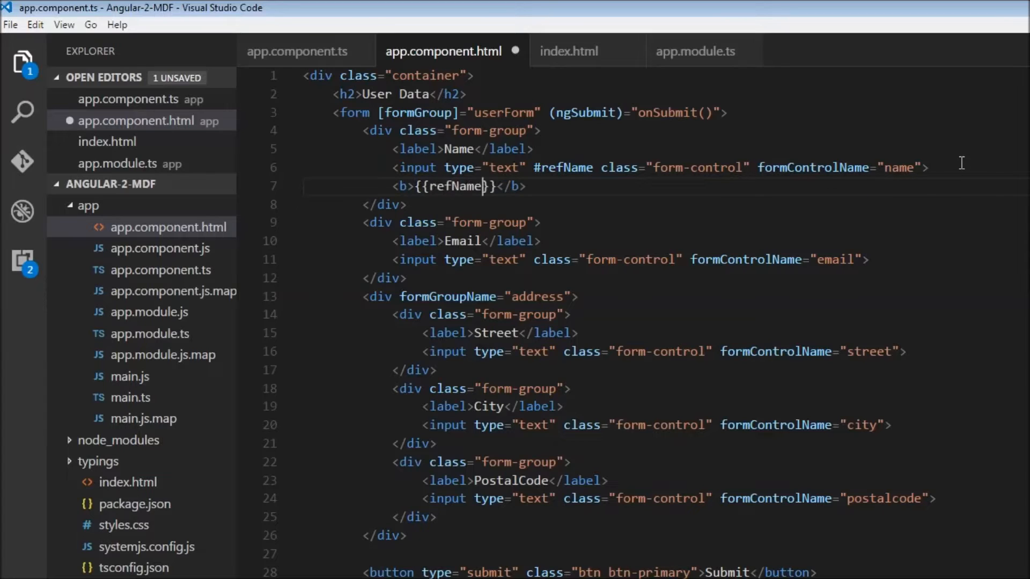
pyautogui.write('.className')
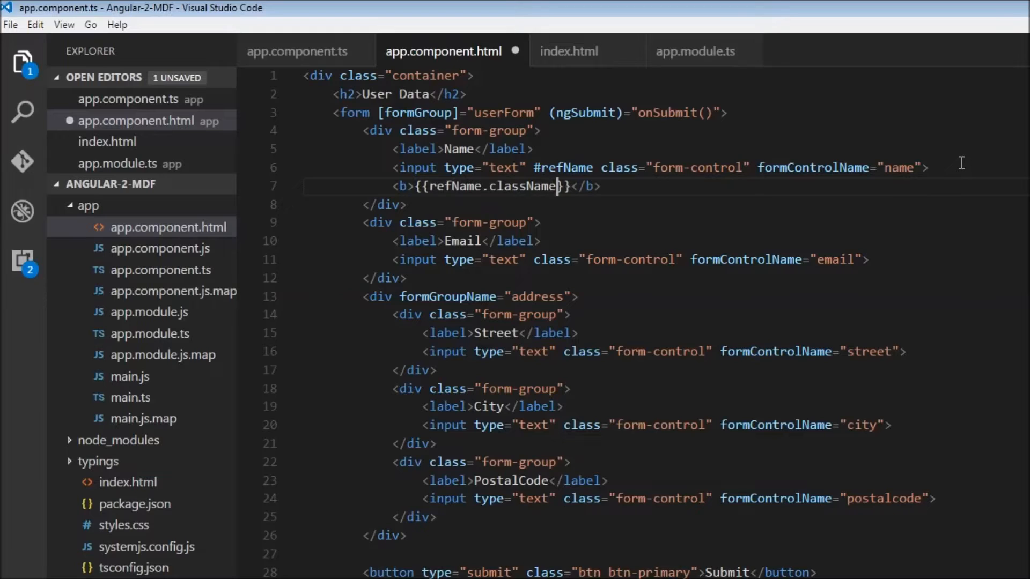
pyautogui.press('ctrl+s')
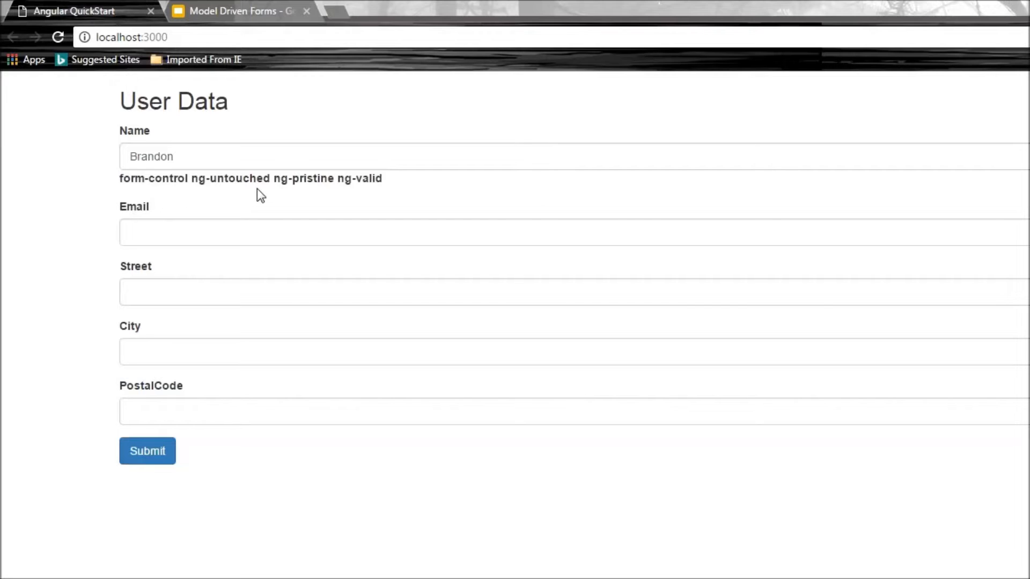
pyautogui.moveTo(334, 197)
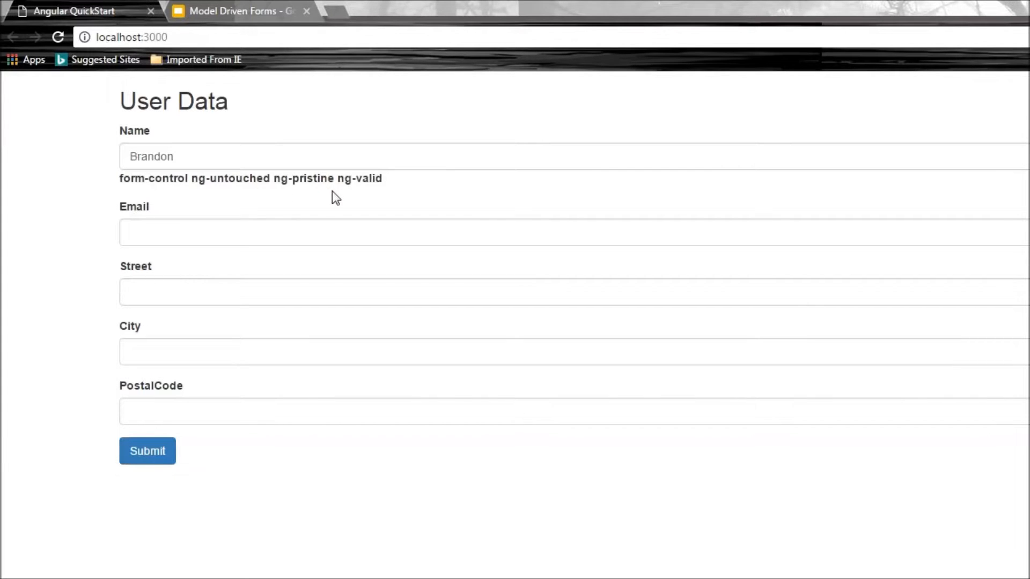
pyautogui.moveTo(420, 202)
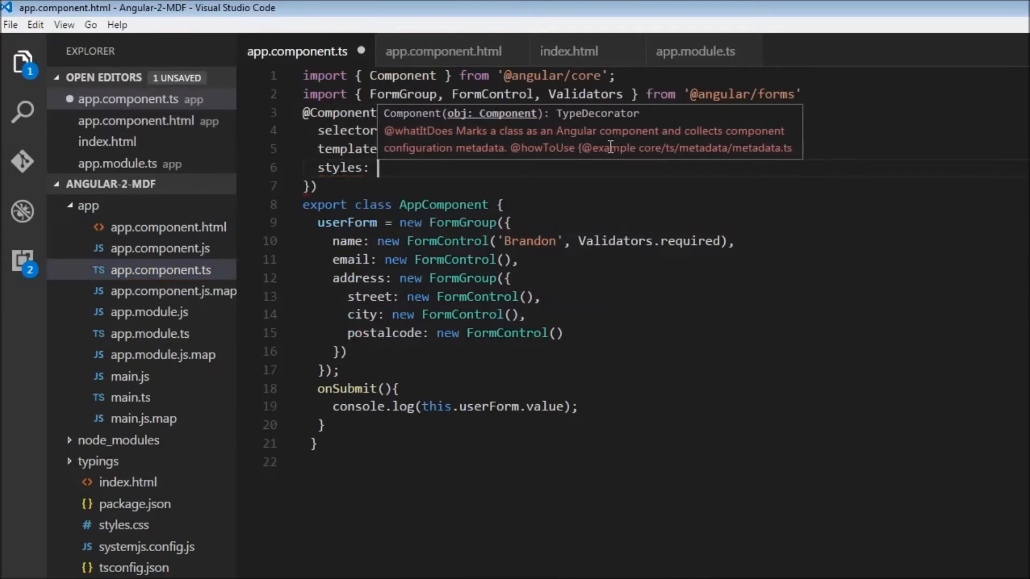
# Add a styles array with input.ng-invalid and input.ng-valid rules setting a 5px solid border-left
pyautogui.write('[]')
pyautogui.write('input')
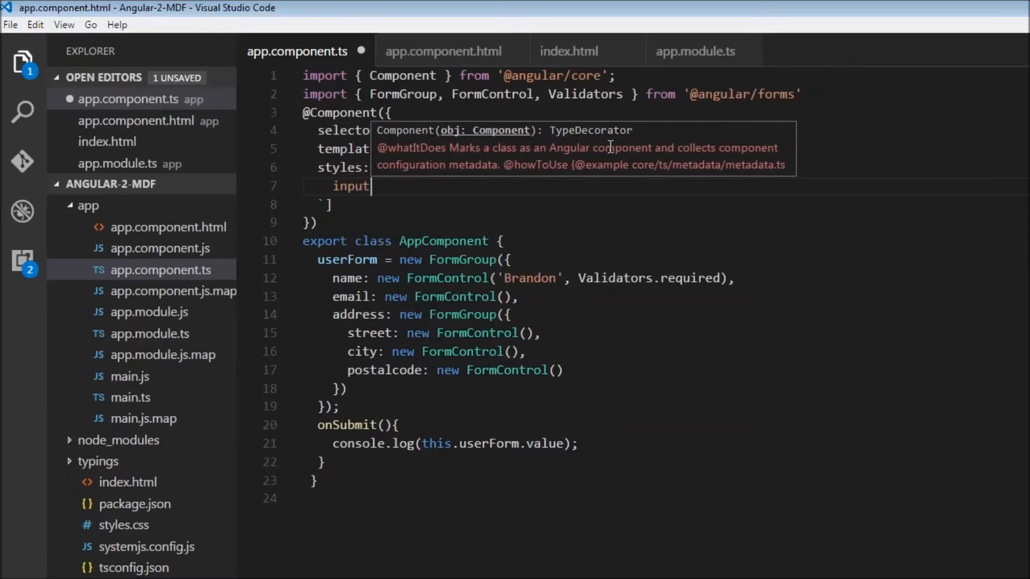
pyautogui.write('.ng-i')
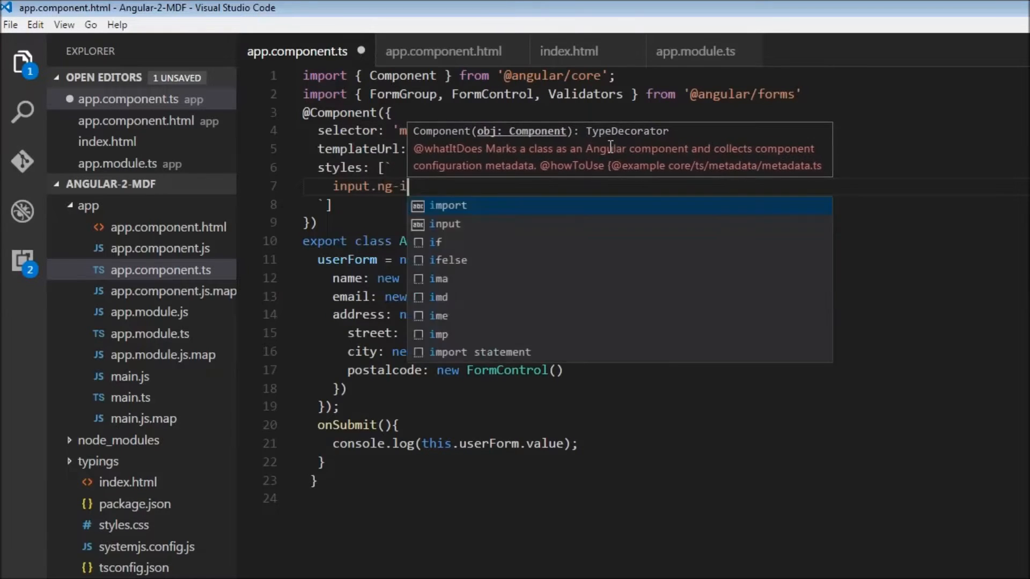
pyautogui.write('nvalid')
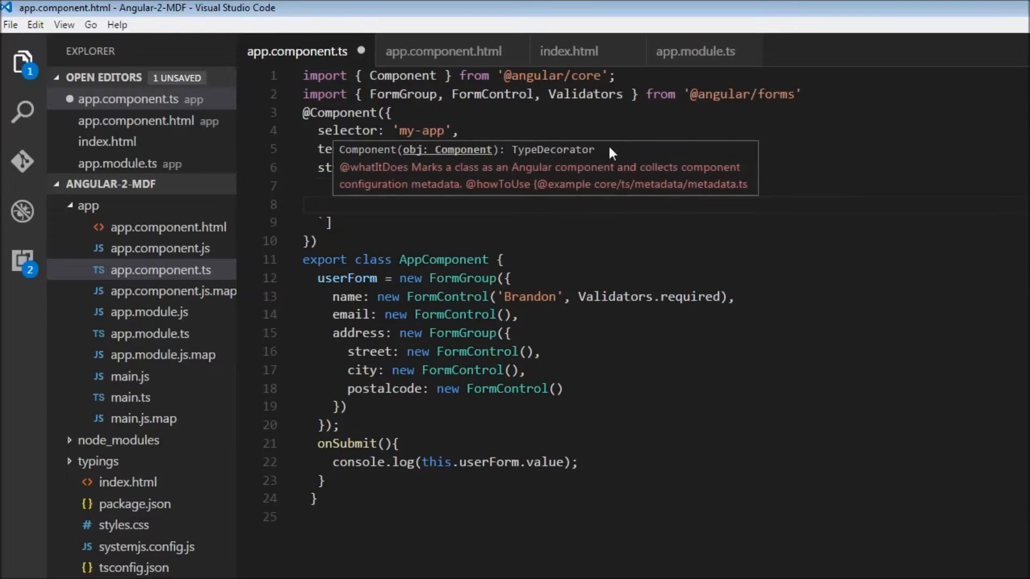
pyautogui.write('input.ng-valid')
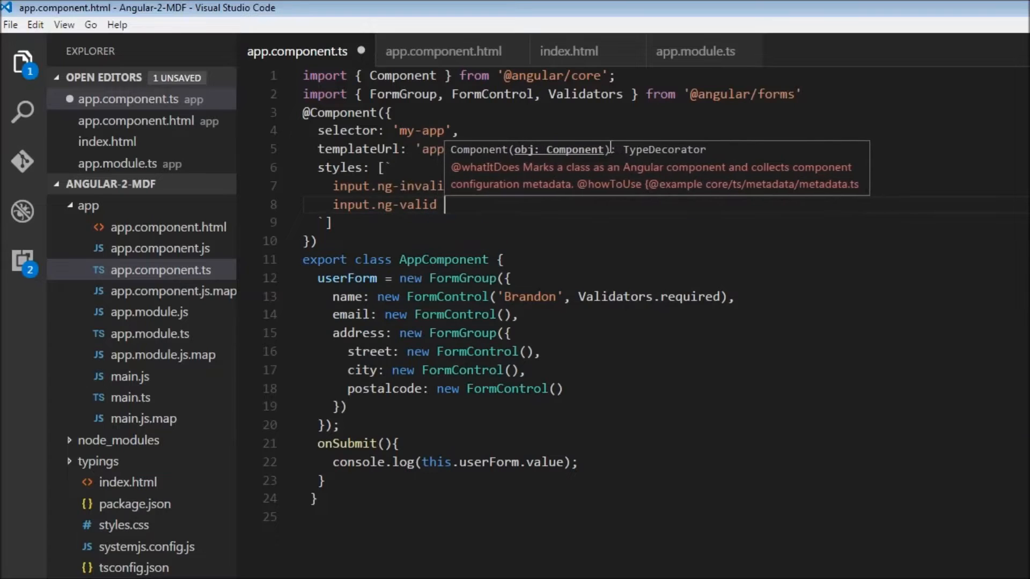
pyautogui.write('{border-left:')
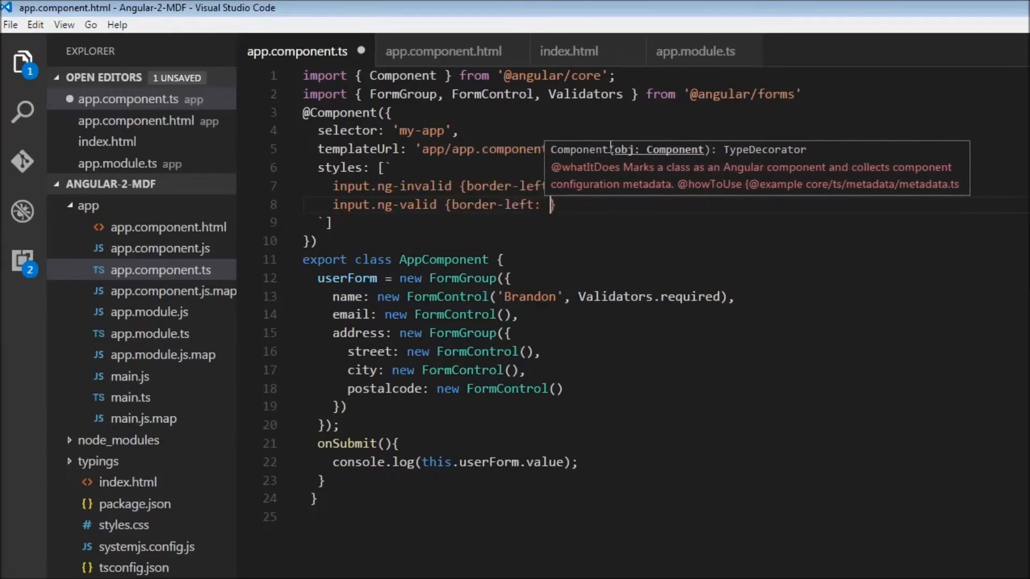
pyautogui.write('5px solid g')
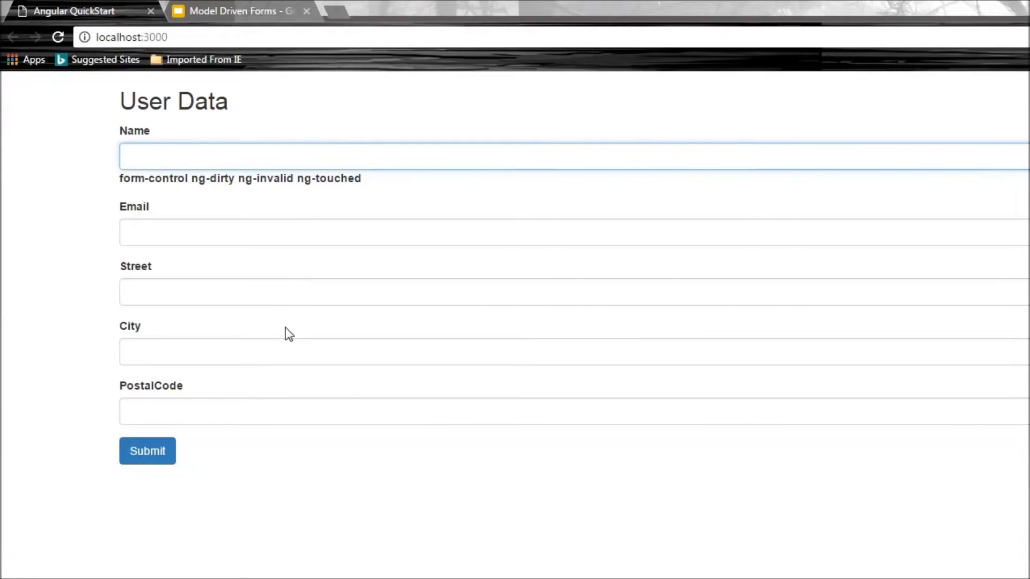
# Retype Brandon into the emptied Name field in the browser form
pyautogui.write('Brandon')
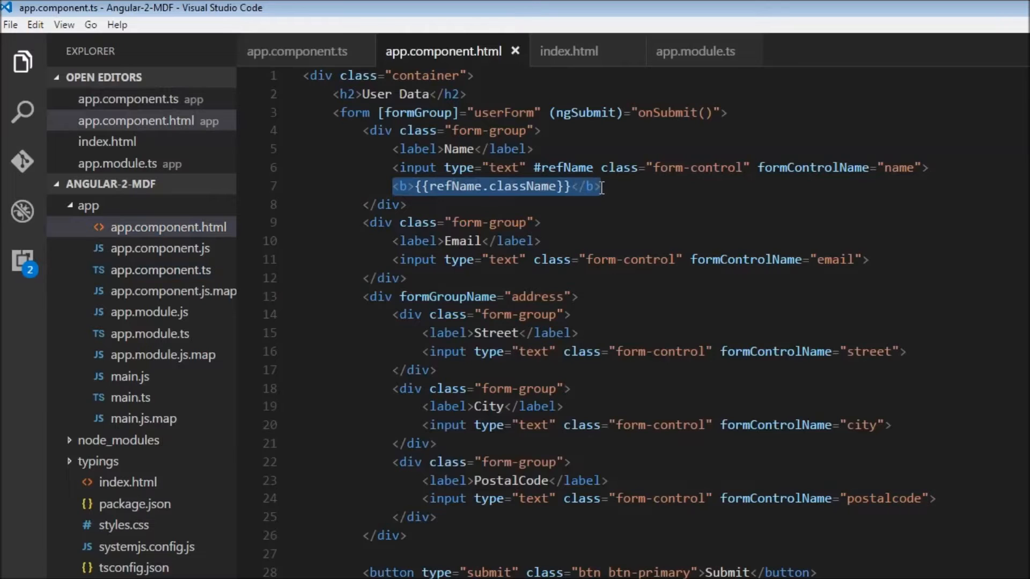
# Replace the className line with a div shown when userForm.controls['name'].hasError('required')
pyautogui.press('Delete')
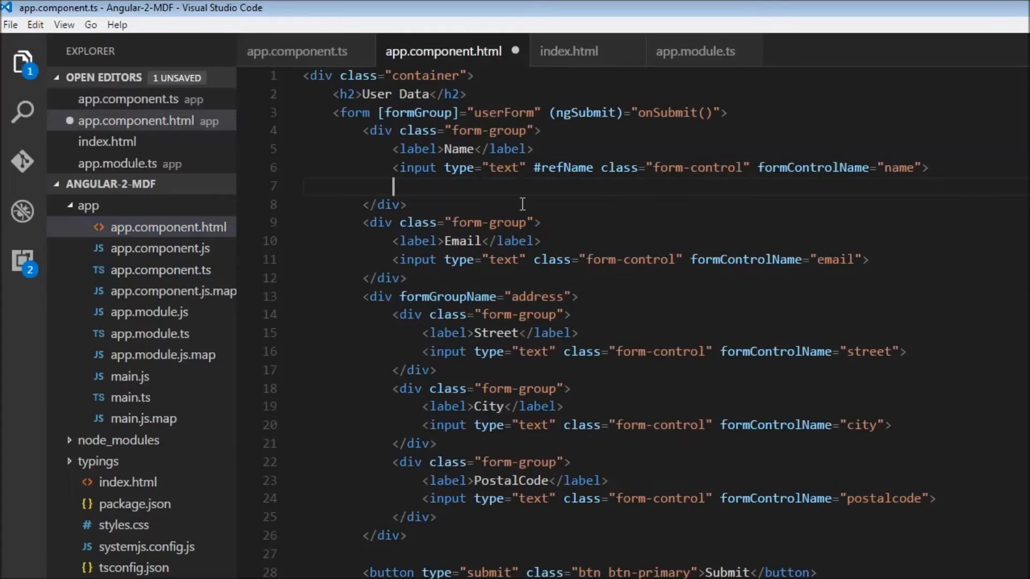
pyautogui.write('div>')
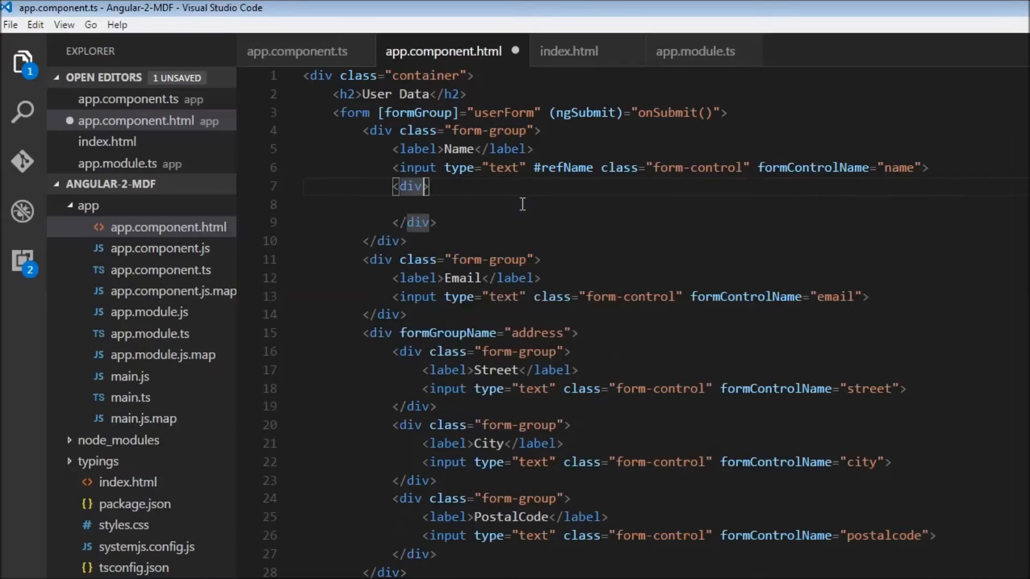
pyautogui.write('*ng')
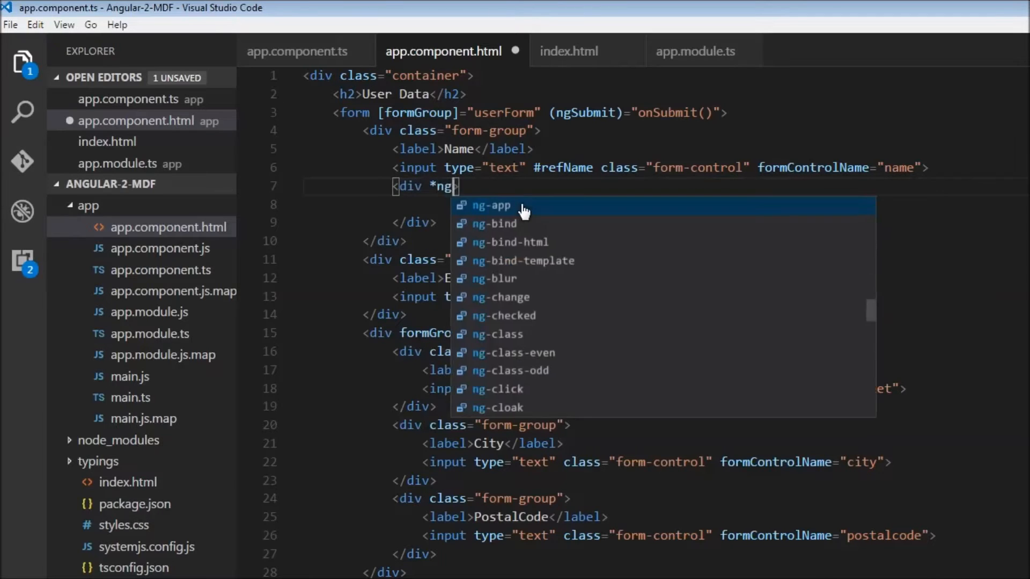
pyautogui.write('If=')
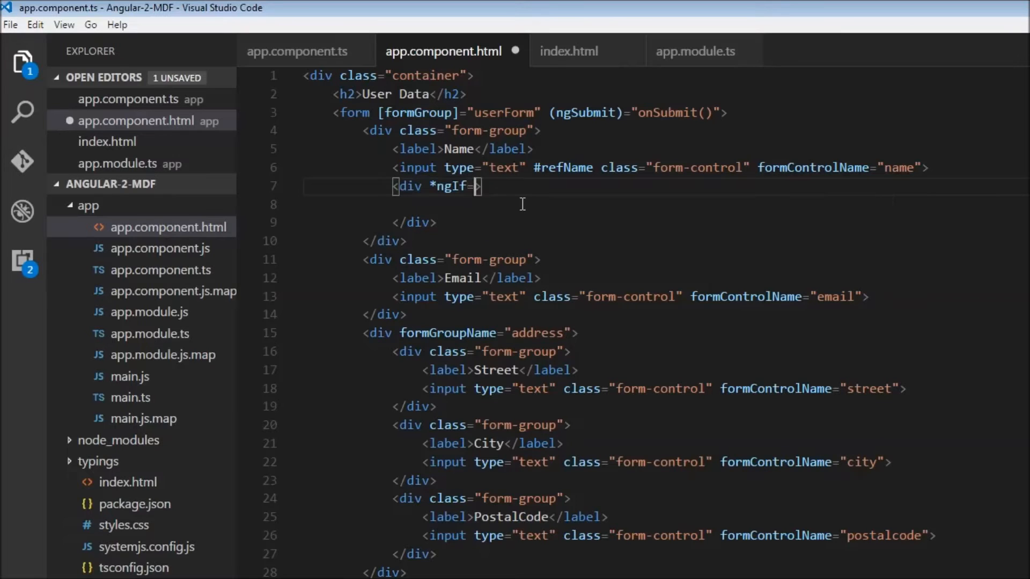
pyautogui.write('""')
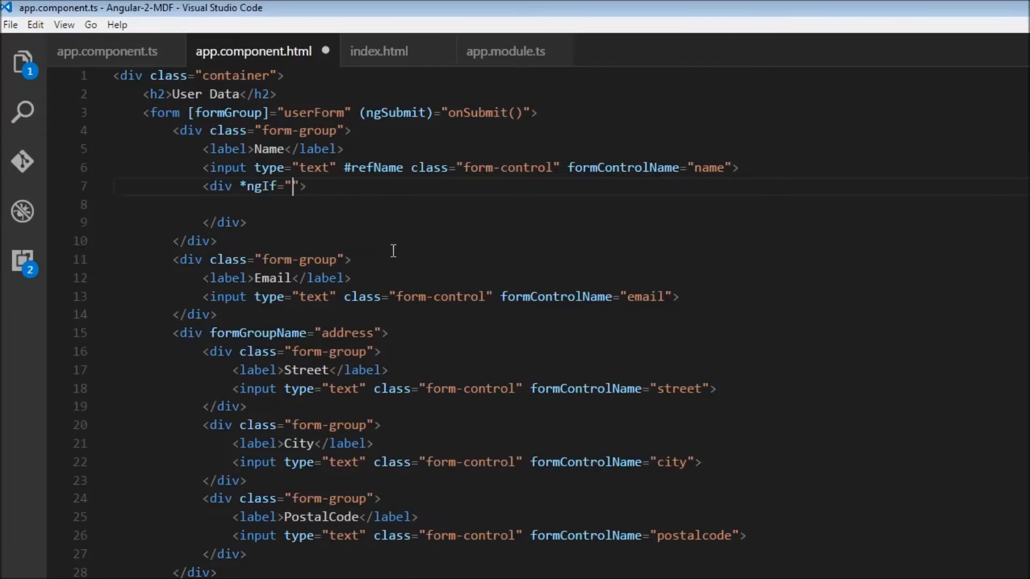
pyautogui.moveTo(407, 250)
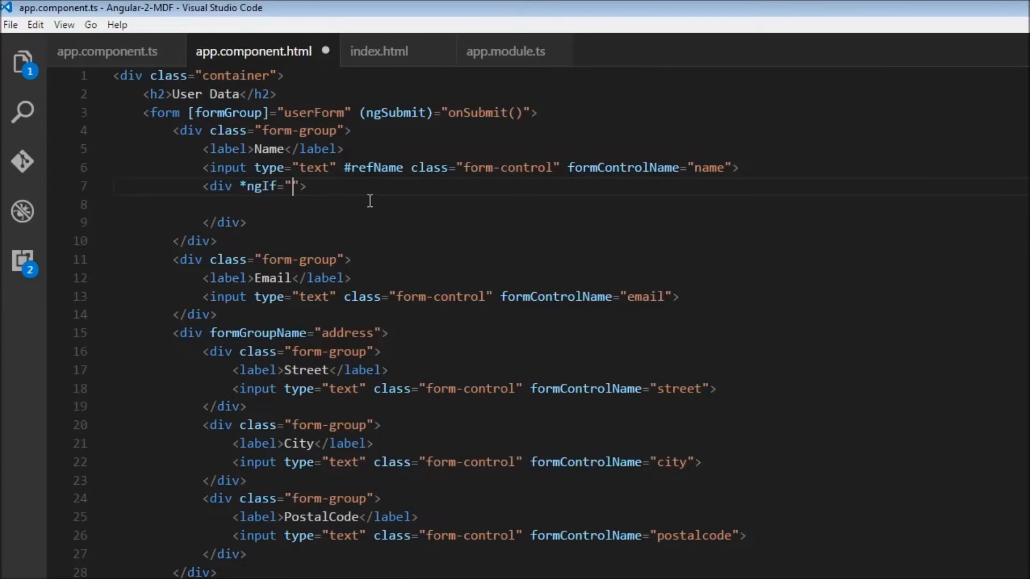
pyautogui.moveTo(492, 189)
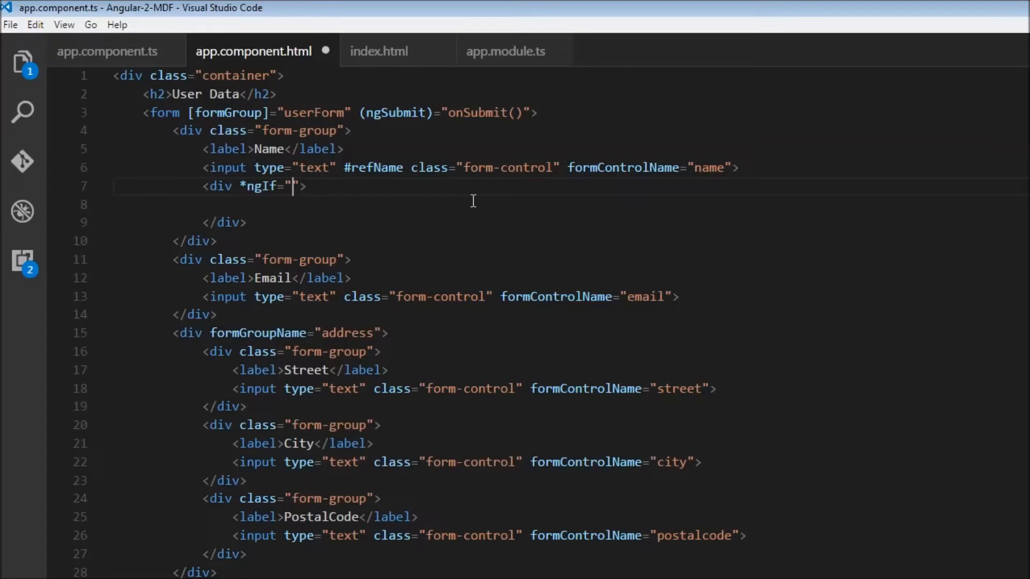
pyautogui.write('u')
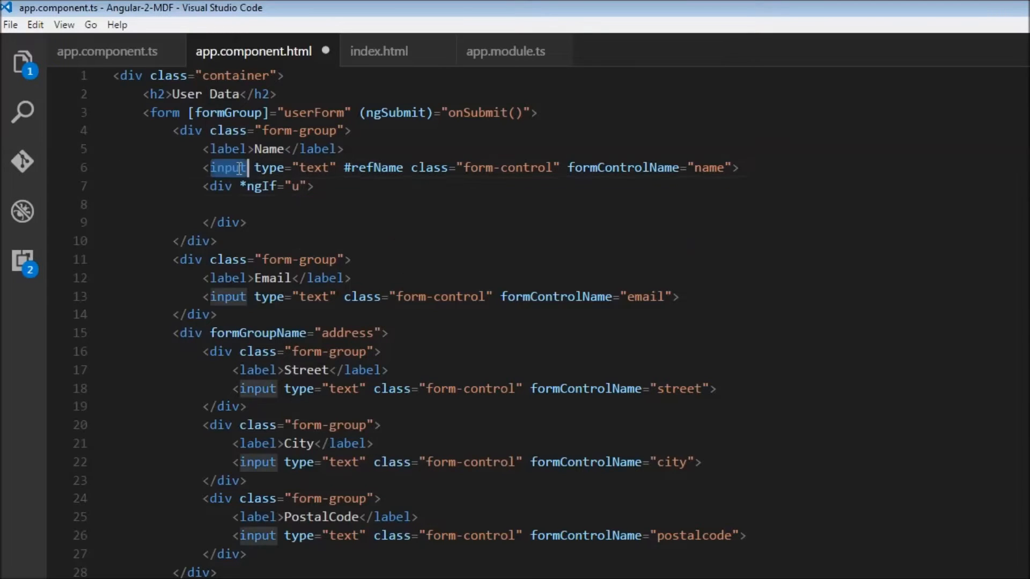
pyautogui.write('se')
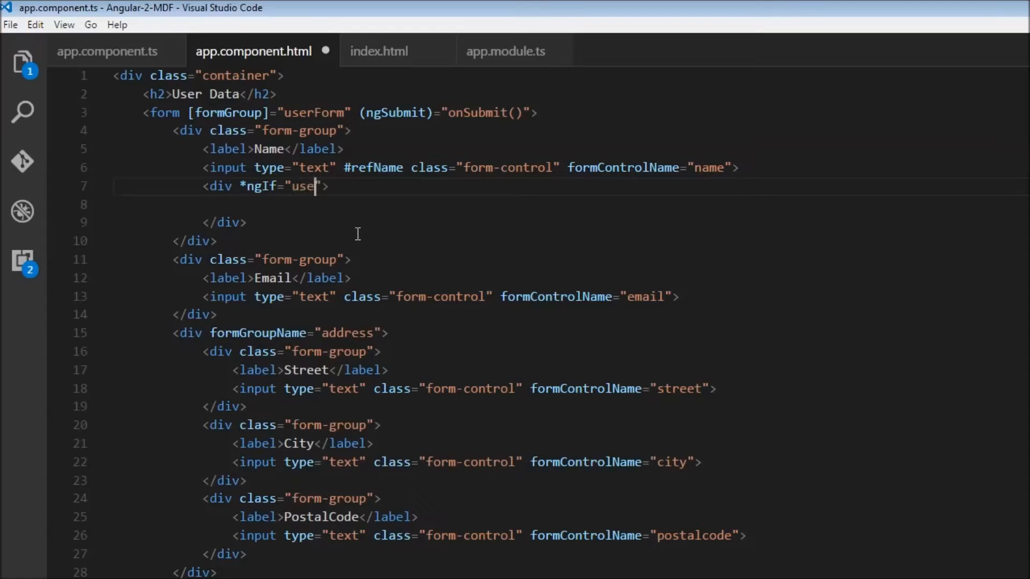
pyautogui.write('r')
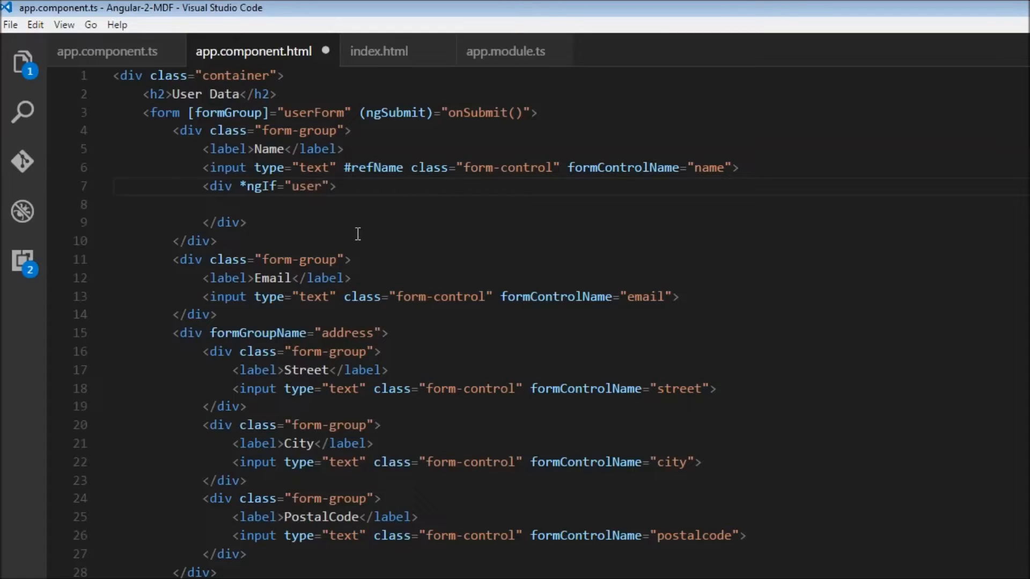
pyautogui.write('Form')
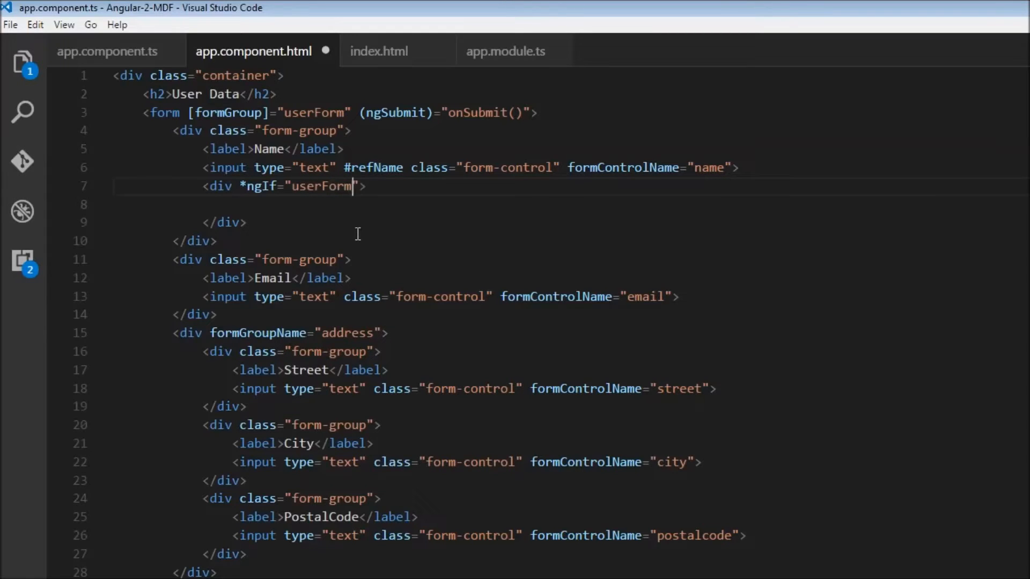
pyautogui.write('.controls')
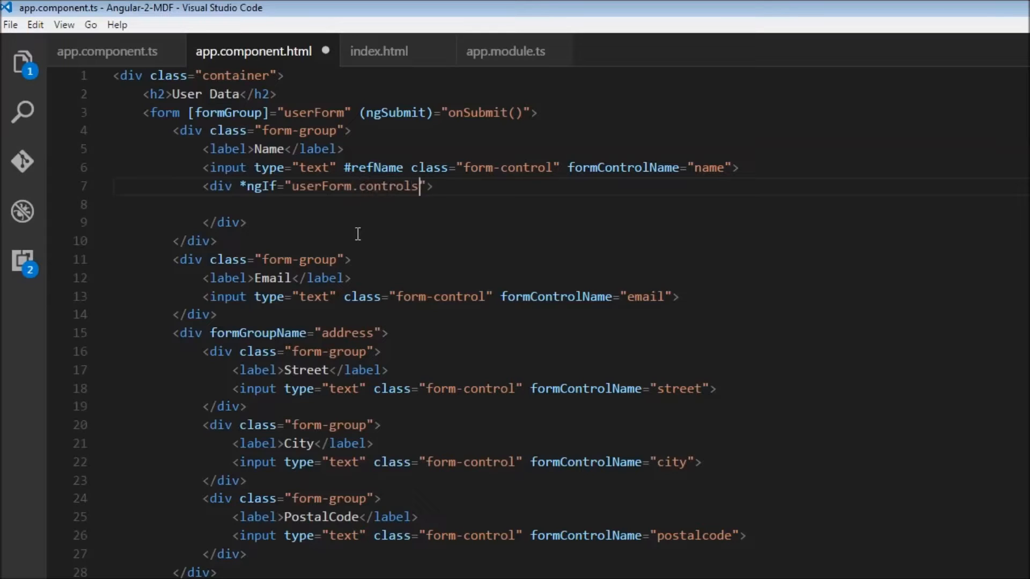
pyautogui.write("['name']")
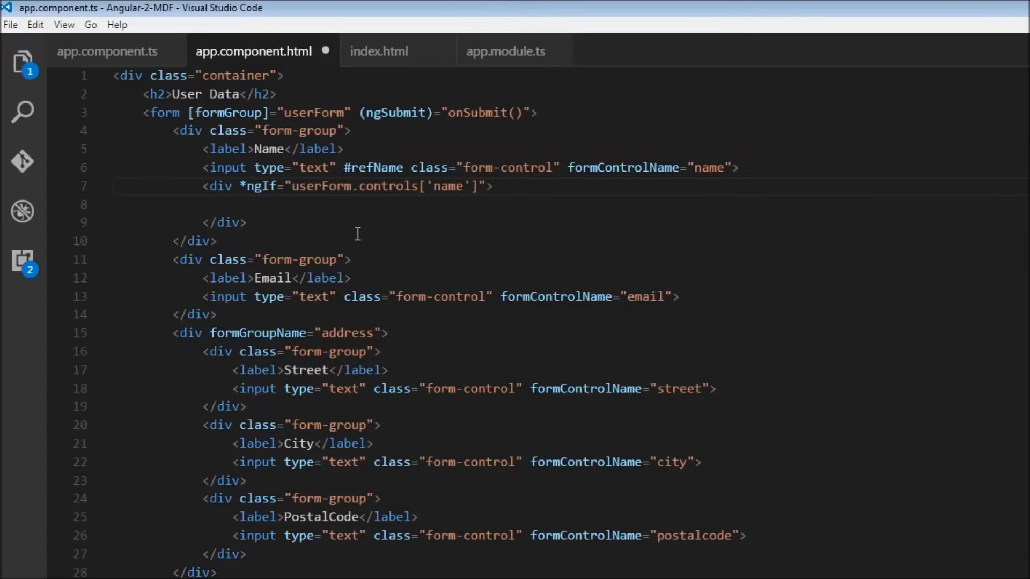
pyautogui.write('.')
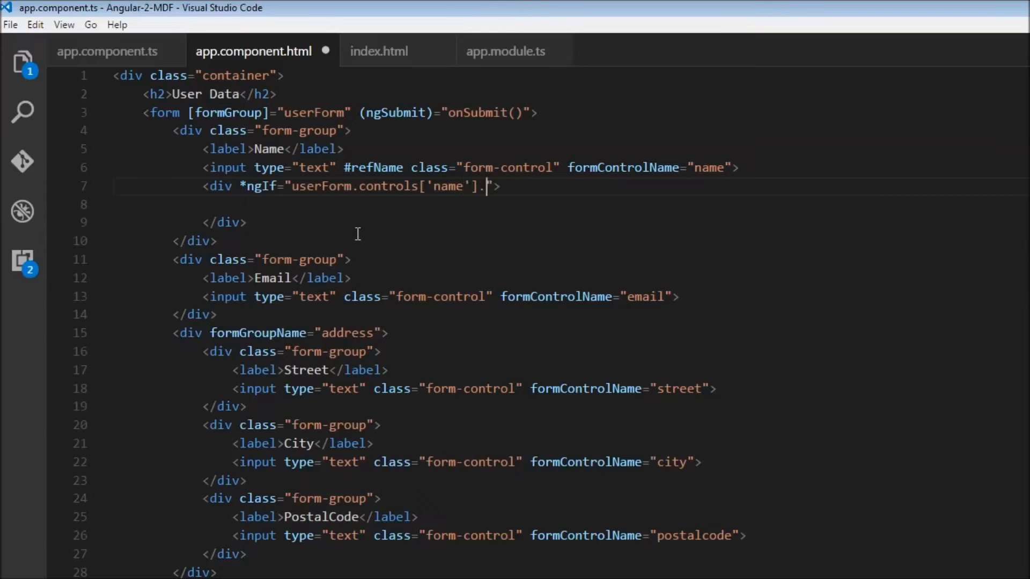
pyautogui.write('hasErro')
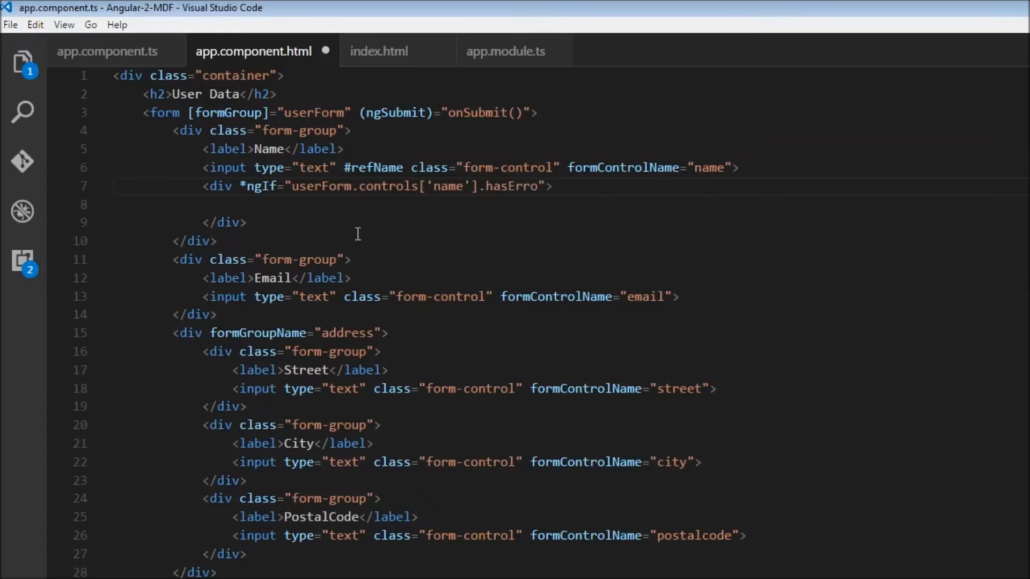
pyautogui.write("r('req')")
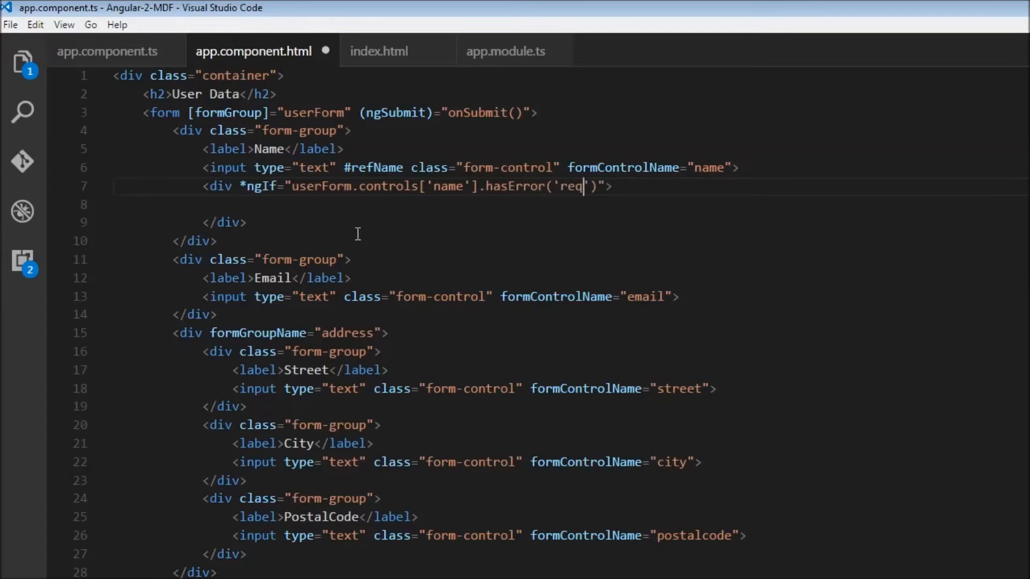
pyautogui.write('uired')
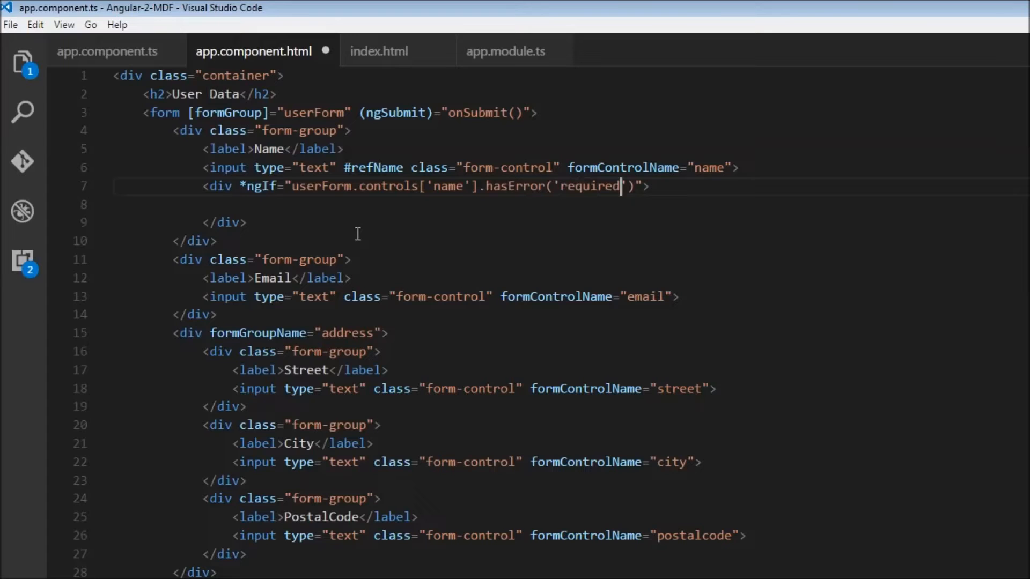
# Give the div class "alert alert-danger" with the text "Please enter a name" and review the condition
pyautogui.write('class=')
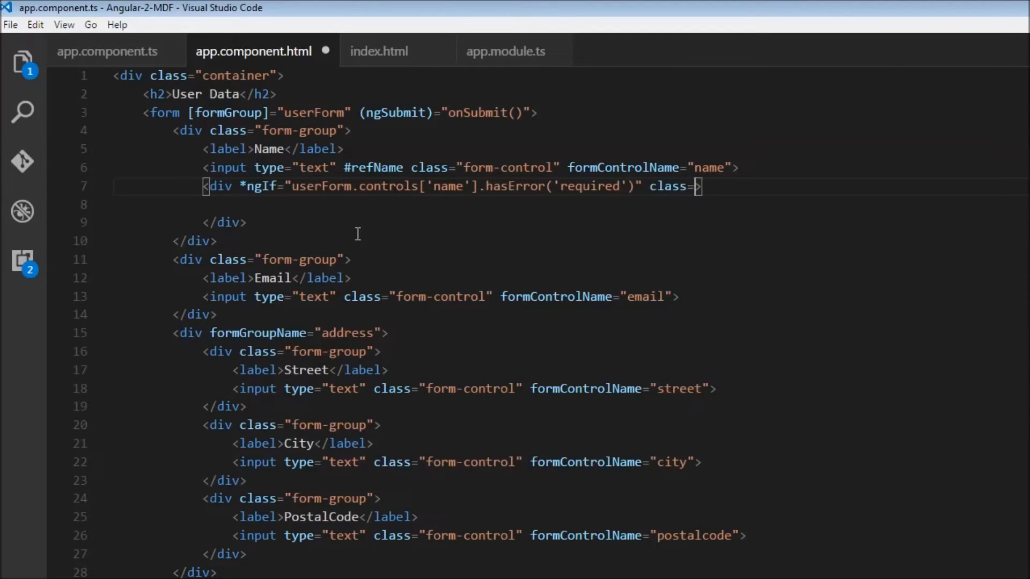
pyautogui.write('"')
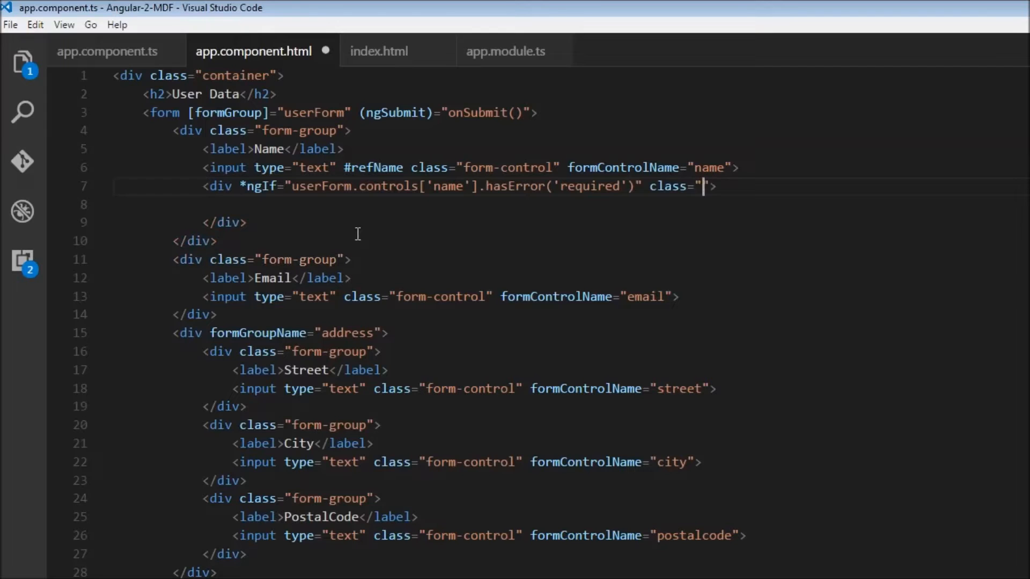
pyautogui.write('alert alert-danger')
pyautogui.click(570, 204)
pyautogui.write('Pleas')
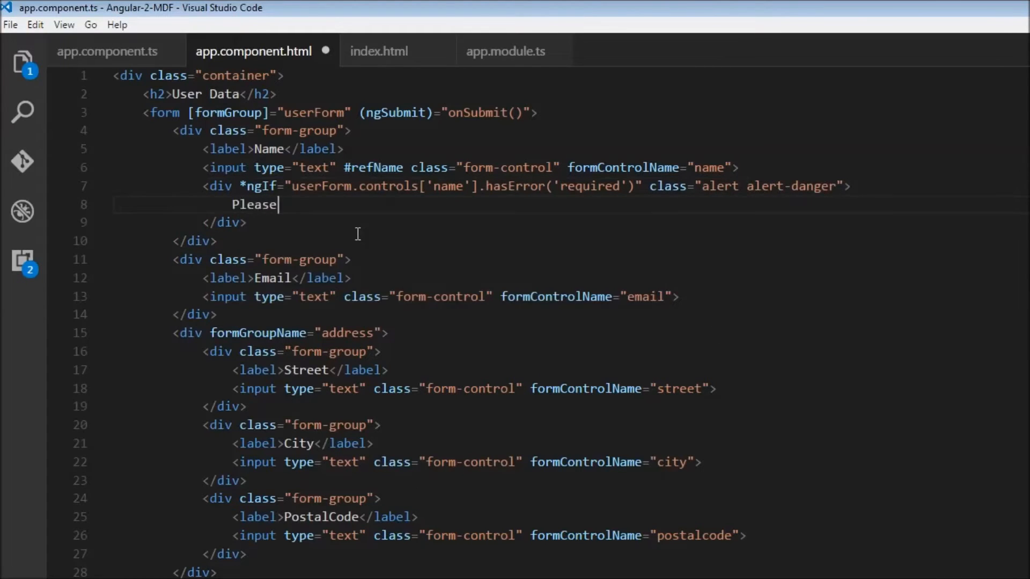
pyautogui.write('enter a nae')
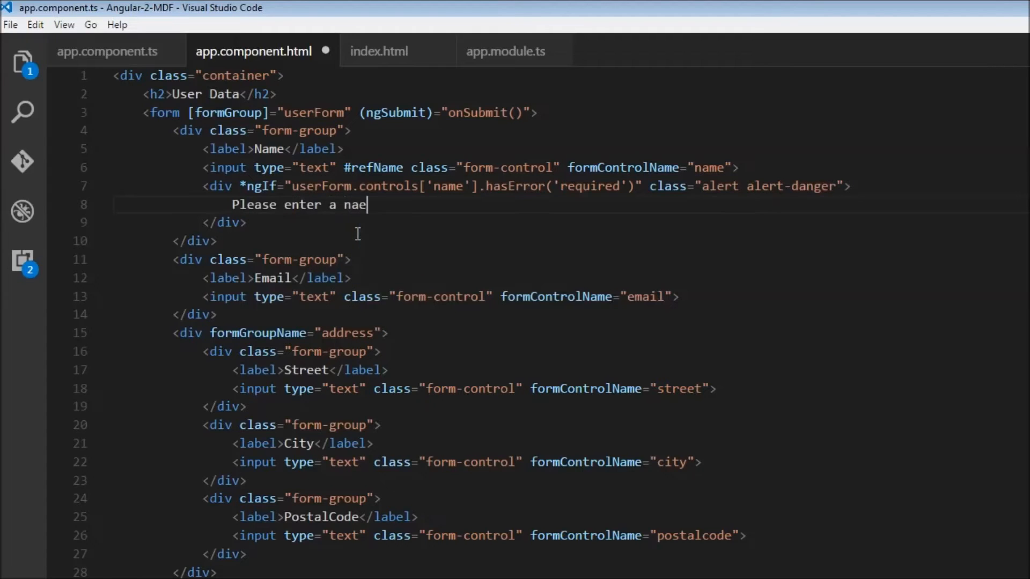
pyautogui.write('m')
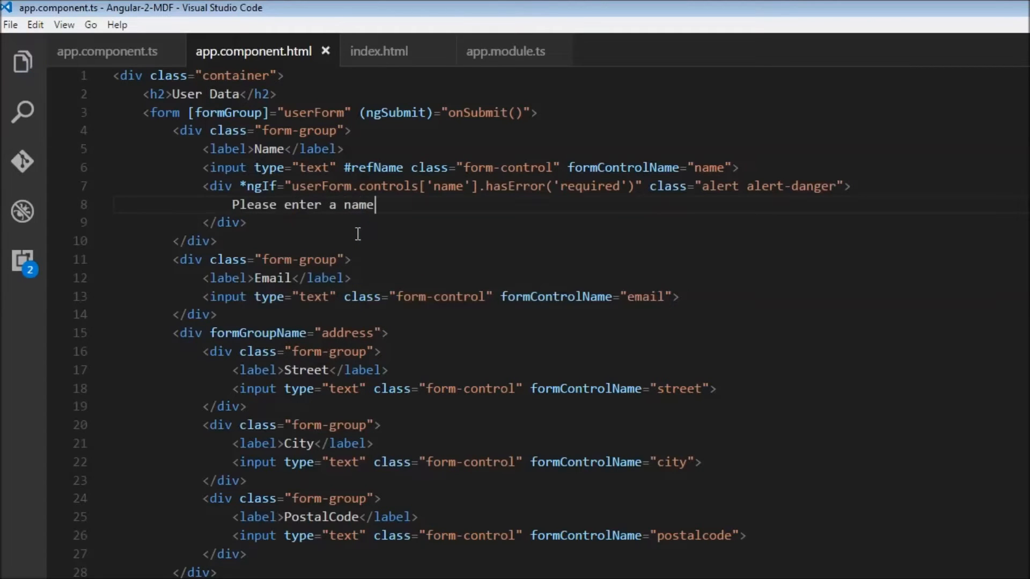
pyautogui.doubleClick(320, 185)
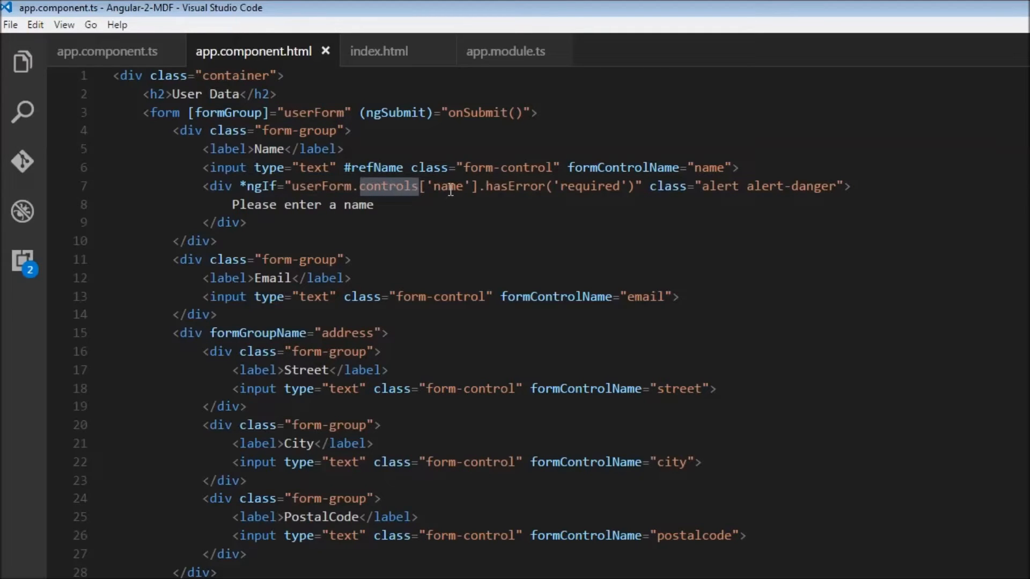
pyautogui.doubleClick(448, 185)
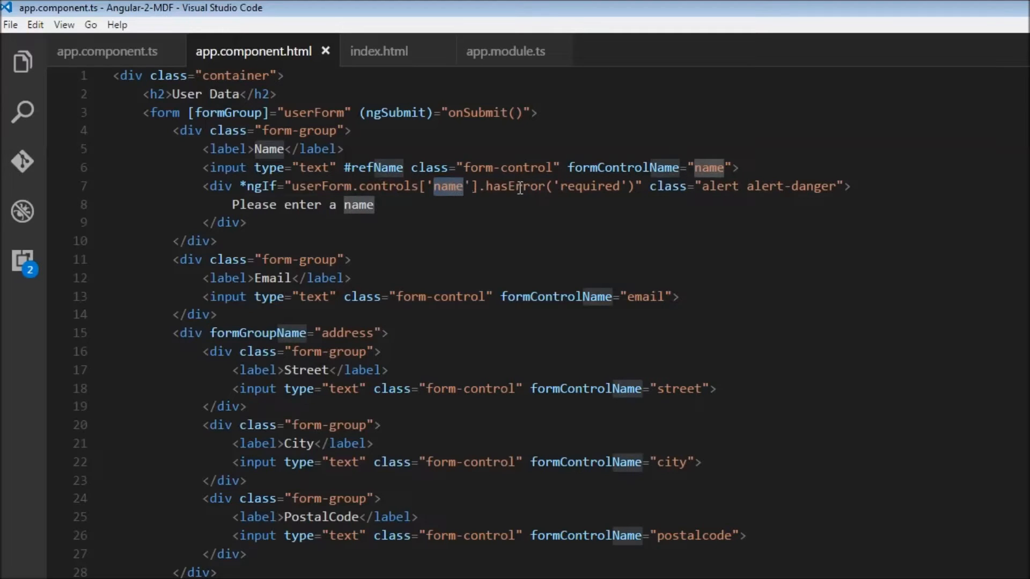
pyautogui.doubleClick(514, 186)
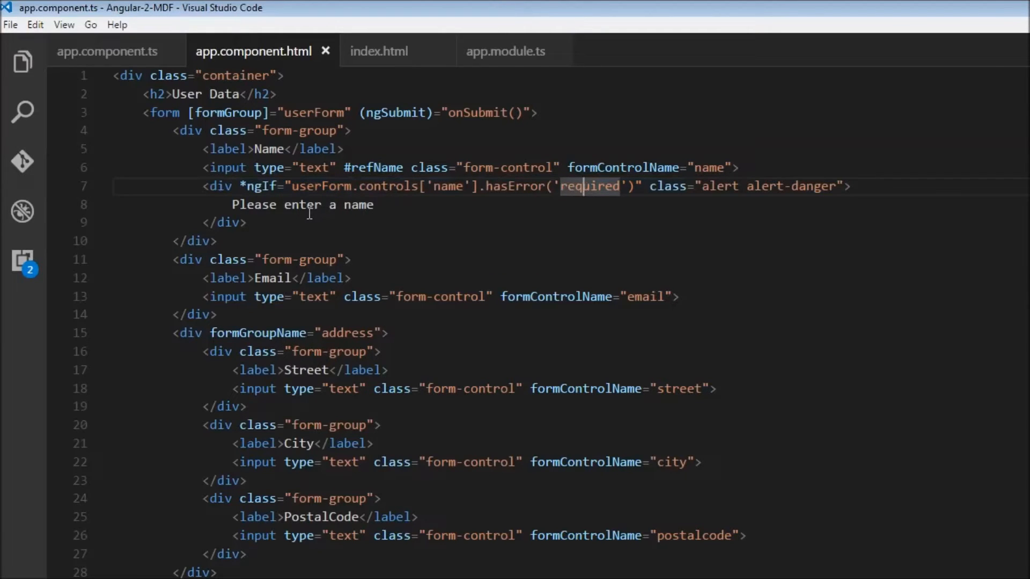
pyautogui.moveTo(204, 186); pyautogui.dragTo(247, 222)
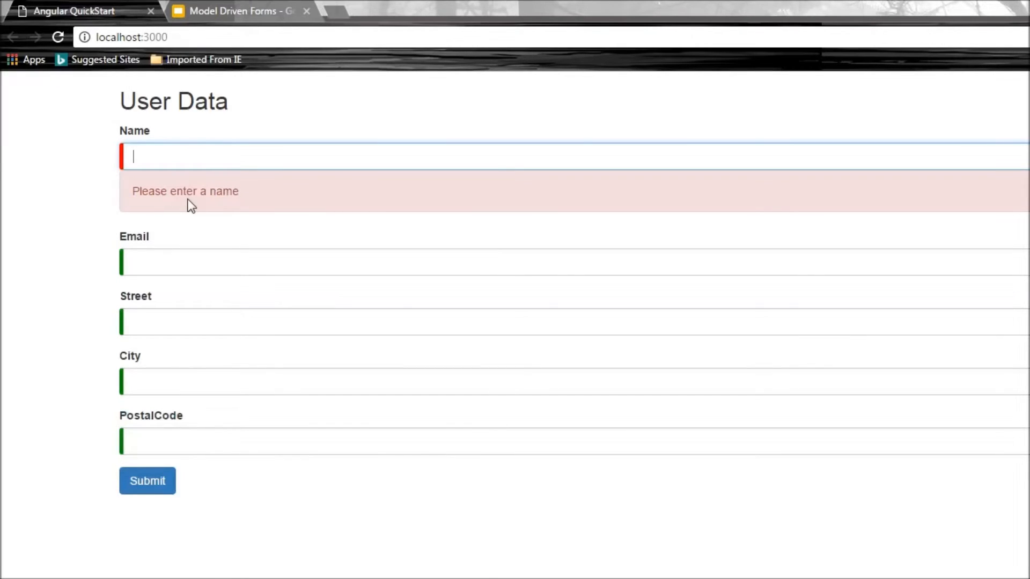
# Type a short entry into the Name field to watch the required alert react
pyautogui.write('asd')
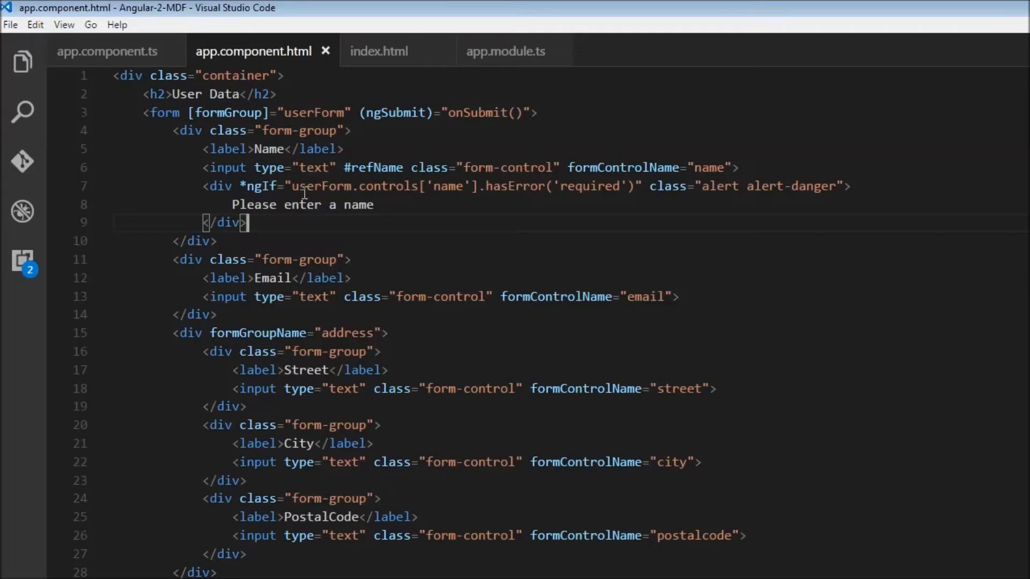
pyautogui.moveTo(117, 52)
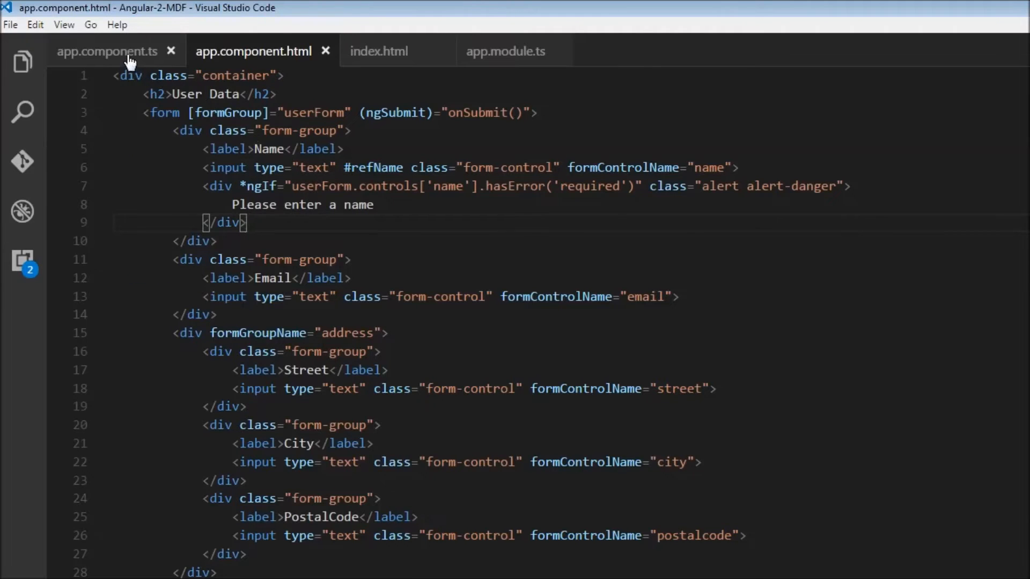
# Extend the name control's validators with Validators.minLength(4) and Validators.maxLength(10)
pyautogui.click(108, 51)
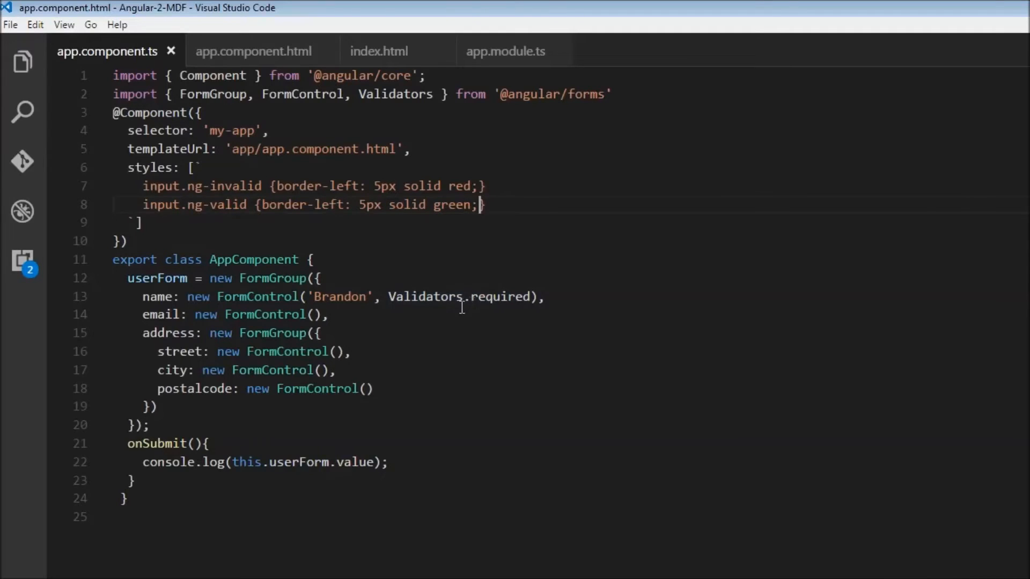
pyautogui.doubleClick(424, 296)
pyautogui.write('[')
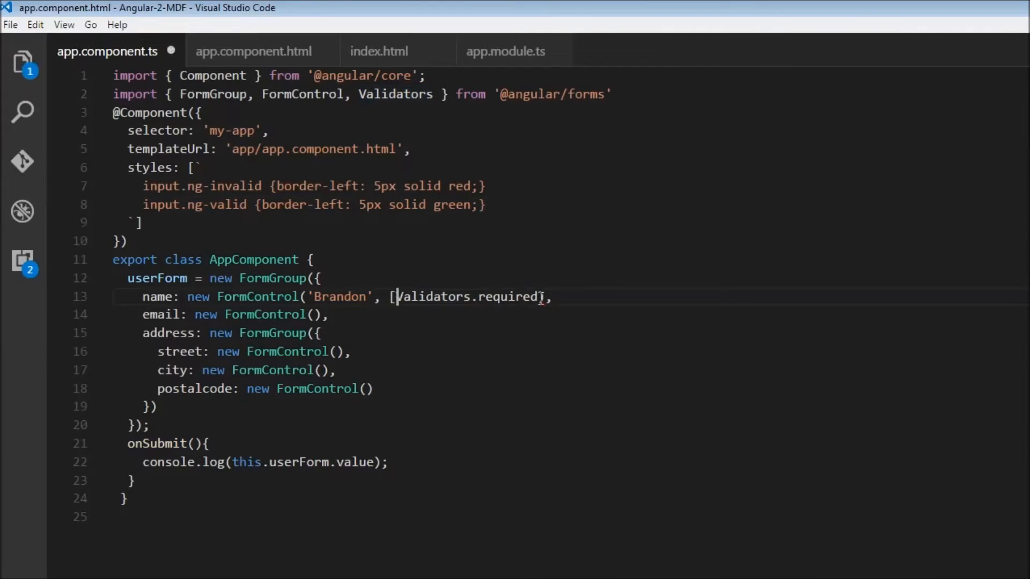
pyautogui.doubleClick(507, 296)
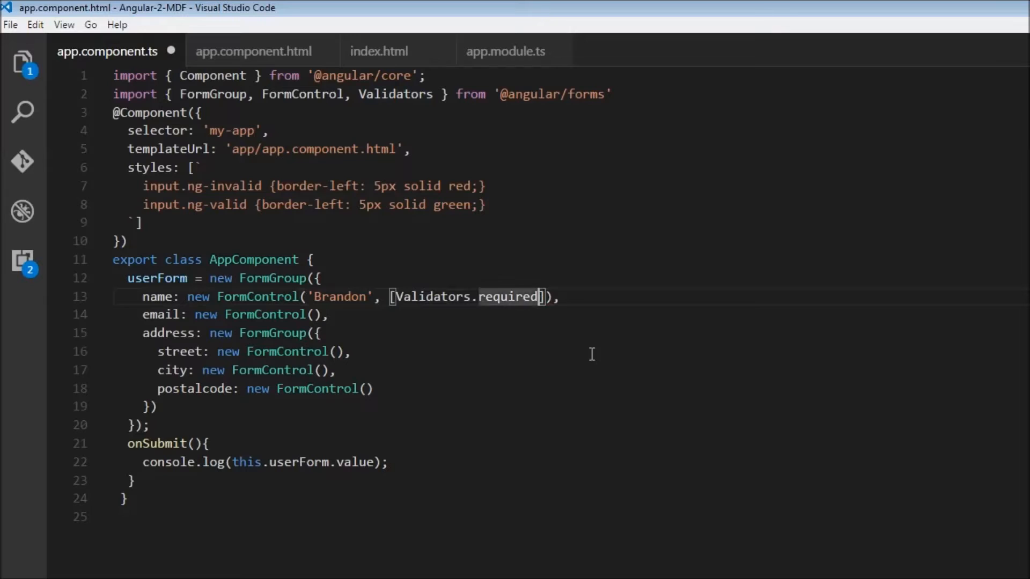
pyautogui.write(',')
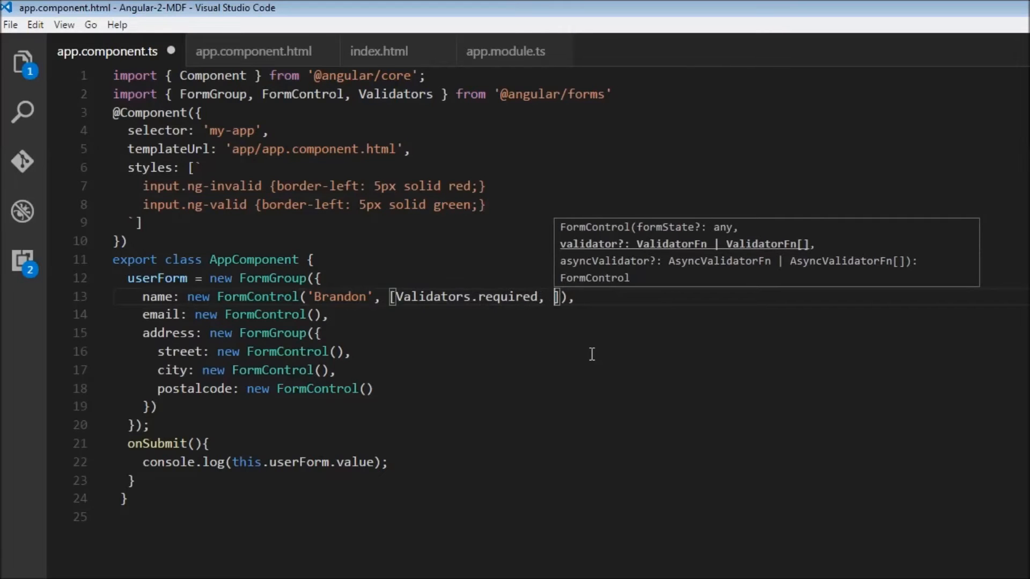
pyautogui.write('Validators.minLength')
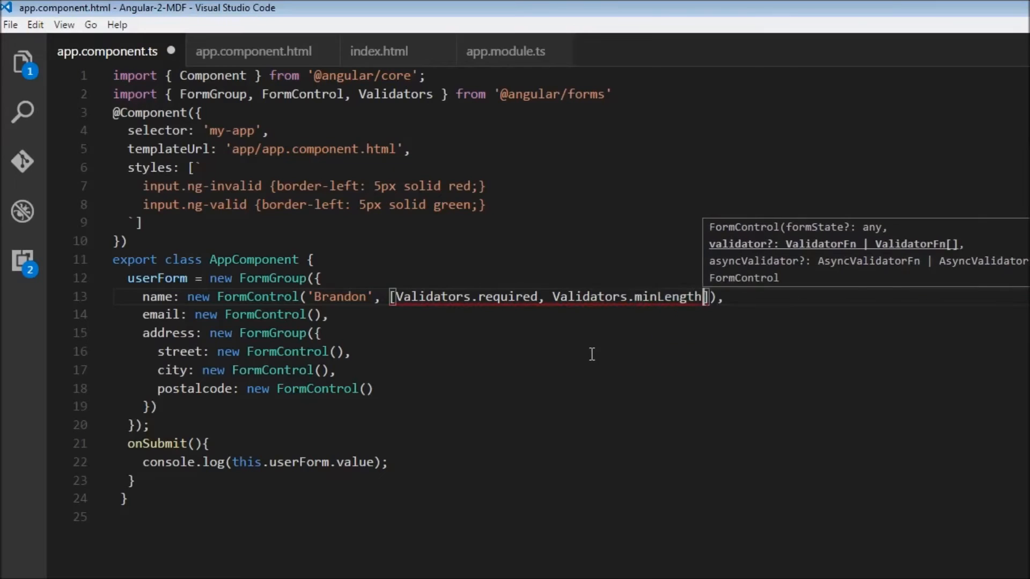
pyautogui.write('()')
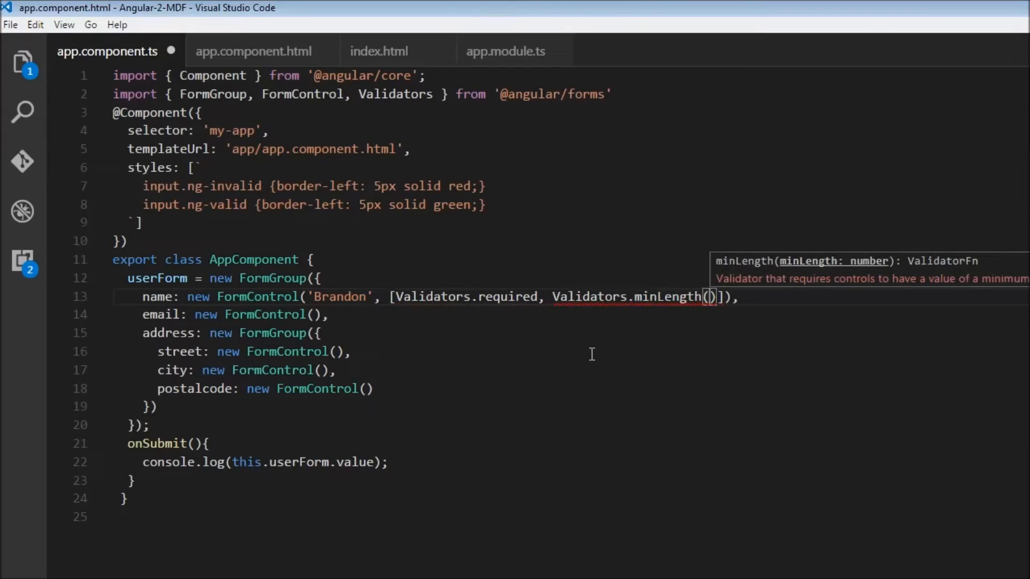
pyautogui.write('4')
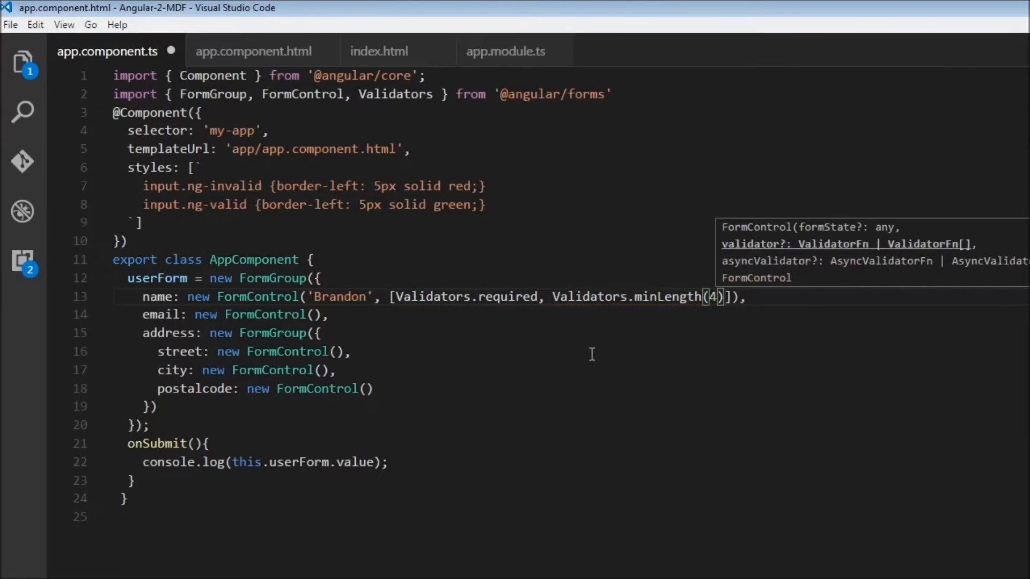
pyautogui.write(', Validators')
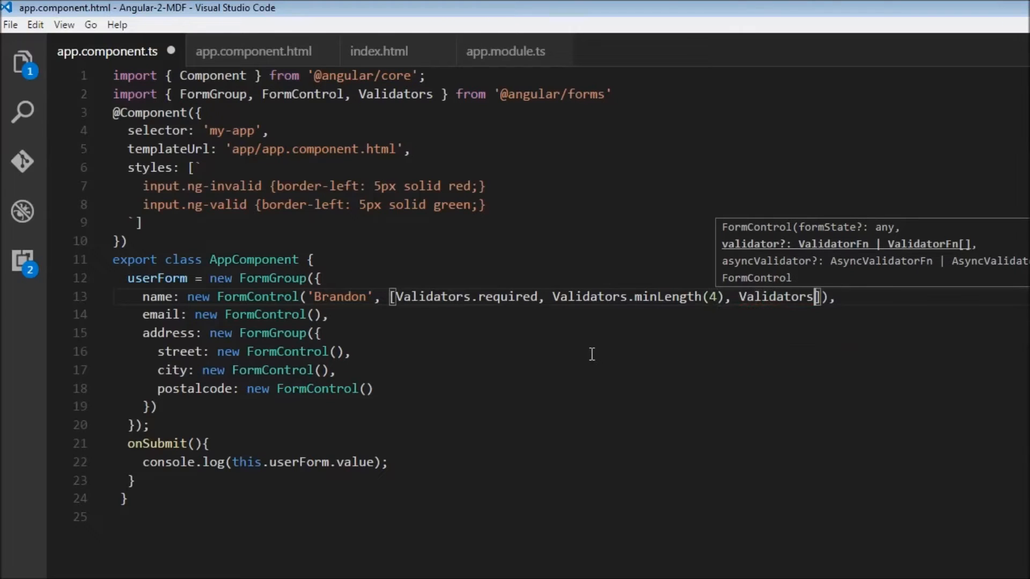
pyautogui.write('M')
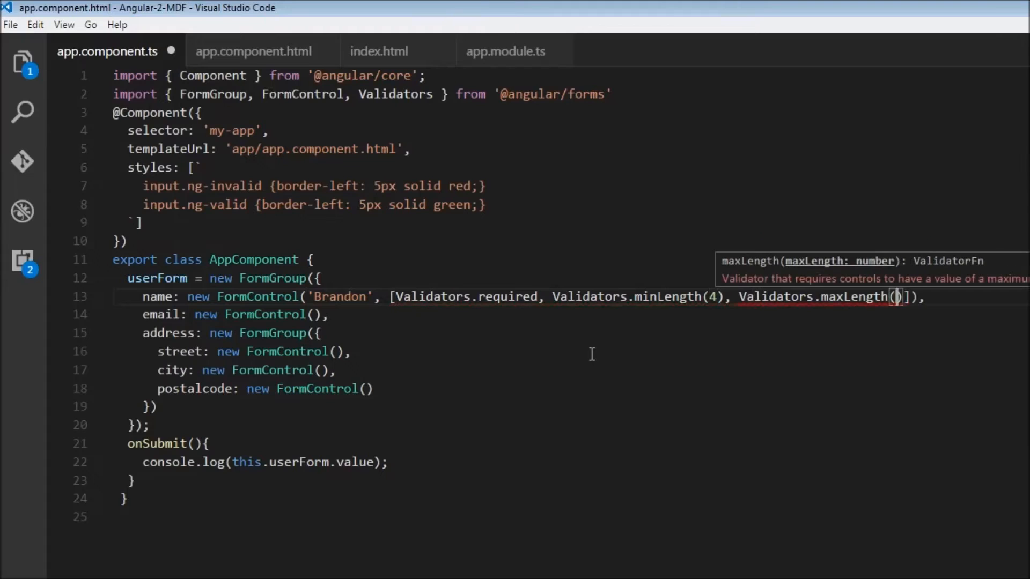
pyautogui.write('10')
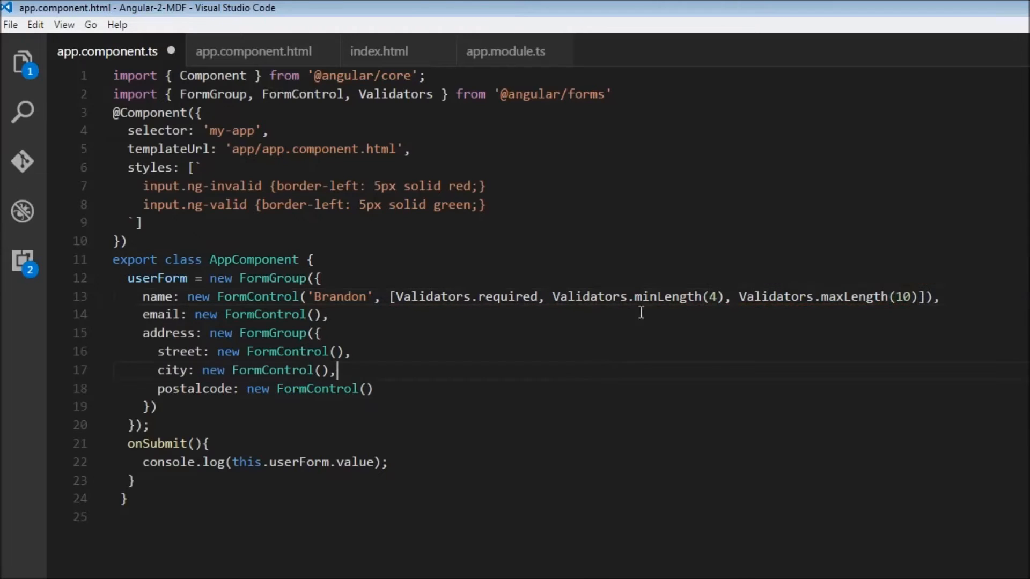
pyautogui.moveTo(785, 296)
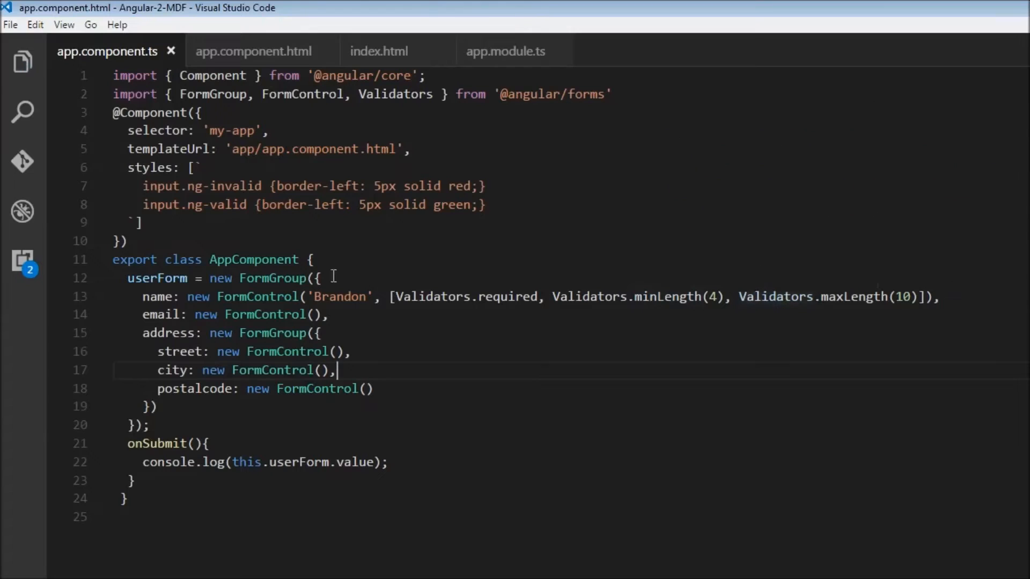
pyautogui.click(253, 51)
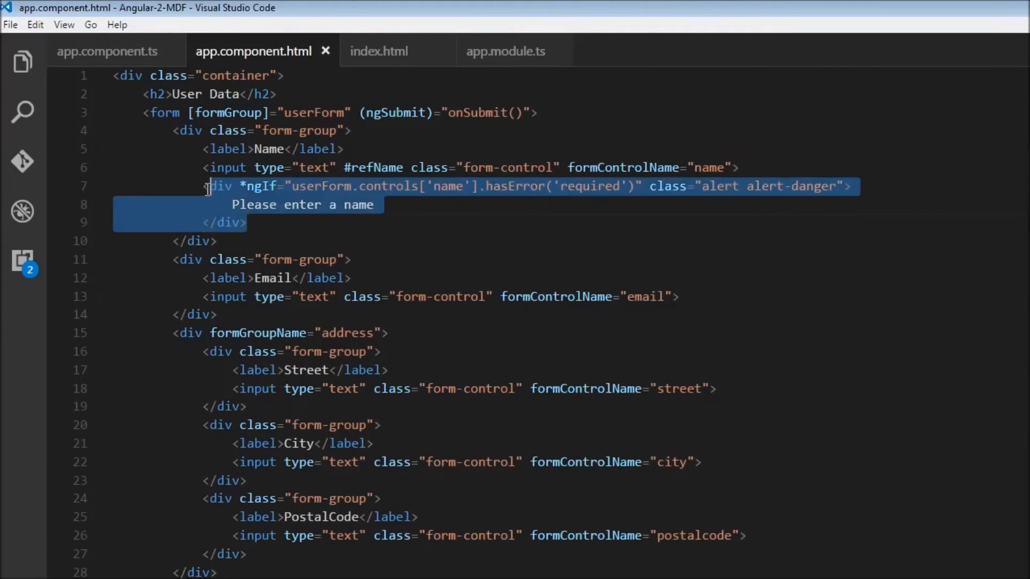
# Duplicate the Name error div twice, checking 'minlength' and 'maxlength' in the copies
pyautogui.click(250, 222)
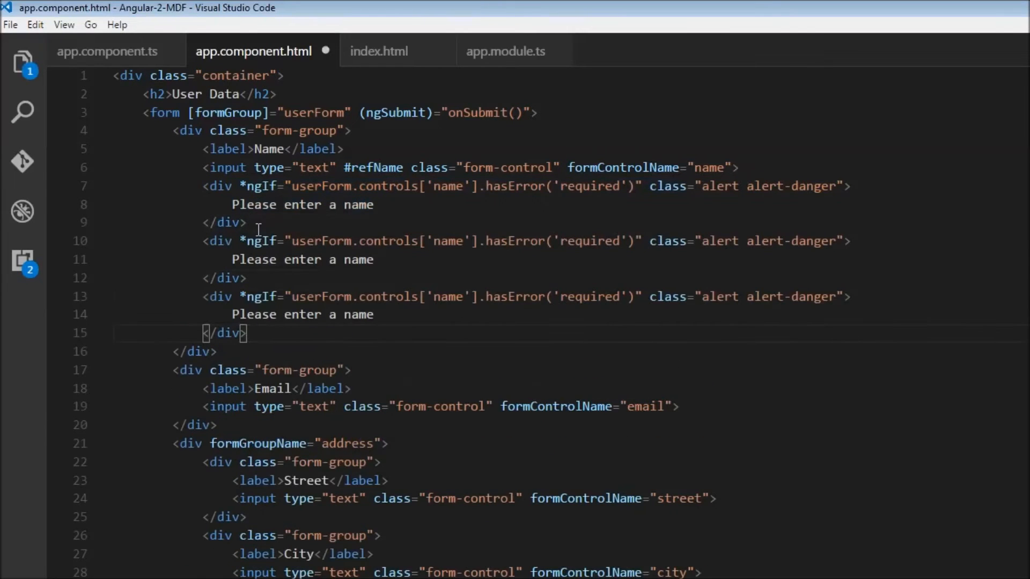
pyautogui.doubleClick(588, 241)
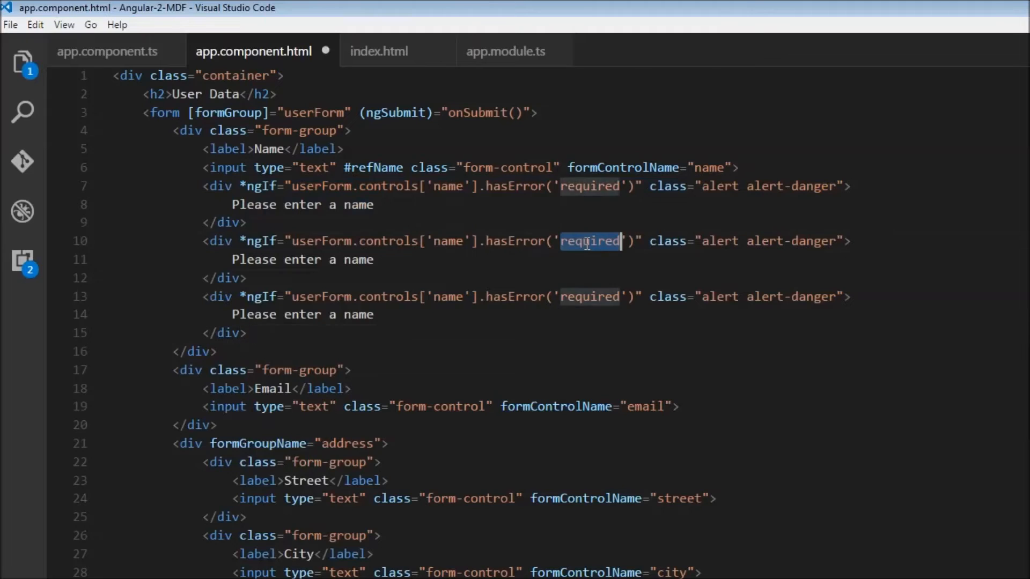
pyautogui.write('minlength')
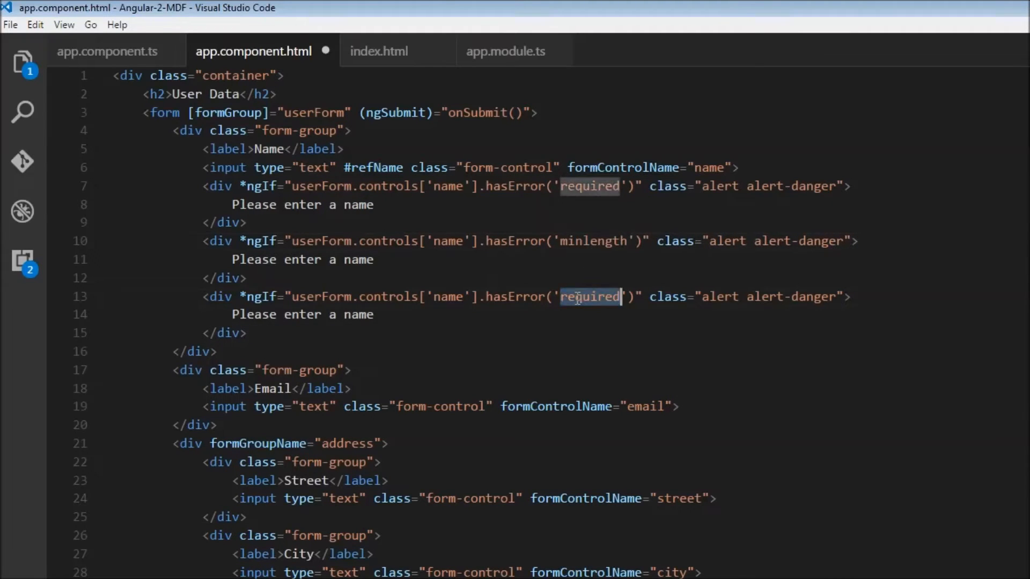
pyautogui.write('maxlength')
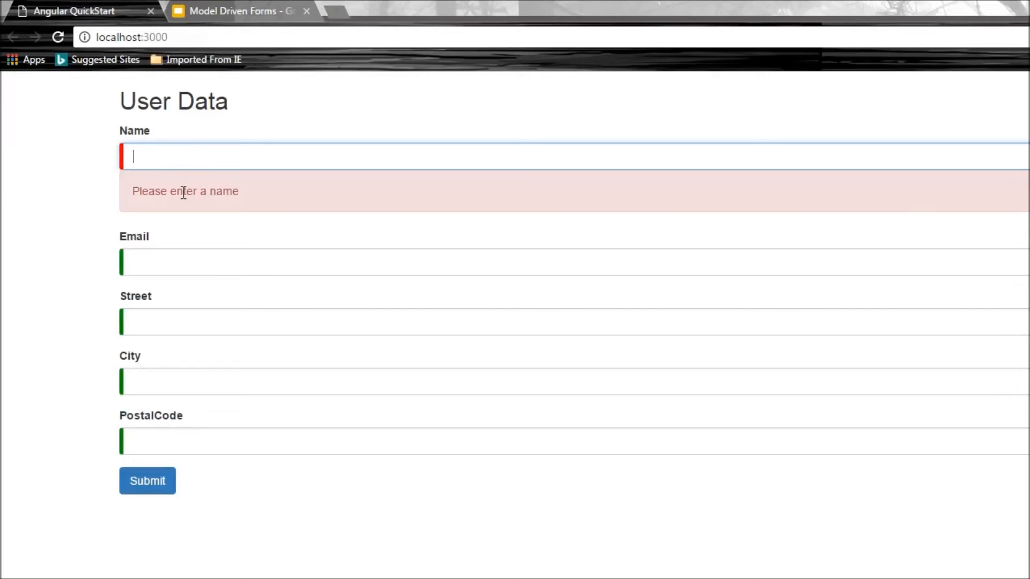
# Enter the short name 'abc' in the browser to test the minlength validation
pyautogui.write('ab')
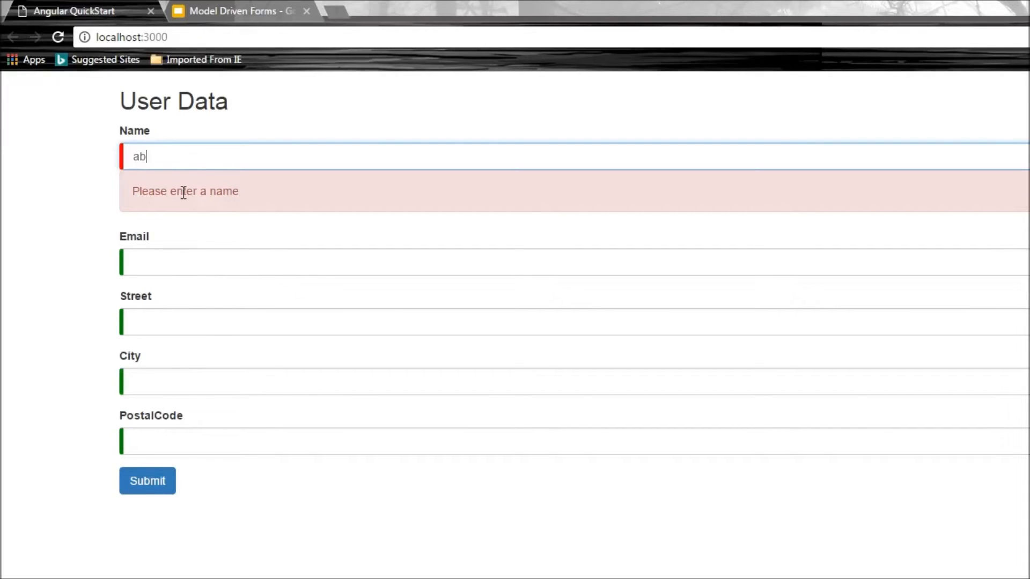
pyautogui.write('c')
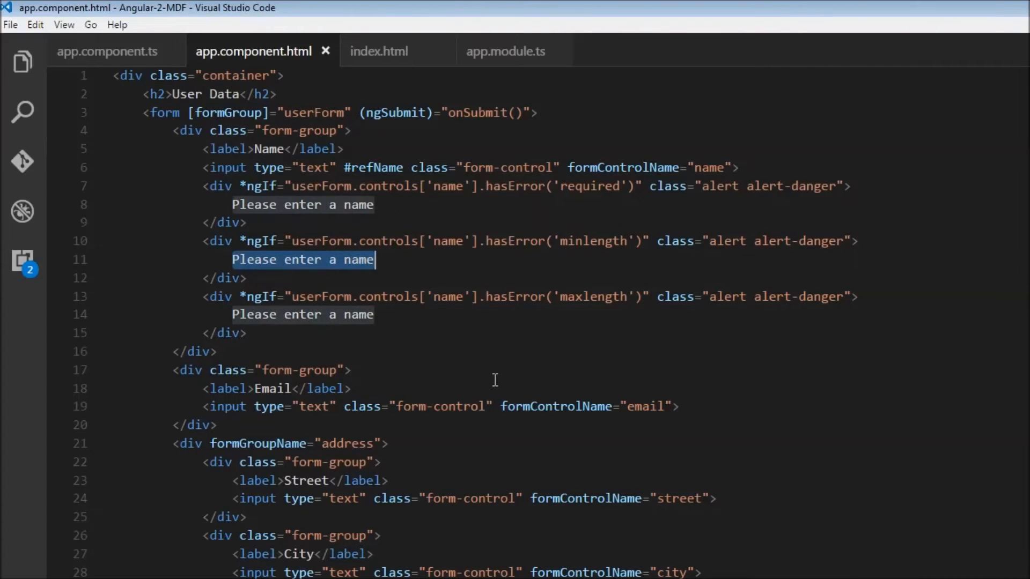
# Reword the alerts to 'Please enter atleast 4 characters' and 'Name cannot exceed 10 characters'
pyautogui.click(331, 260)
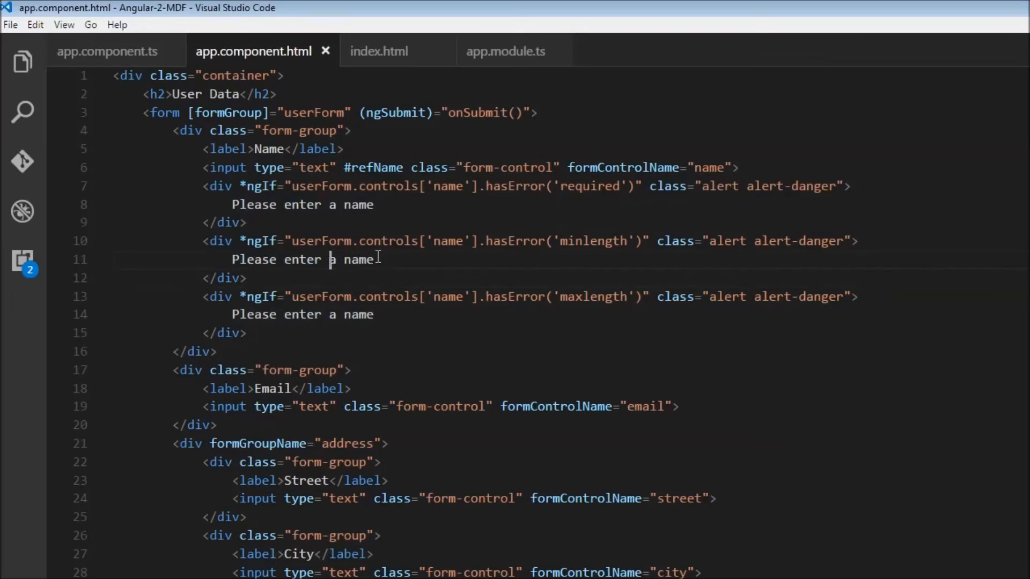
pyautogui.write('atleast 4 characters')
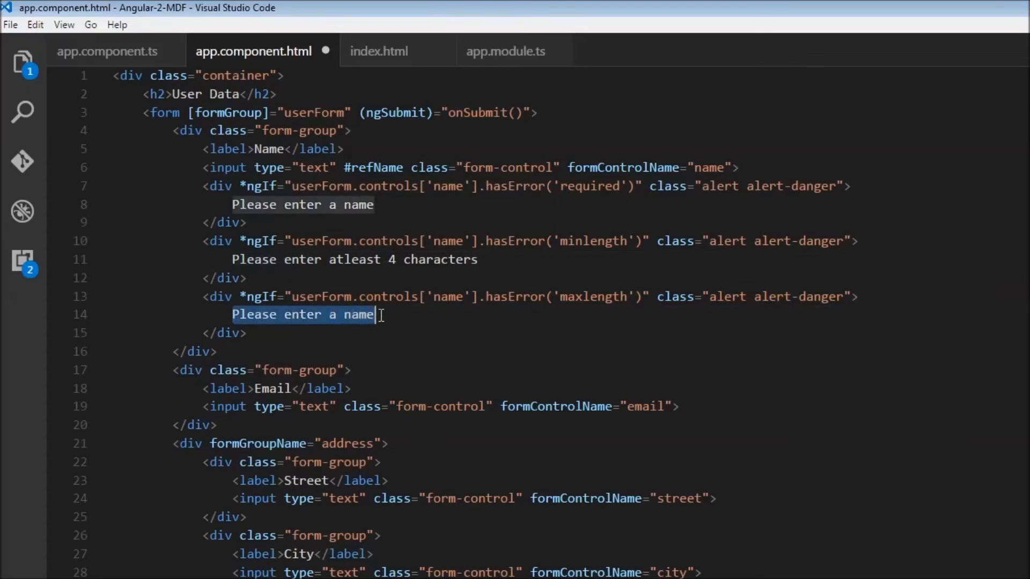
pyautogui.write('Name cannot')
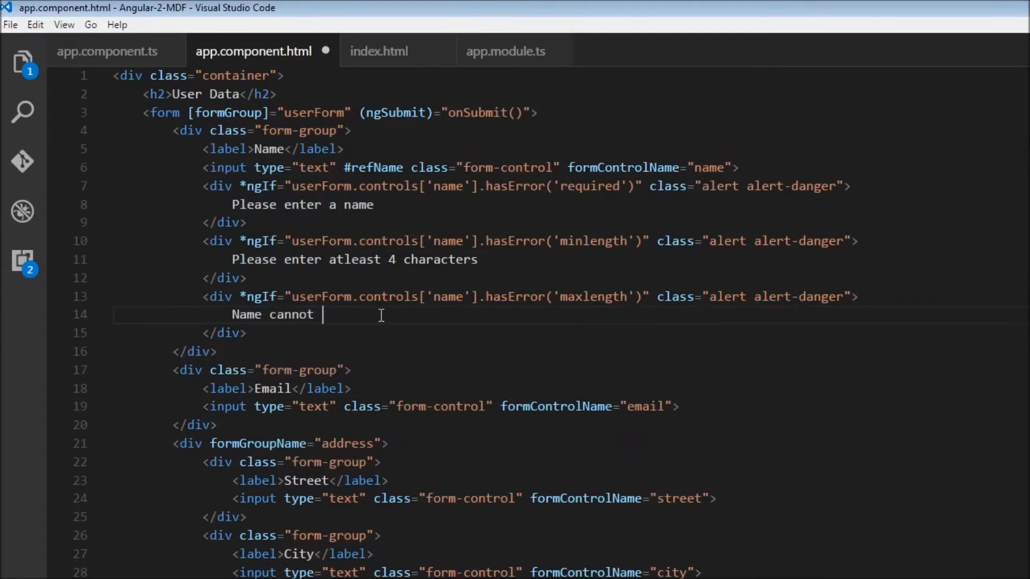
pyautogui.write('exceed 10')
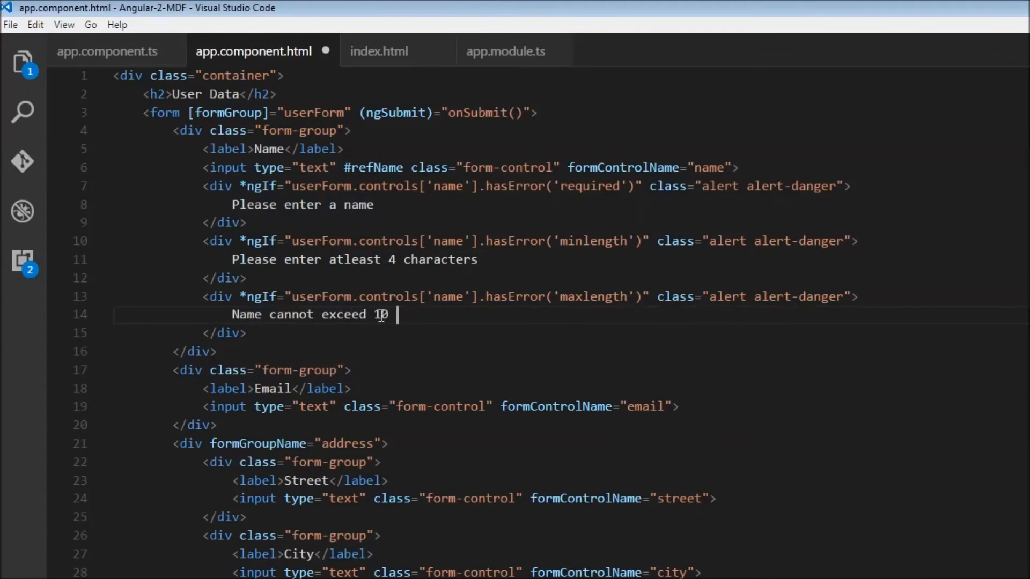
pyautogui.write('characters')
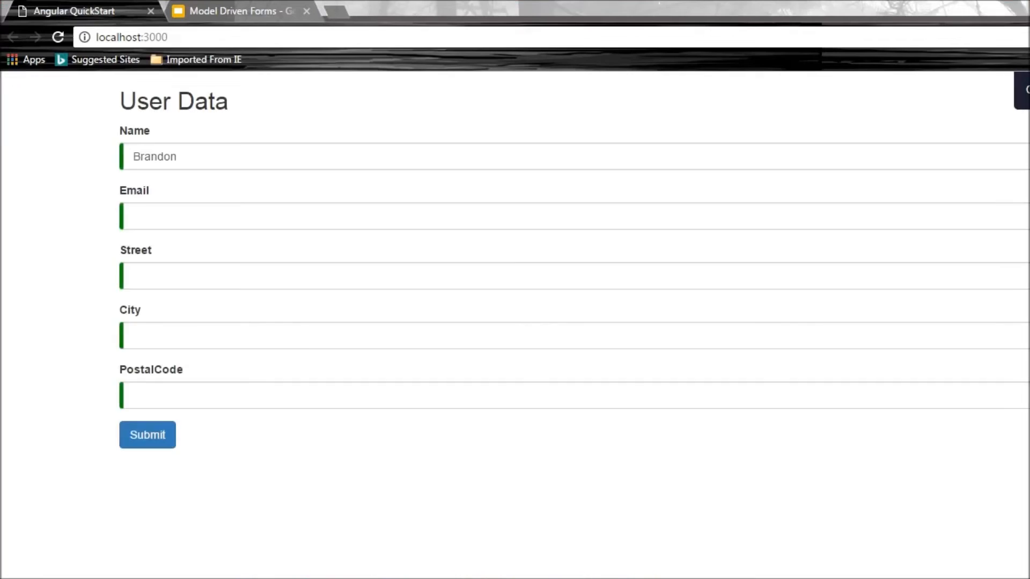
# Replace the prefilled name Brandon with abc, then keep typing up to abcdefghijk to check the length alerts
pyautogui.doubleClick(154, 157)
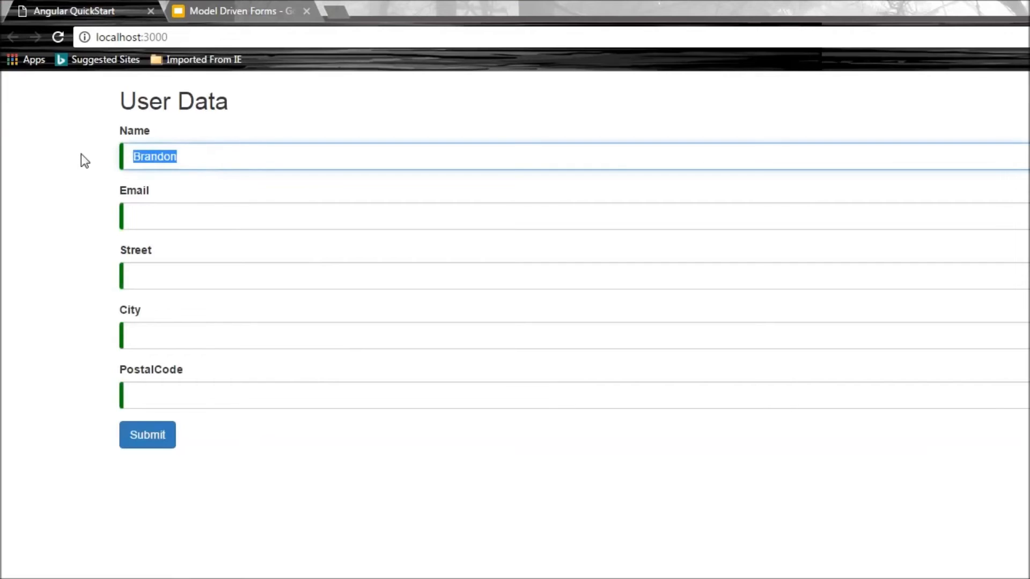
pyautogui.press('Delete')
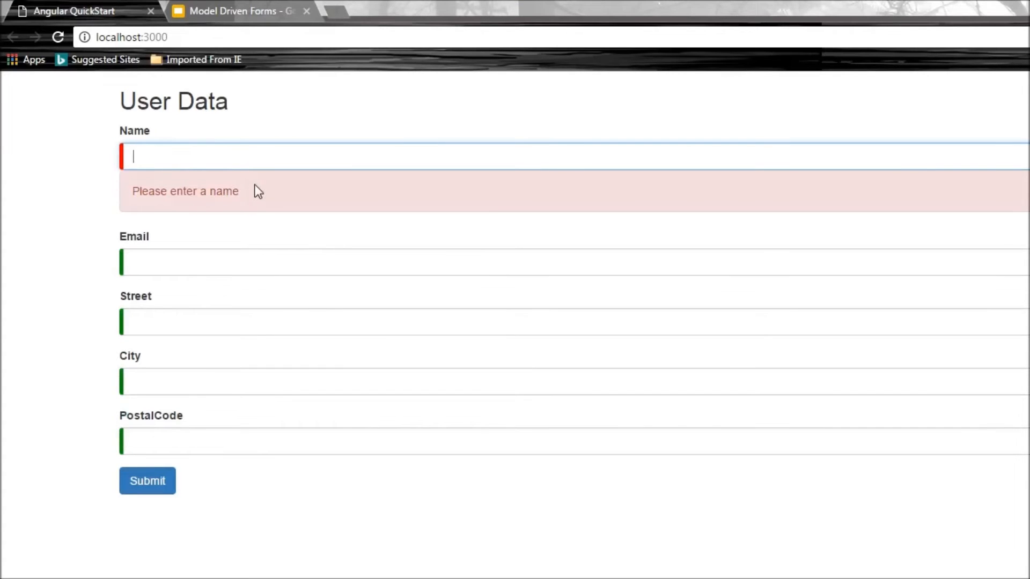
pyautogui.write('a')
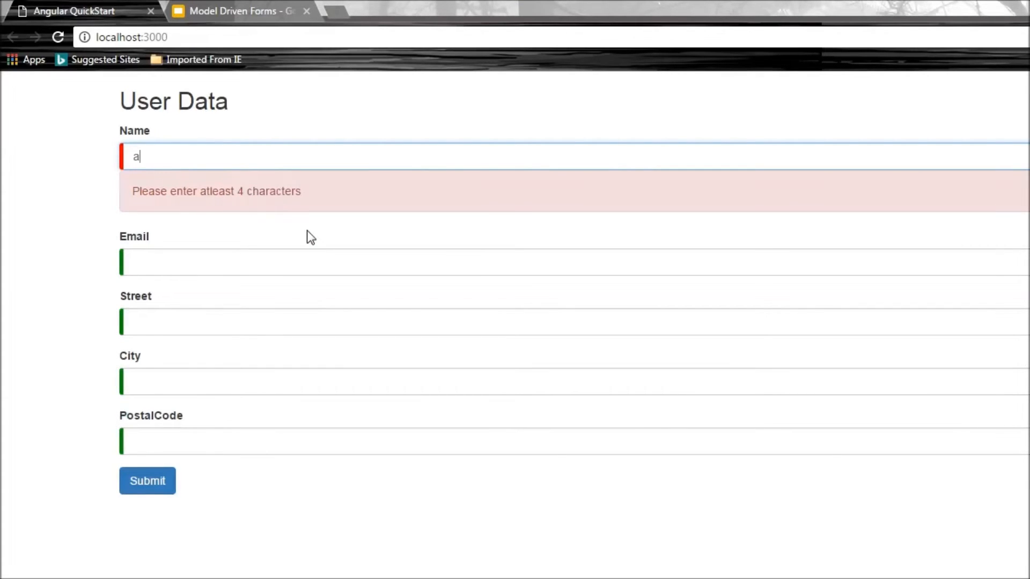
pyautogui.write('bx')
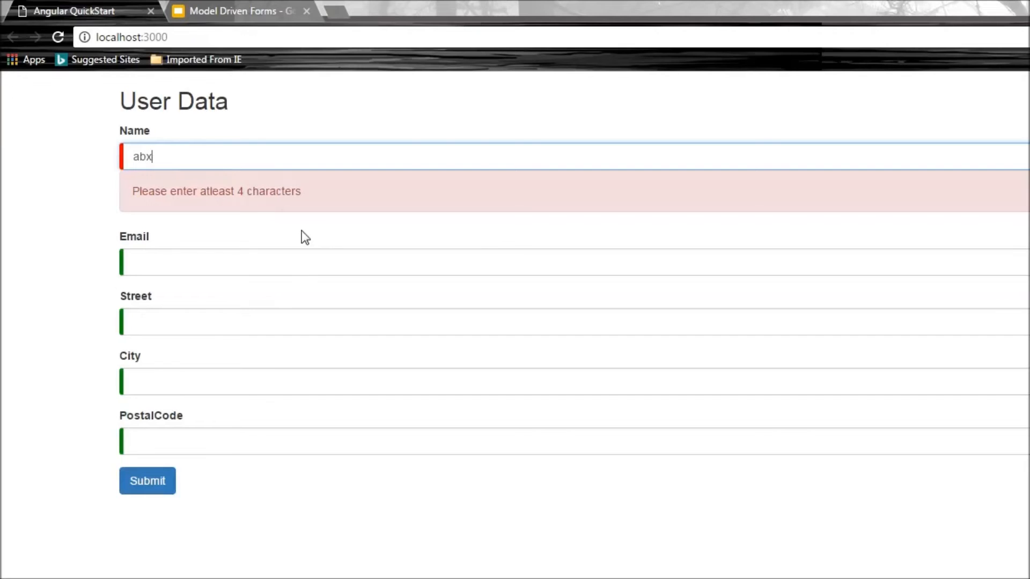
pyautogui.moveTo(271, 209)
pyautogui.write('c')
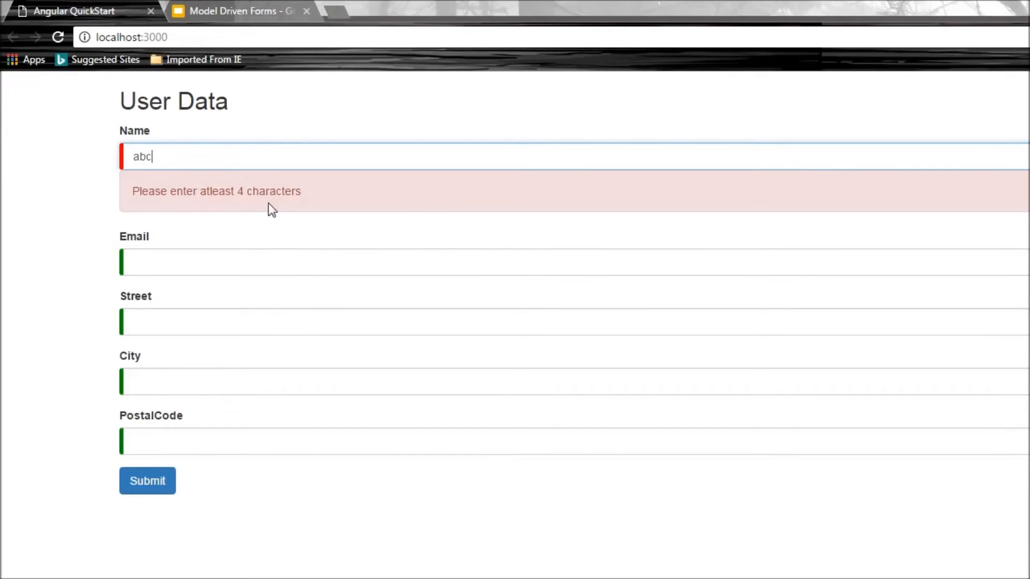
pyautogui.write('de')
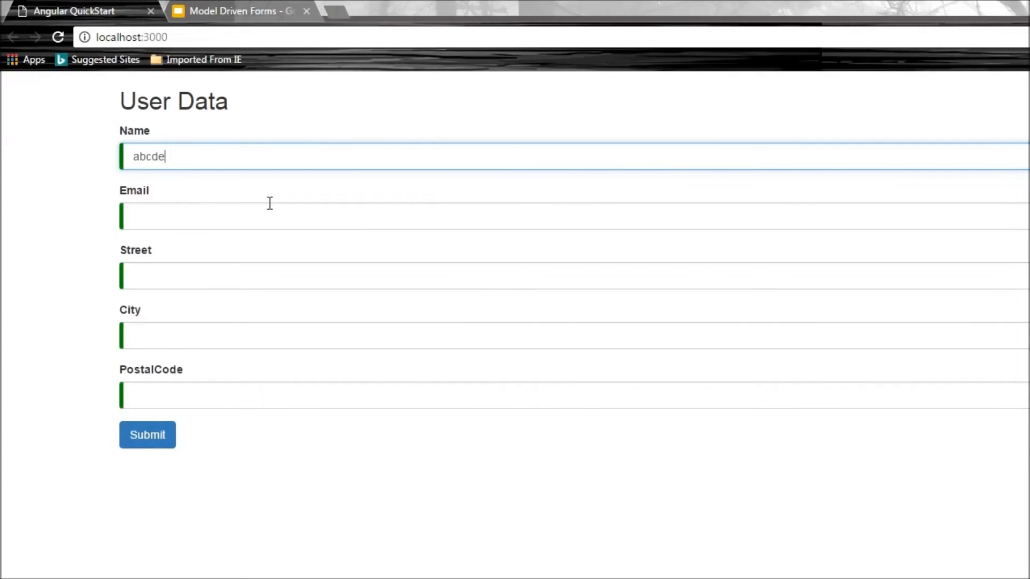
pyautogui.write('fghi')
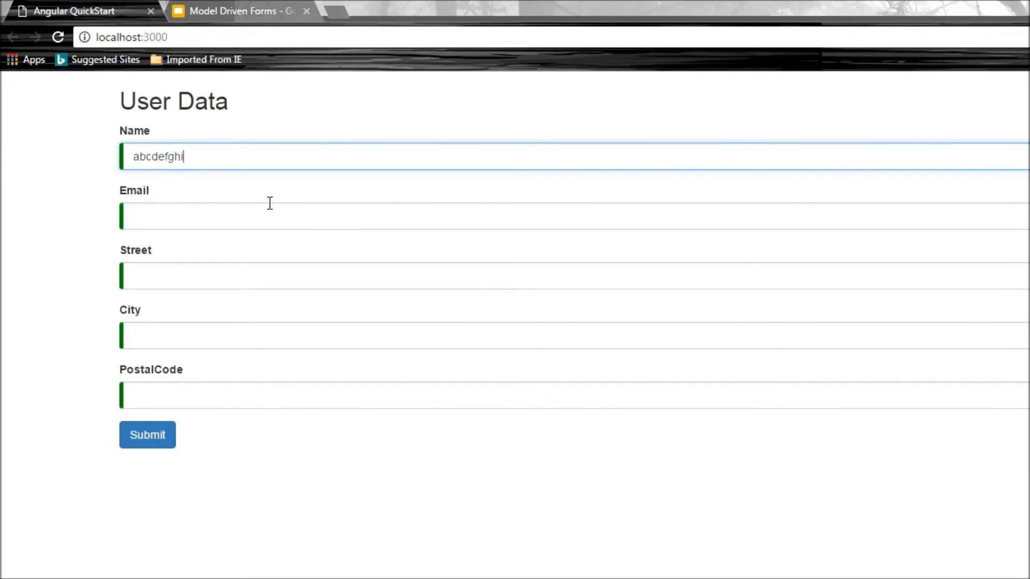
pyautogui.write('j')
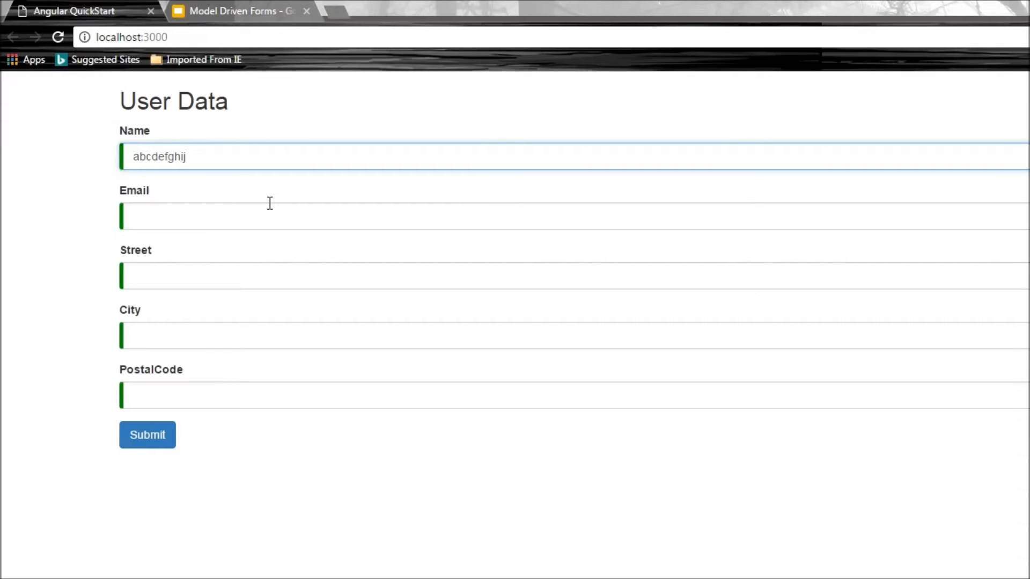
pyautogui.write('k')
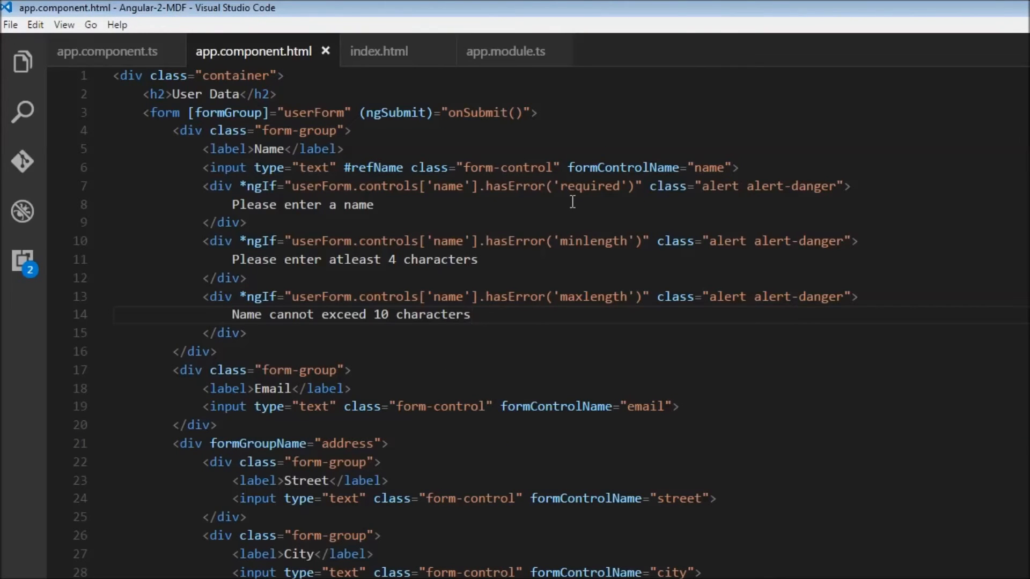
pyautogui.moveTo(315, 243)
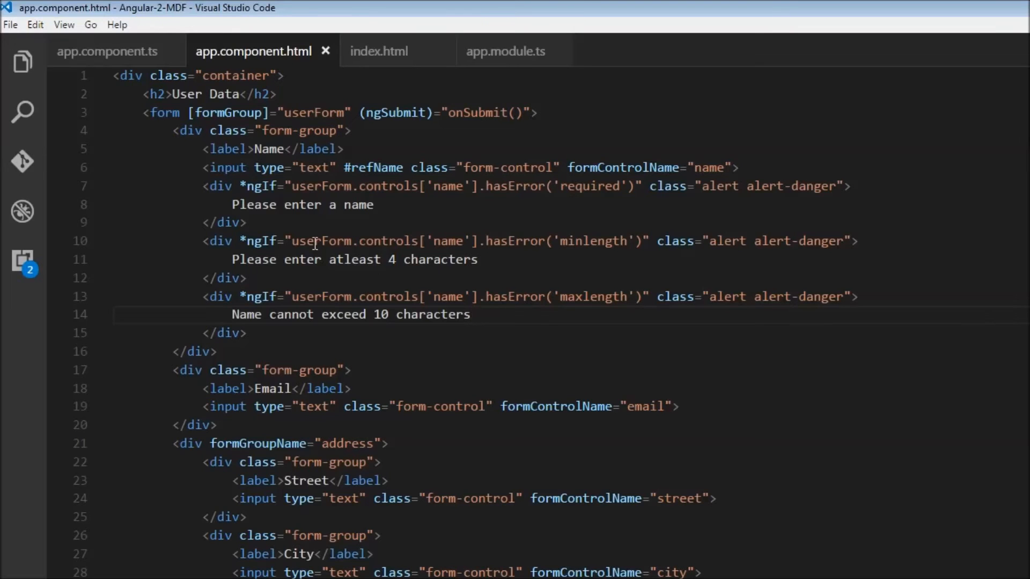
# Scroll the HTML template down to the PostalCode input and Submit button
pyautogui.scroll(-3)
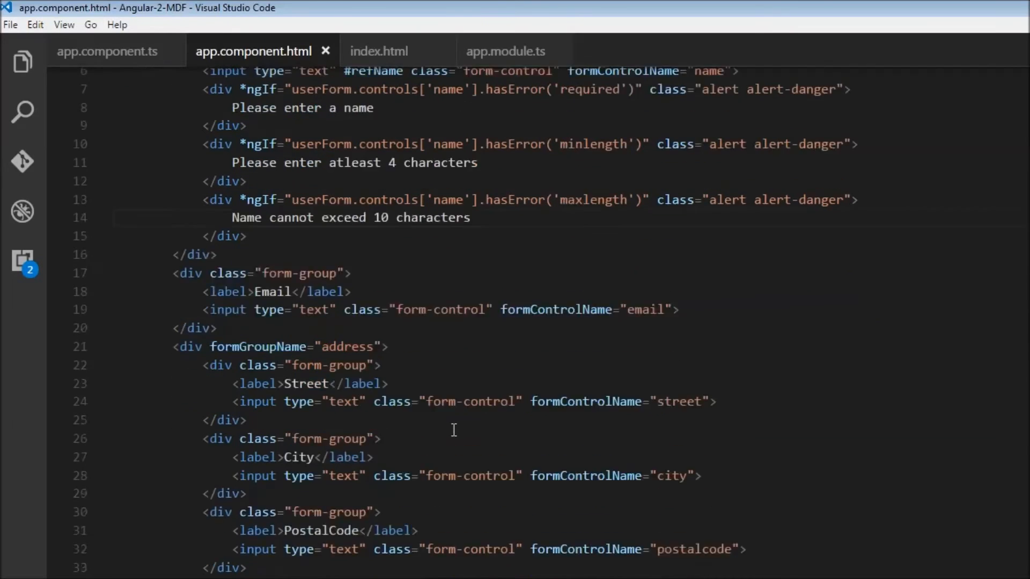
pyautogui.scroll(-3)
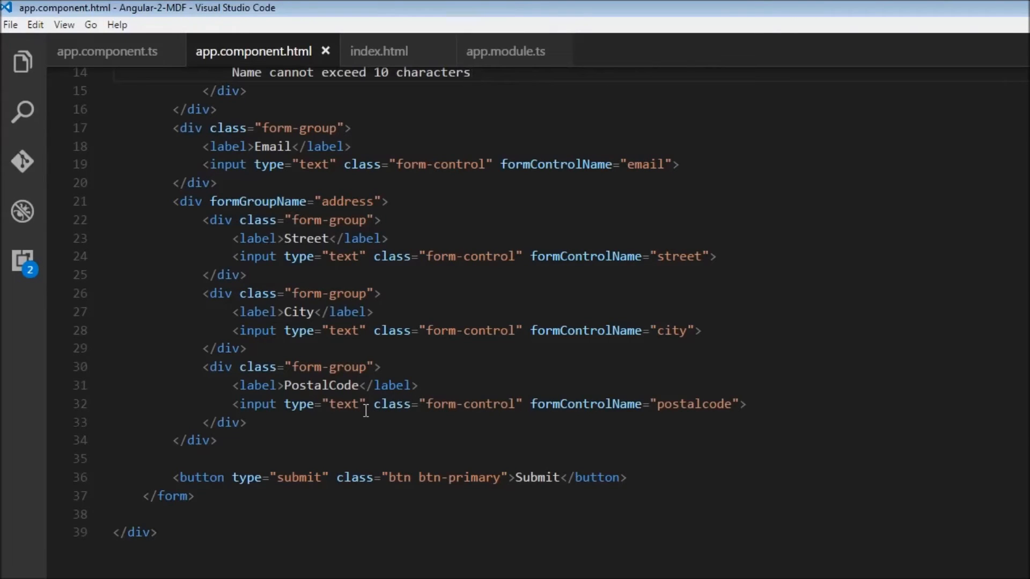
pyautogui.scroll(-3)
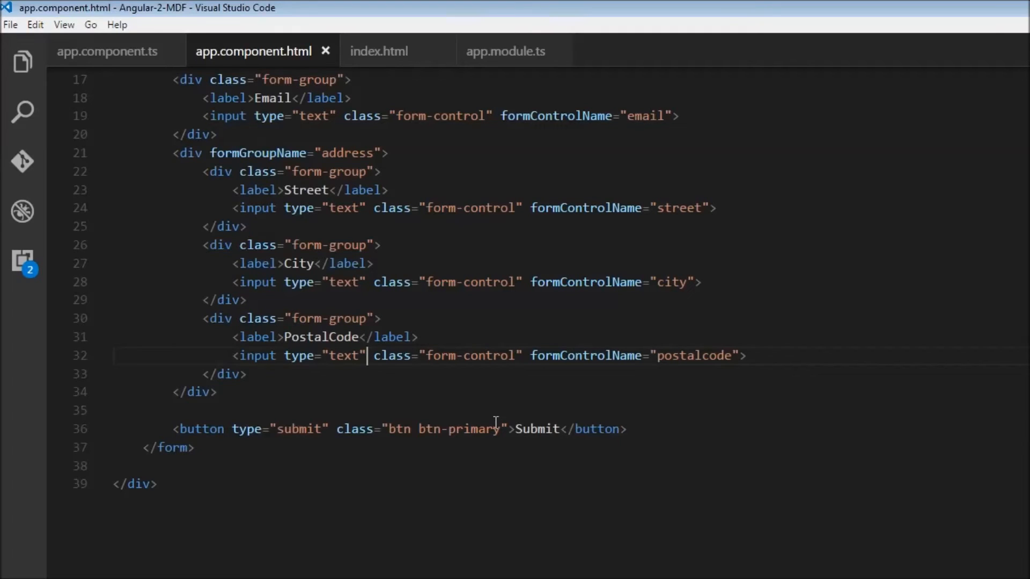
# In app.component.ts make postalcode new FormControl(null, Validators.pattern('^[1-9][0-9]{4}$'))
pyautogui.click(106, 51)
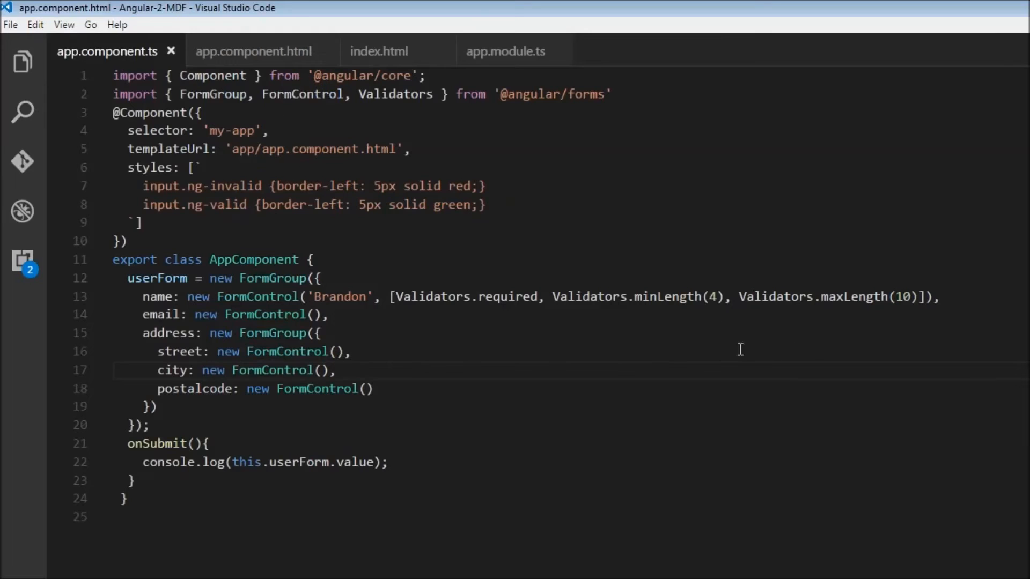
pyautogui.click(368, 388)
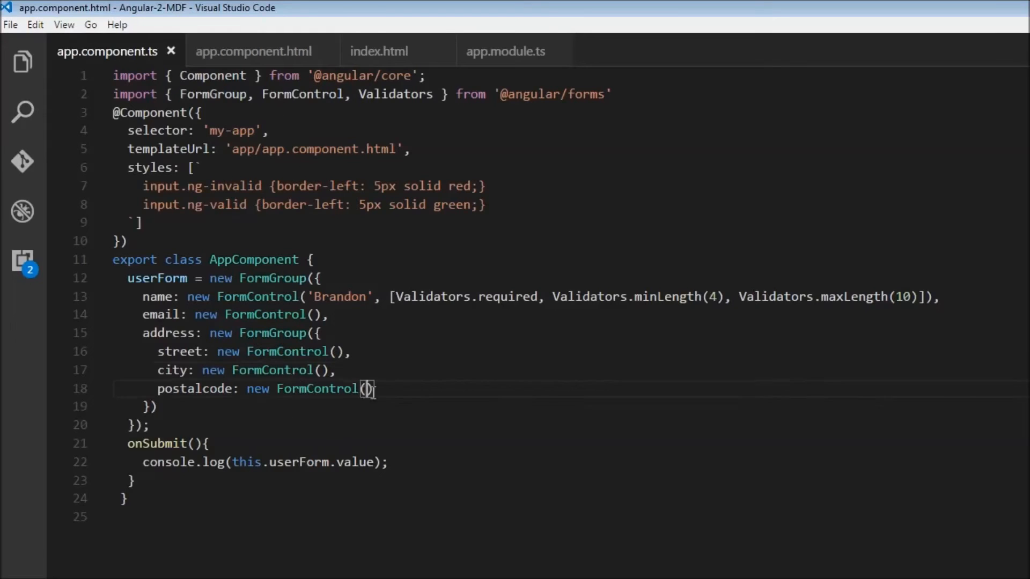
pyautogui.write('null')
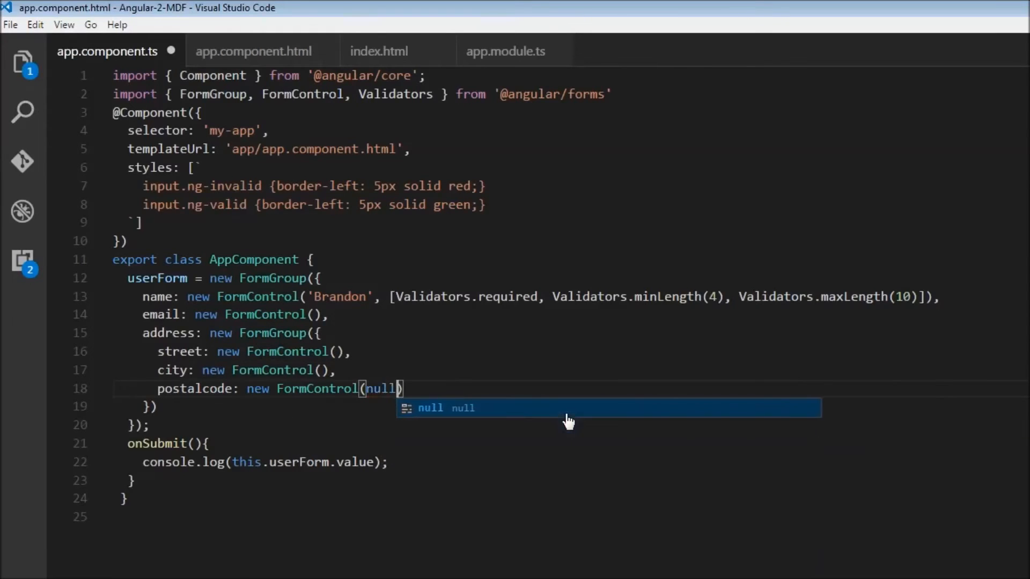
pyautogui.write(',')
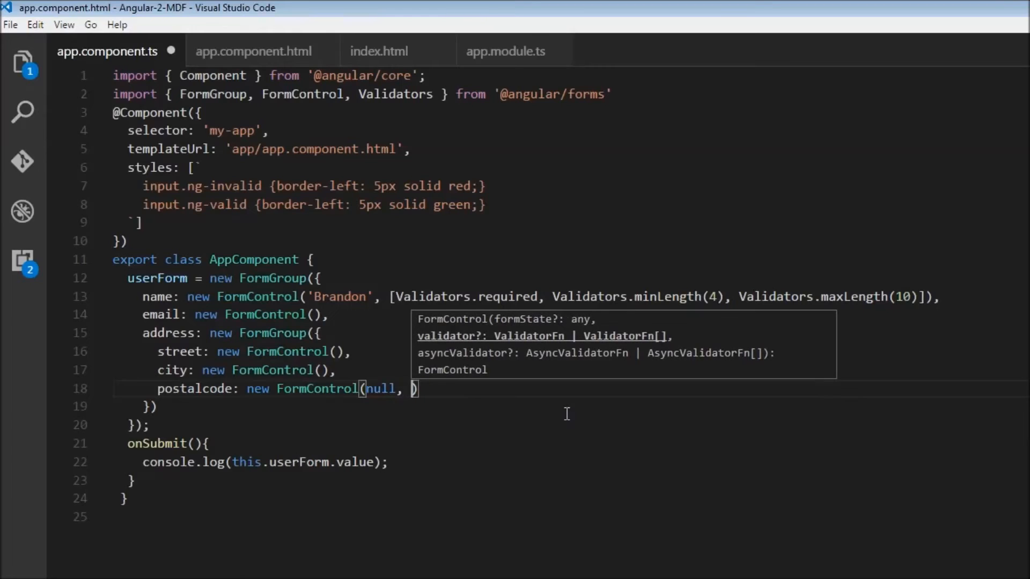
pyautogui.write('V')
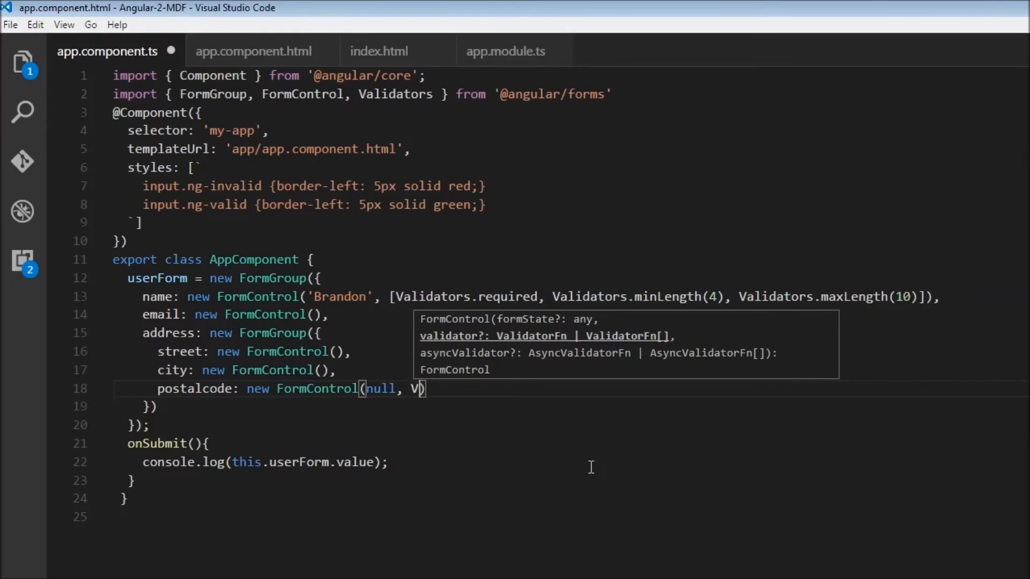
pyautogui.write('alidators.')
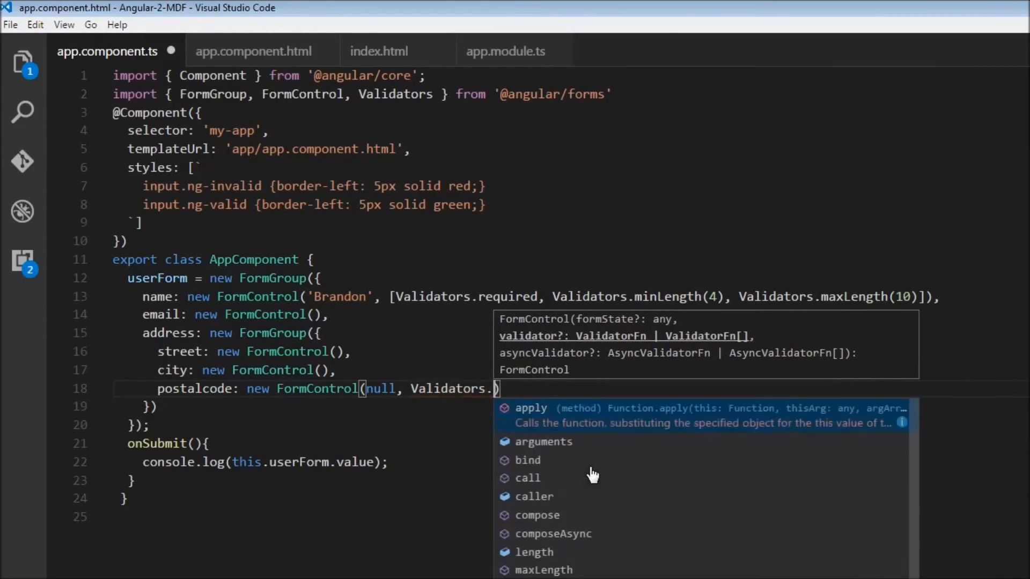
pyautogui.write("pattern('")
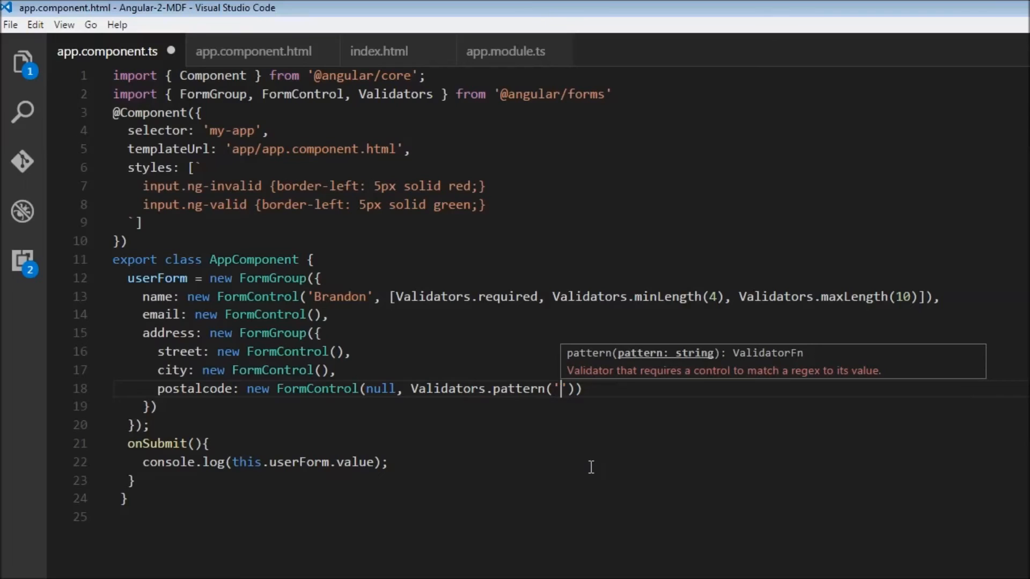
pyautogui.write('^[')
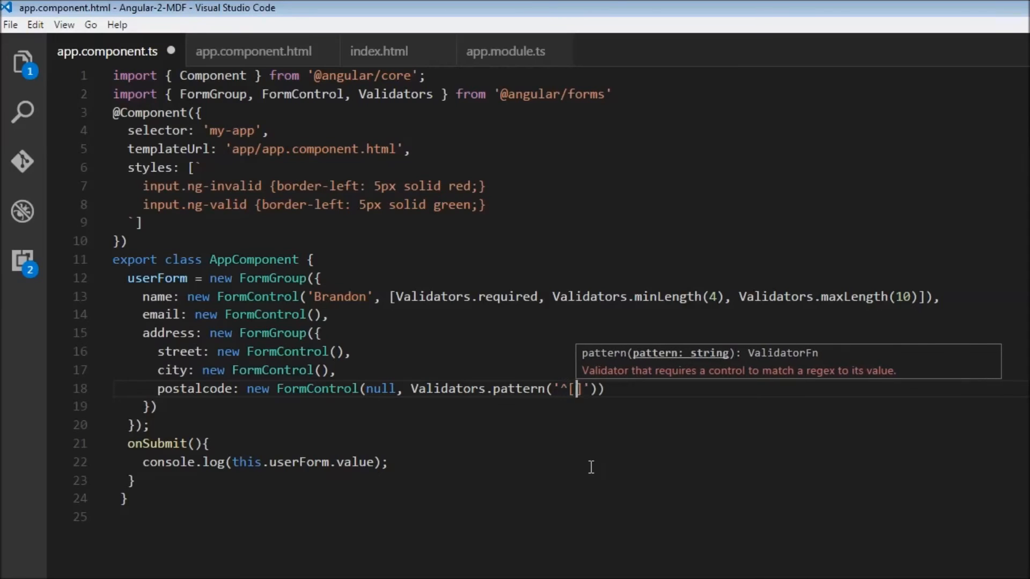
pyautogui.write('1-9')
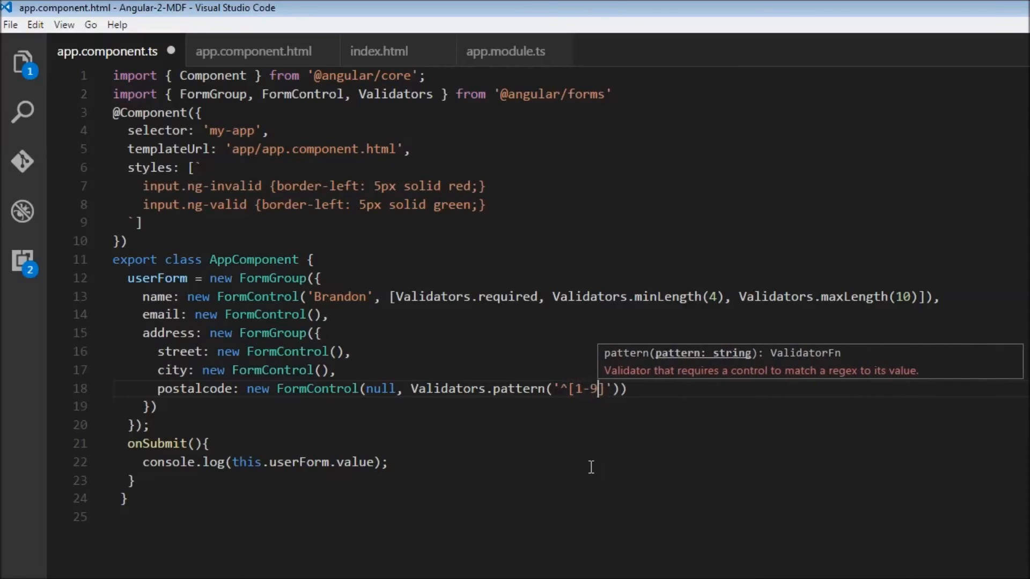
pyautogui.write('[0-9]')
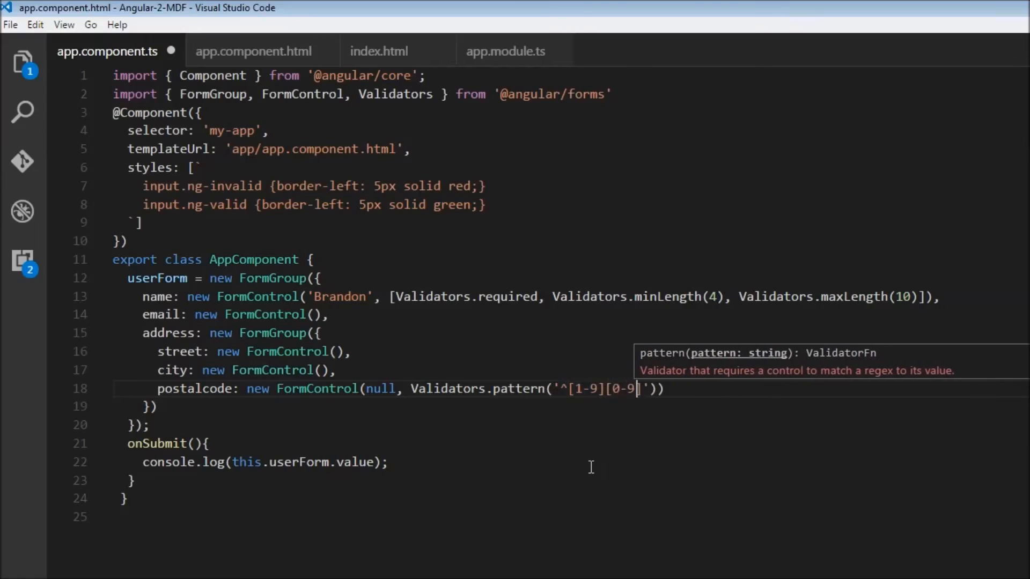
pyautogui.write('{4')
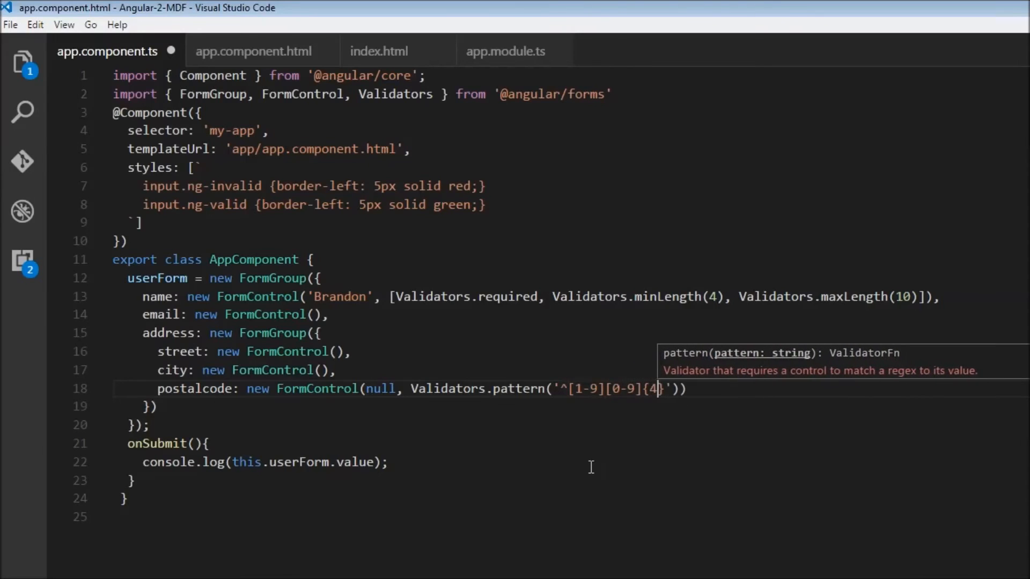
pyautogui.write('}$')
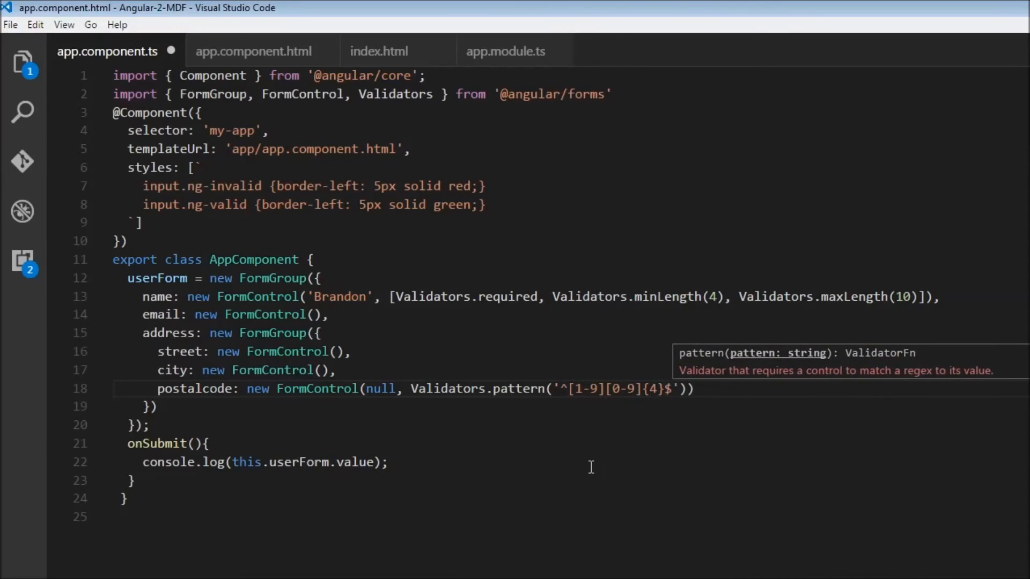
pyautogui.moveTo(260, 52)
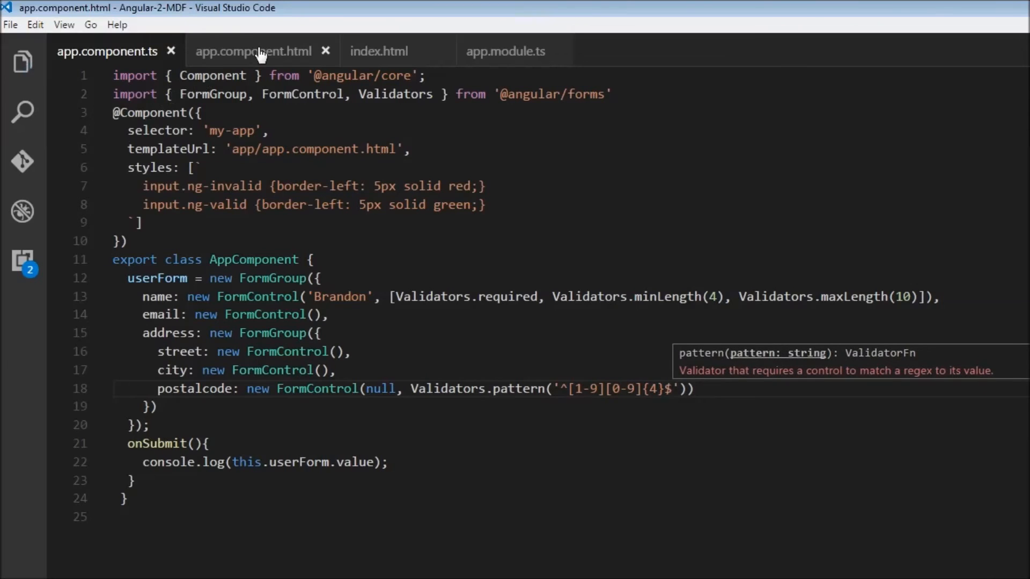
# In the template, reword the alert under the postal code input to 'PostalCode format is five digits'
pyautogui.click(252, 51)
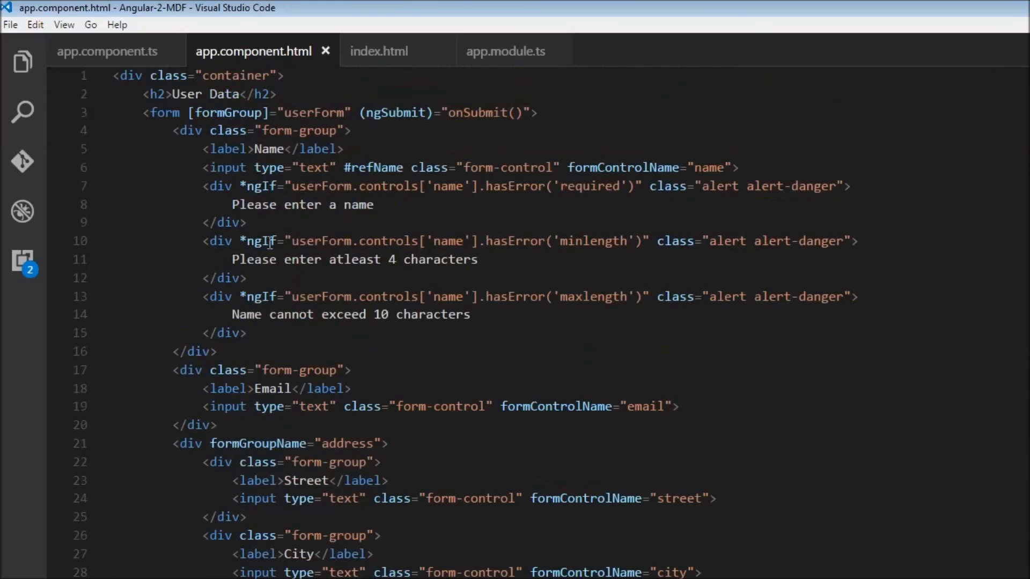
pyautogui.scroll(-3)
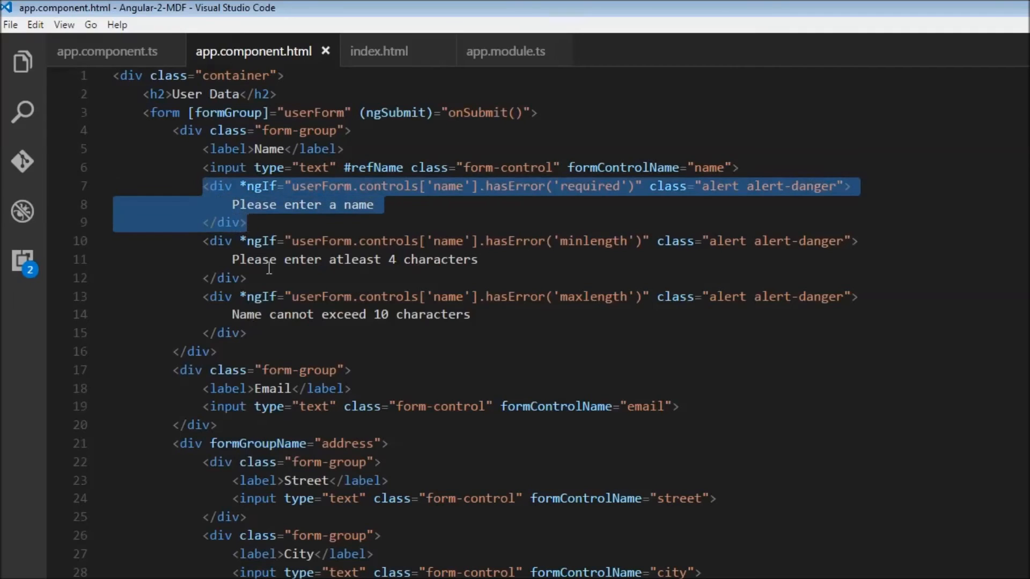
pyautogui.scroll(-3)
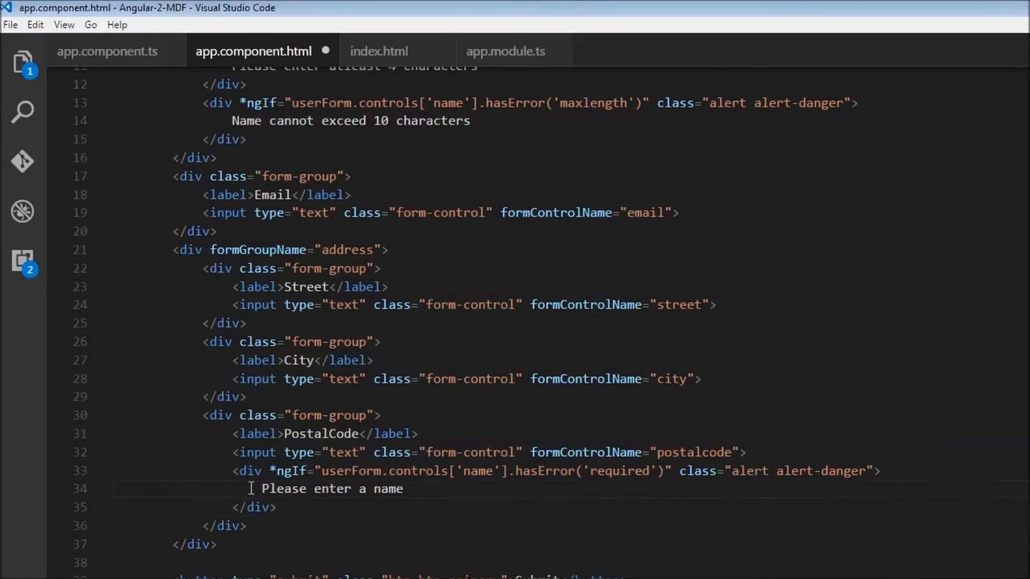
pyautogui.moveTo(261, 489); pyautogui.dragTo(405, 489)
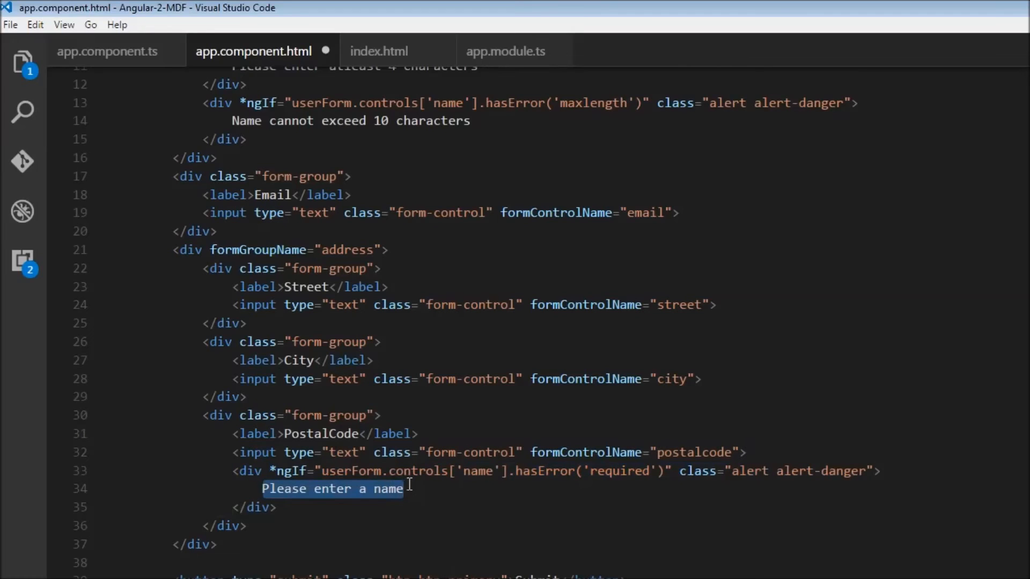
pyautogui.write('PostalCode n')
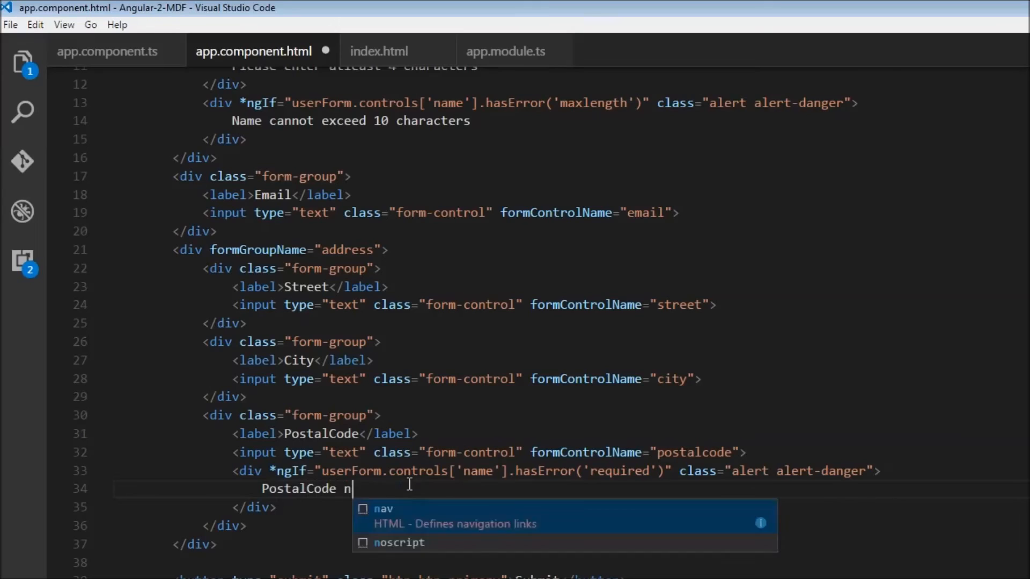
pyautogui.press('Backspace')
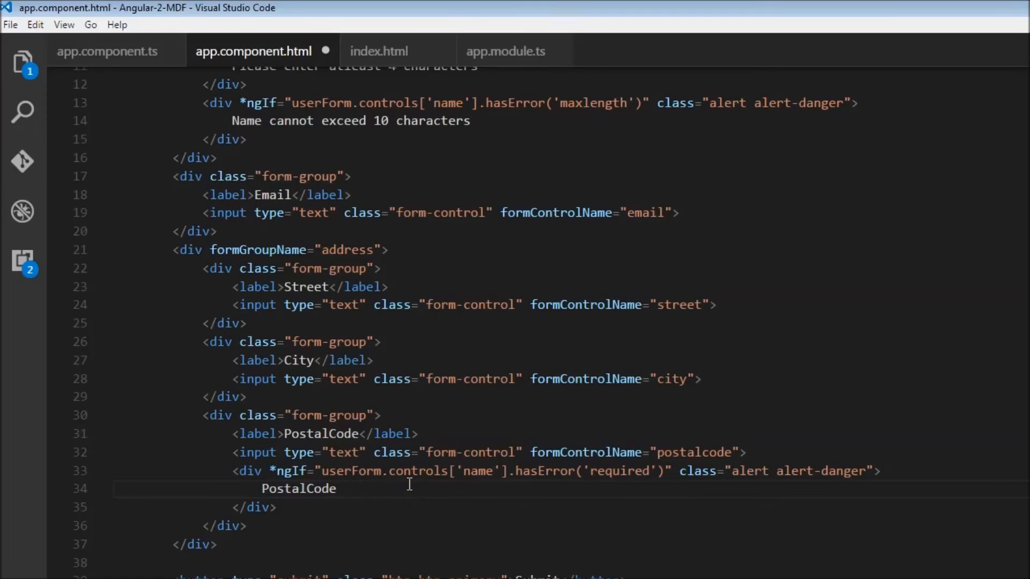
pyautogui.write('format is five digits')
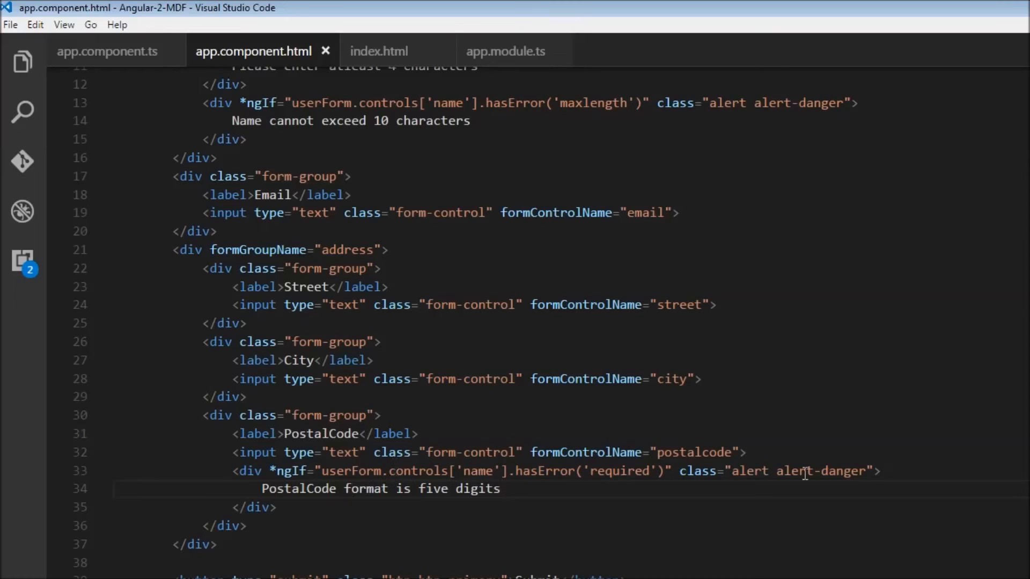
# Select the postalcode control name and scroll back up to the alert's *ngIf condition
pyautogui.doubleClick(695, 453)
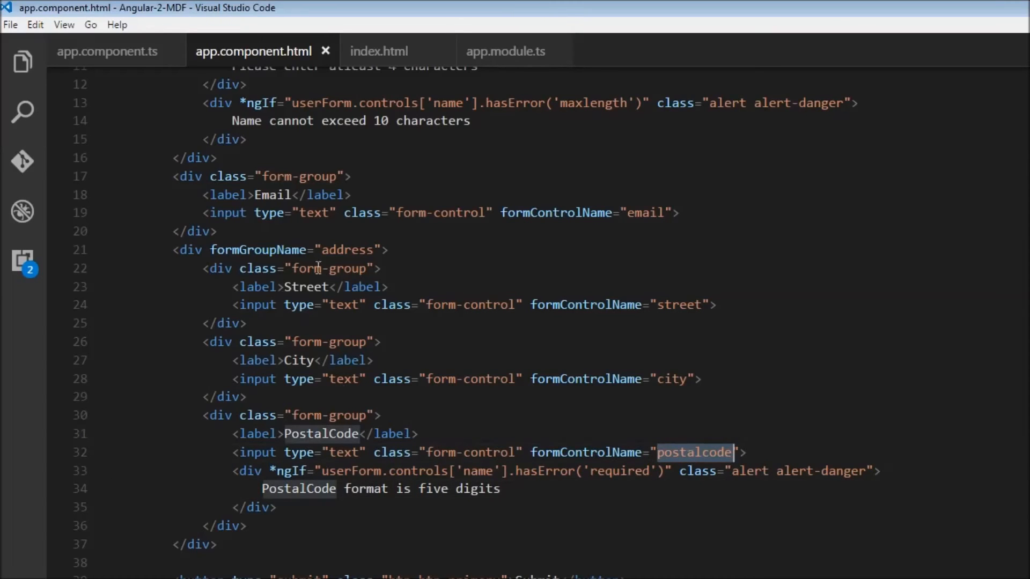
pyautogui.scroll(3)
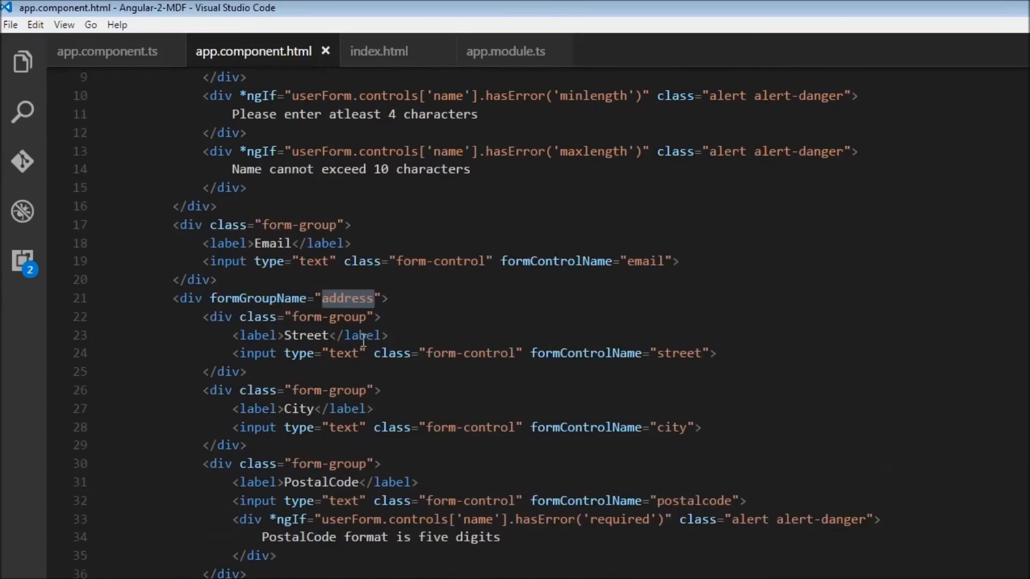
pyautogui.scroll(3)
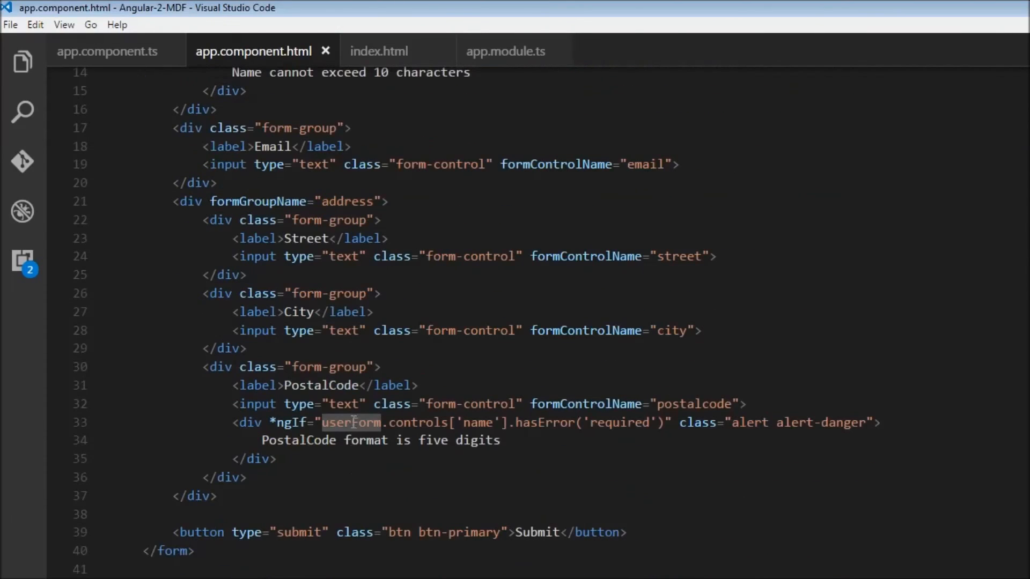
# Make the *ngIf check userForm.controls['address'].controls['postalcode'].hasError('pattern') and save
pyautogui.write('address')
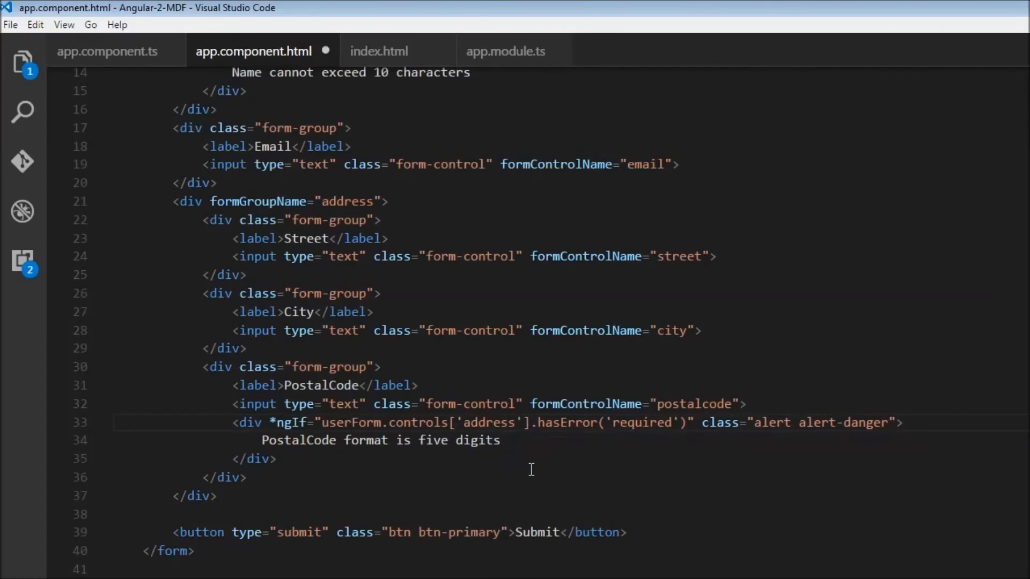
pyautogui.write('.controls')
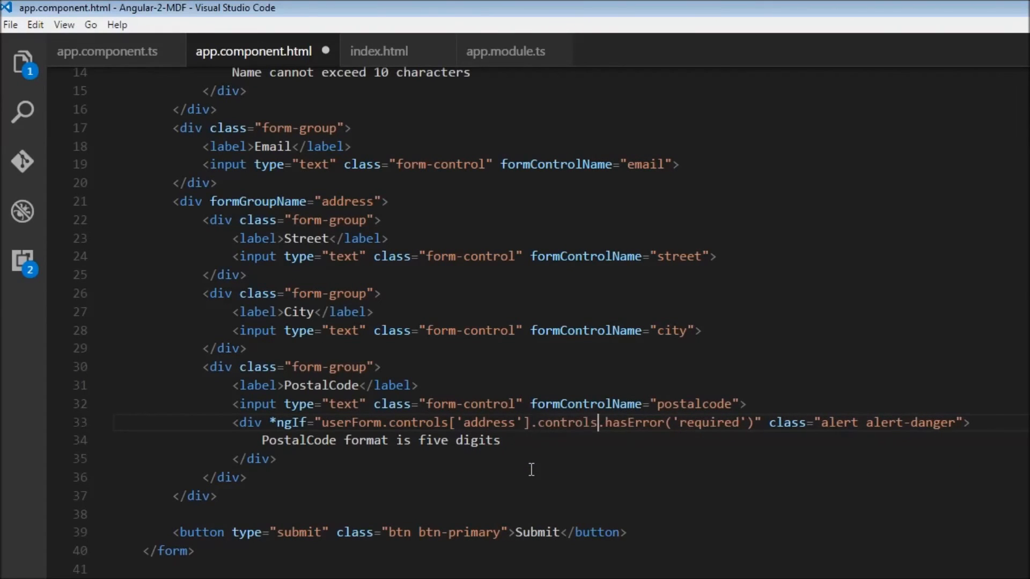
pyautogui.write('[')
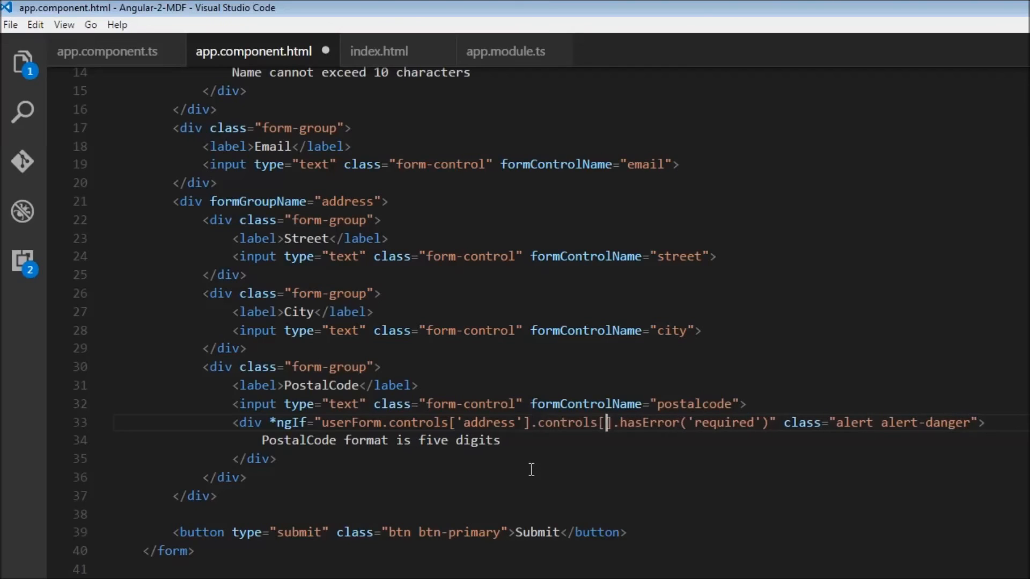
pyautogui.write("'")
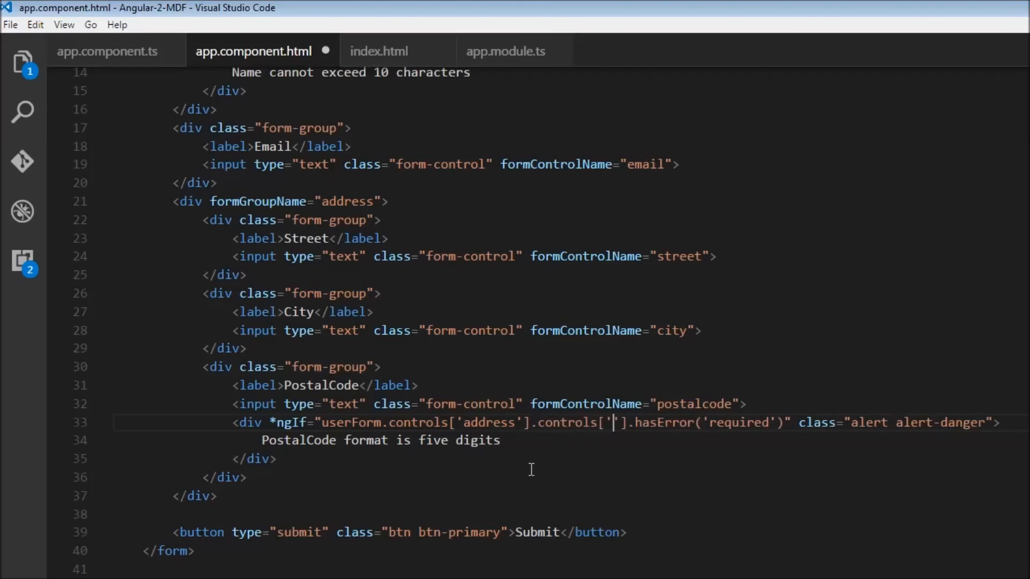
pyautogui.write('postalcode')
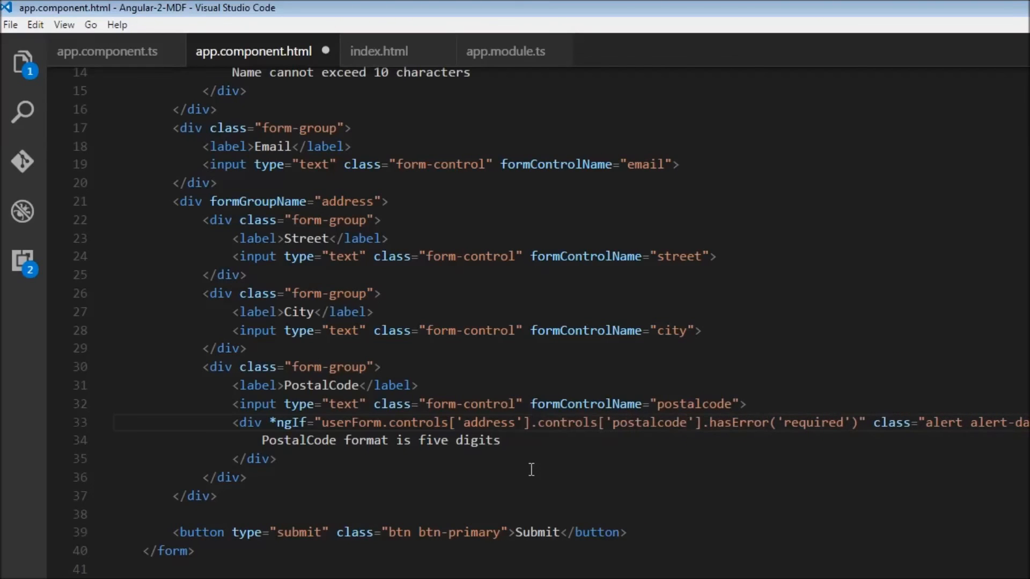
pyautogui.doubleClick(813, 422)
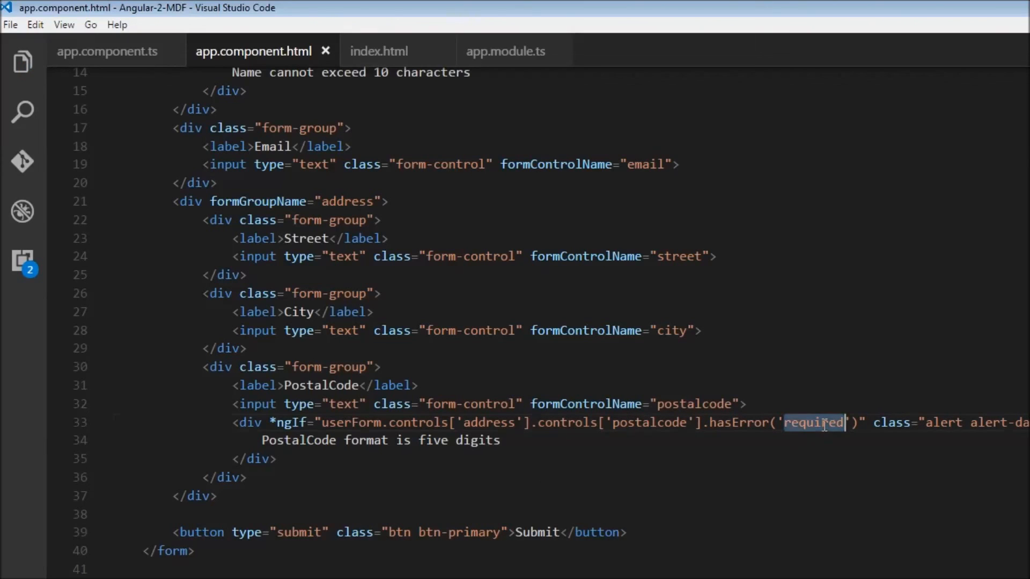
pyautogui.write('pattern')
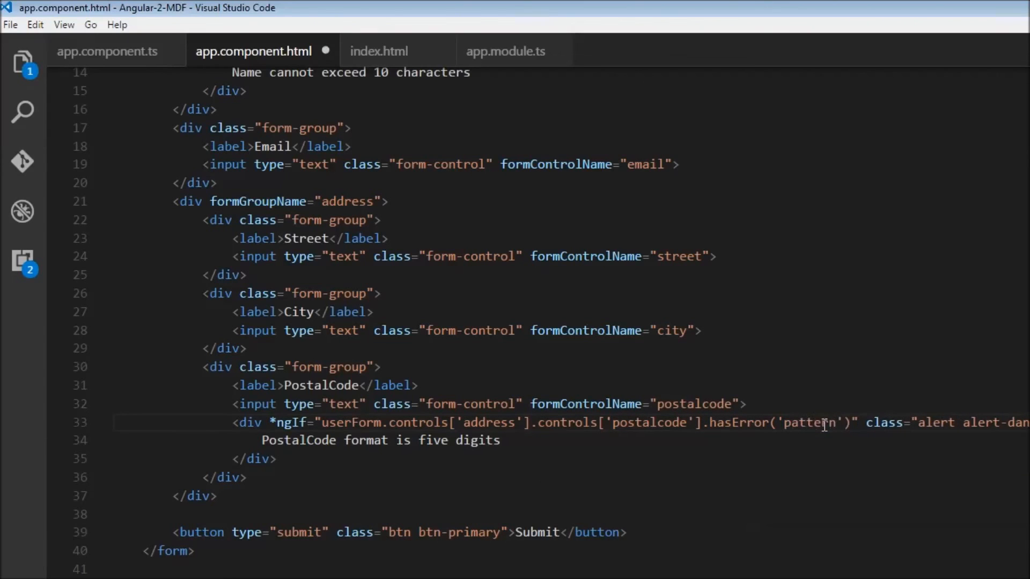
pyautogui.press('ctrl+s')
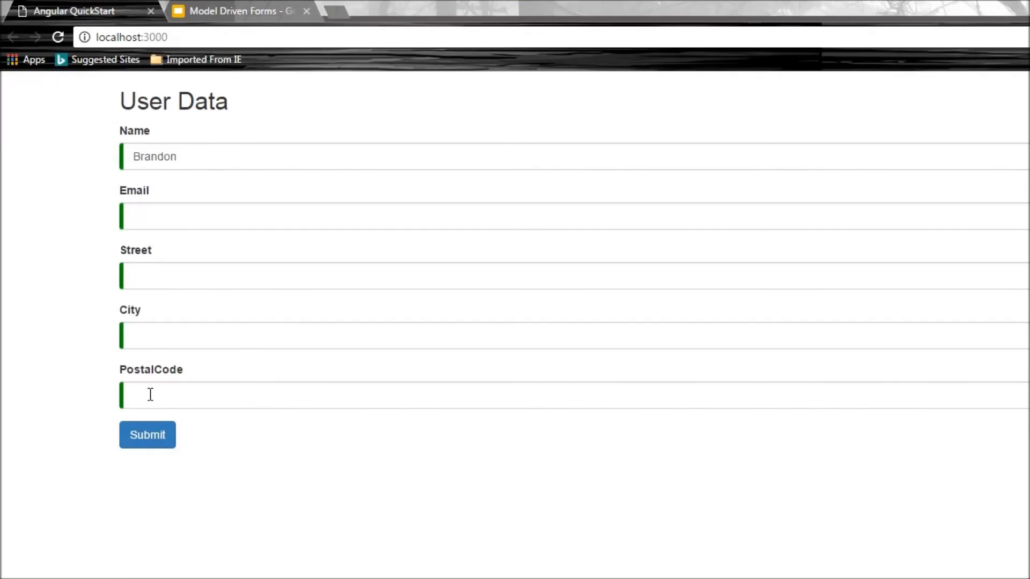
# Enter 12 in the browser's PostalCode field to trigger the five-digit format alert
pyautogui.write('12')
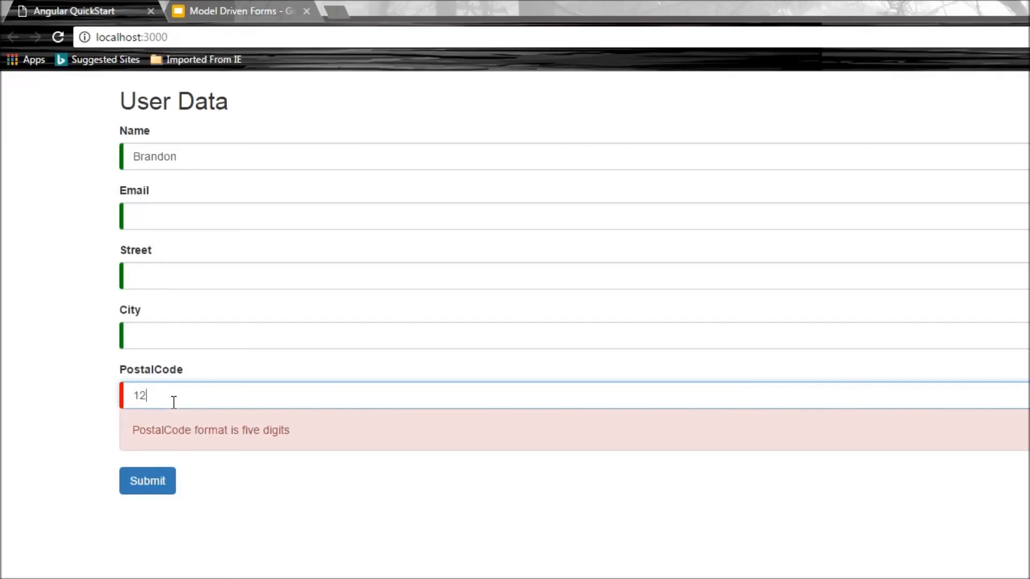
pyautogui.moveTo(279, 457)
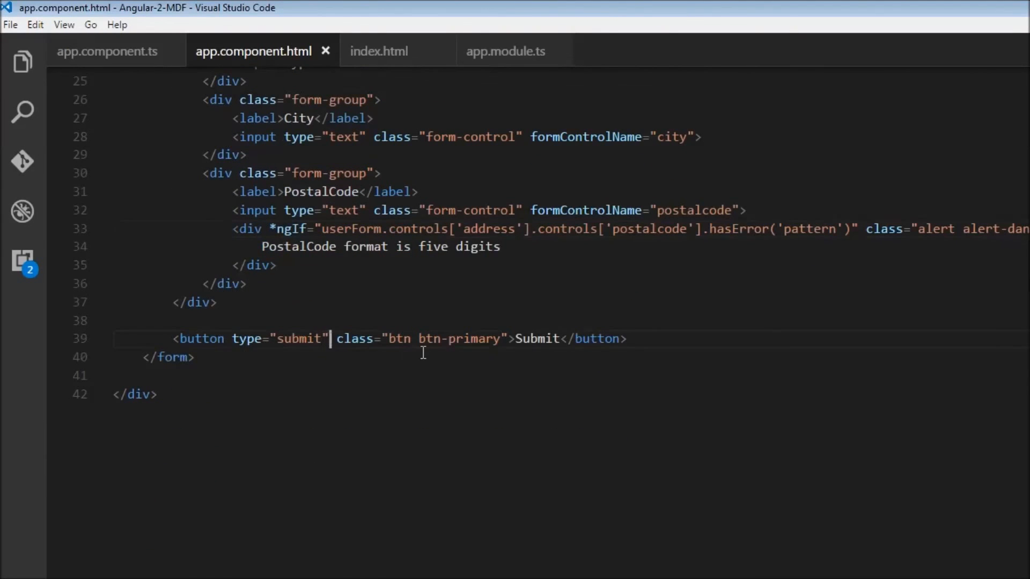
# Add [disabled]="!userForm.valid" to the Submit button after type="submit"
pyautogui.write('[')
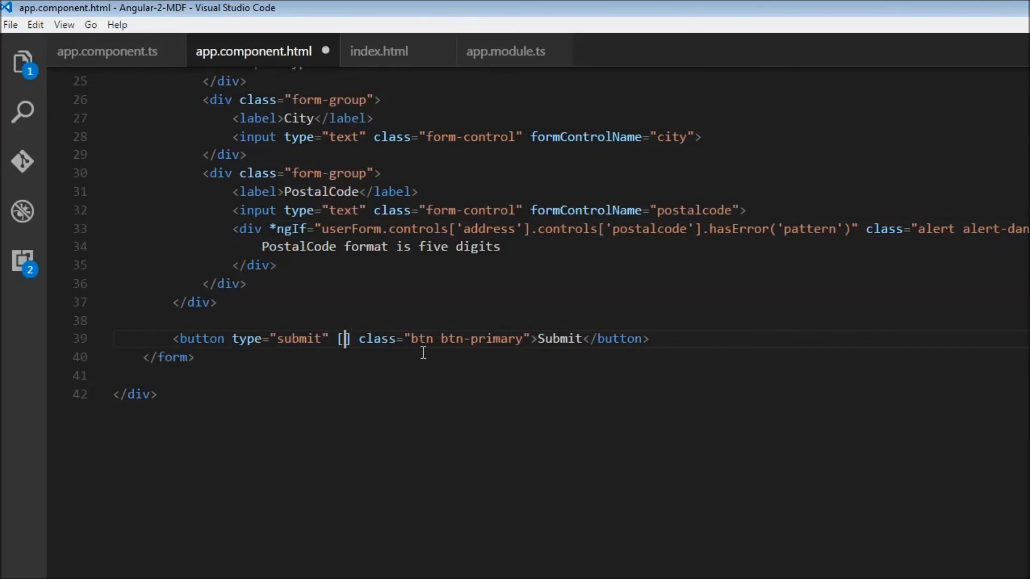
pyautogui.write('disabled')
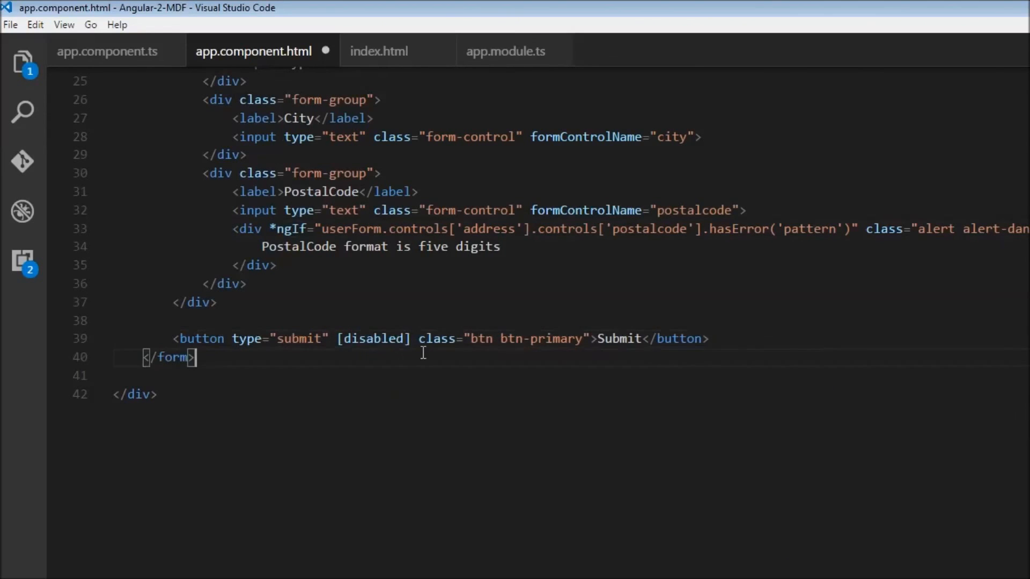
pyautogui.click(407, 338)
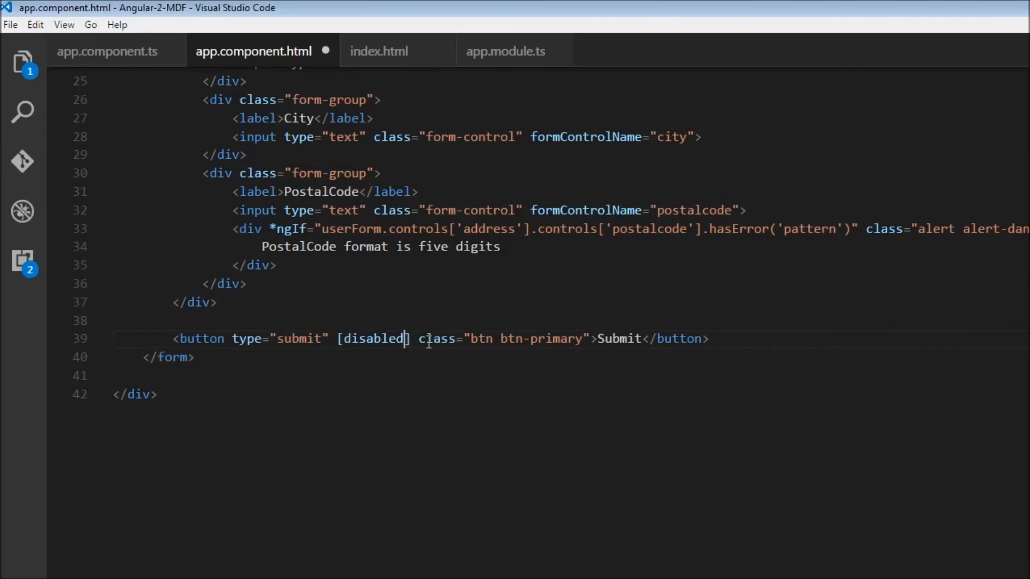
pyautogui.write('="')
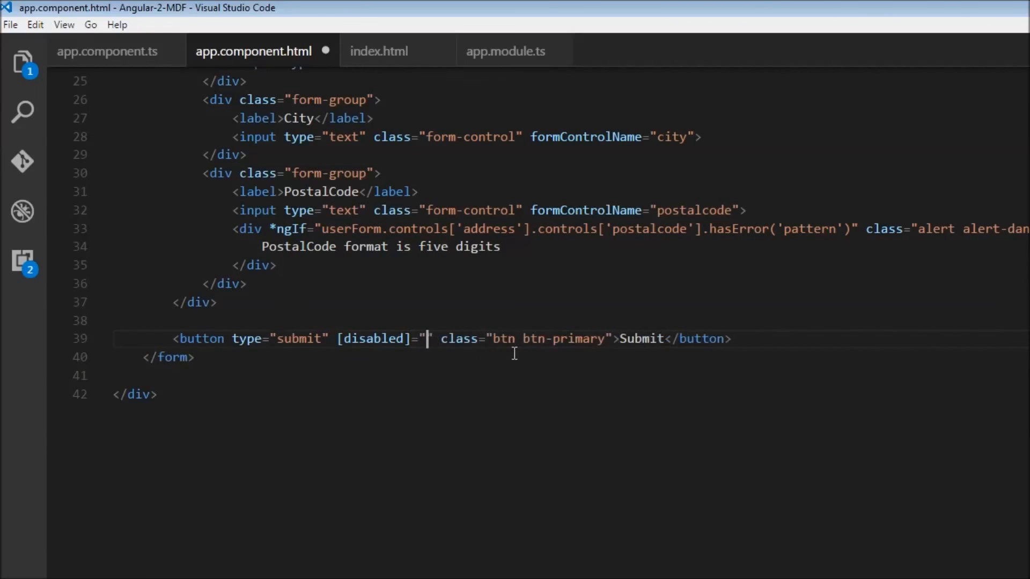
pyautogui.write('!')
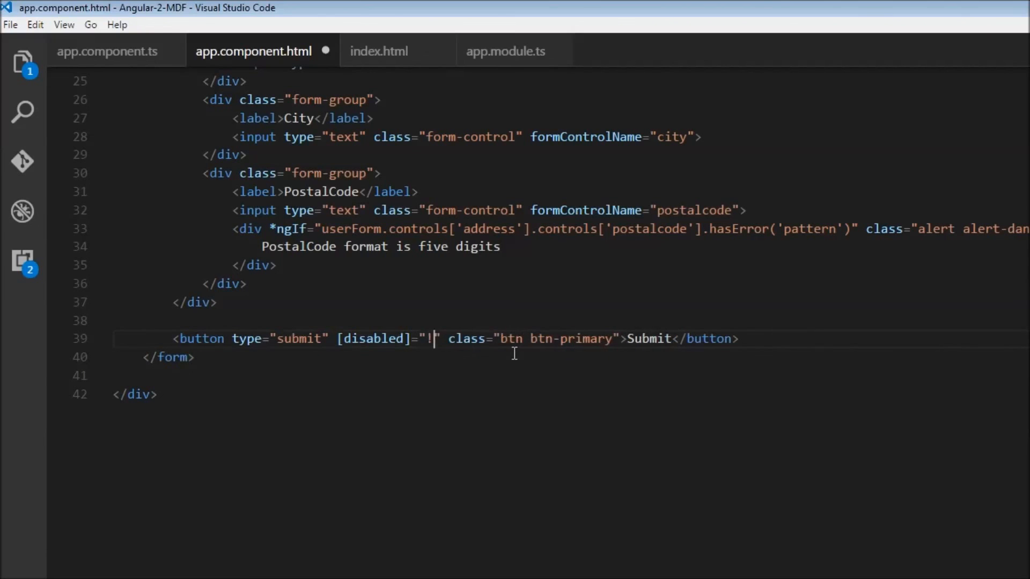
pyautogui.write('userForm.')
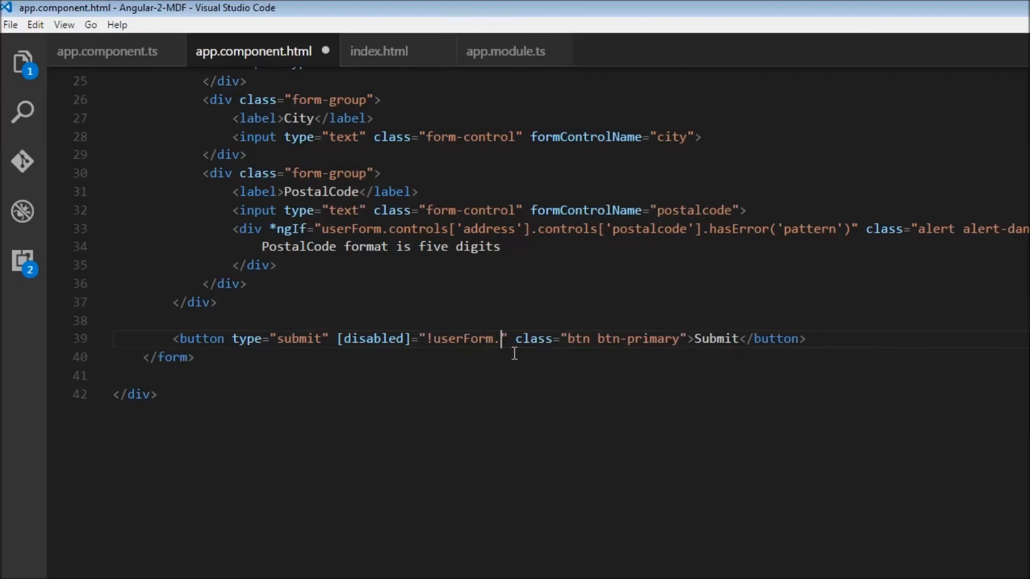
pyautogui.write('valid')
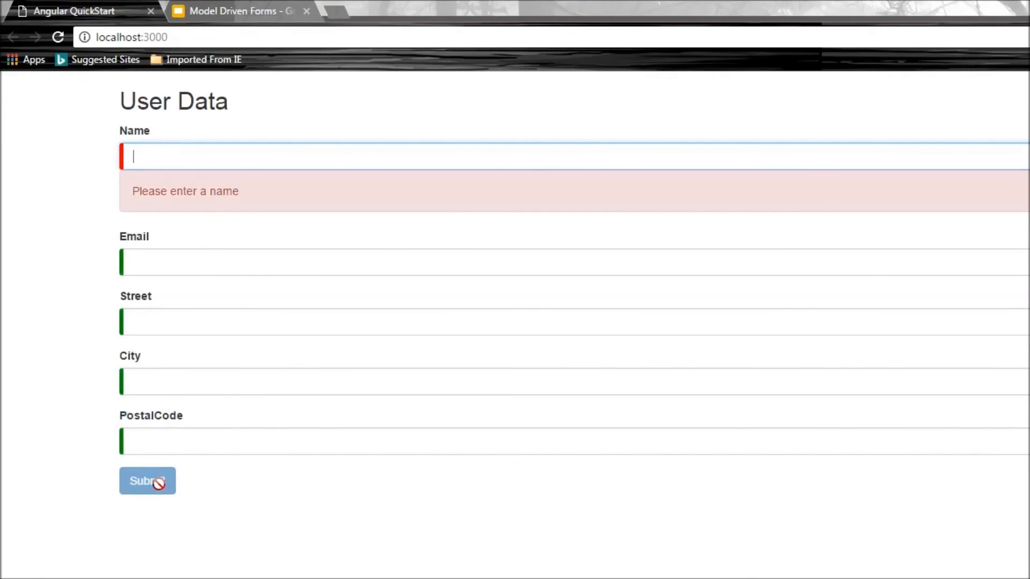
# Type sdfdsf into the form in Chrome to check how the Submit button reacts to validity
pyautogui.write('sdfdsf')
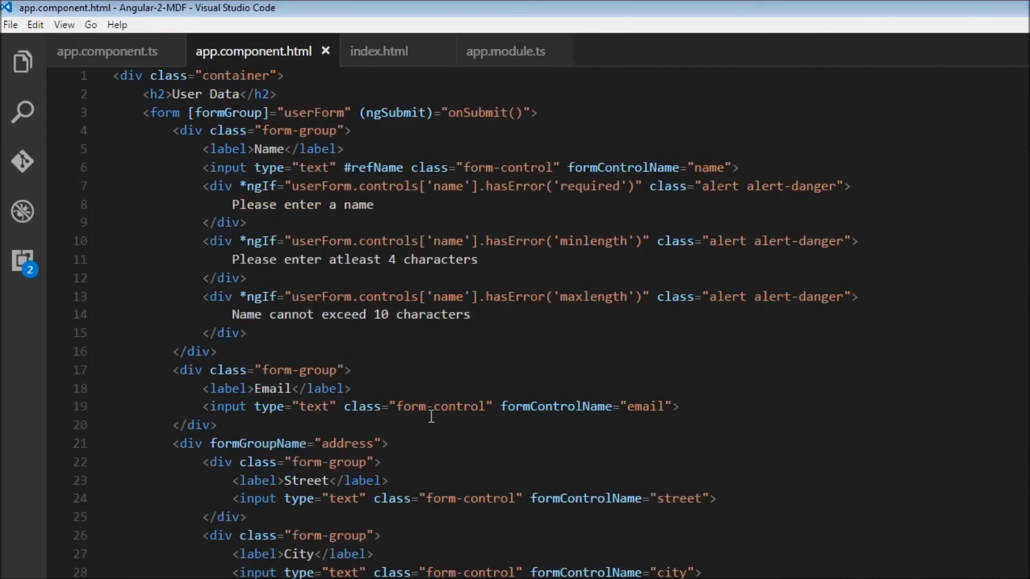
pyautogui.moveTo(488, 385)
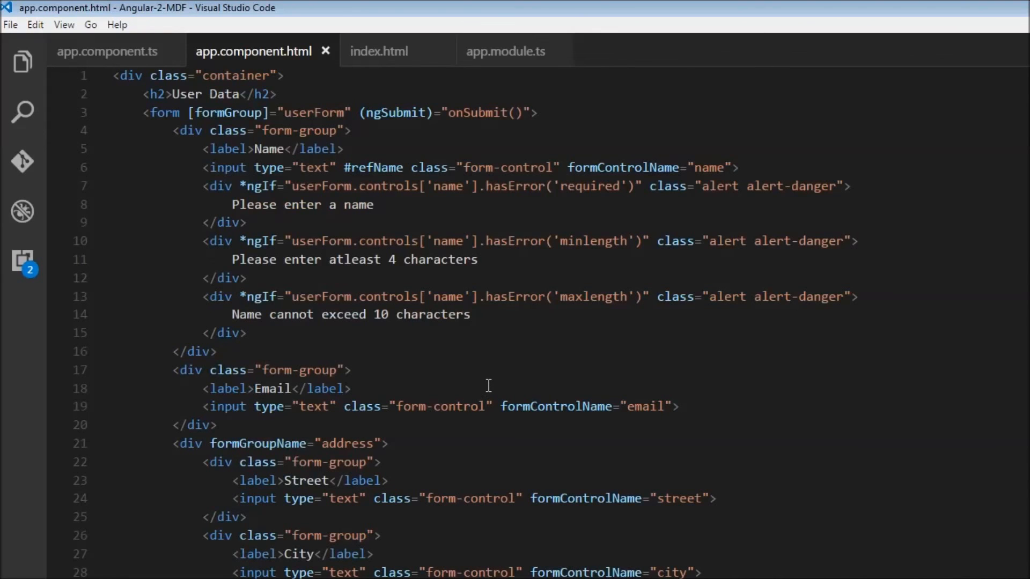